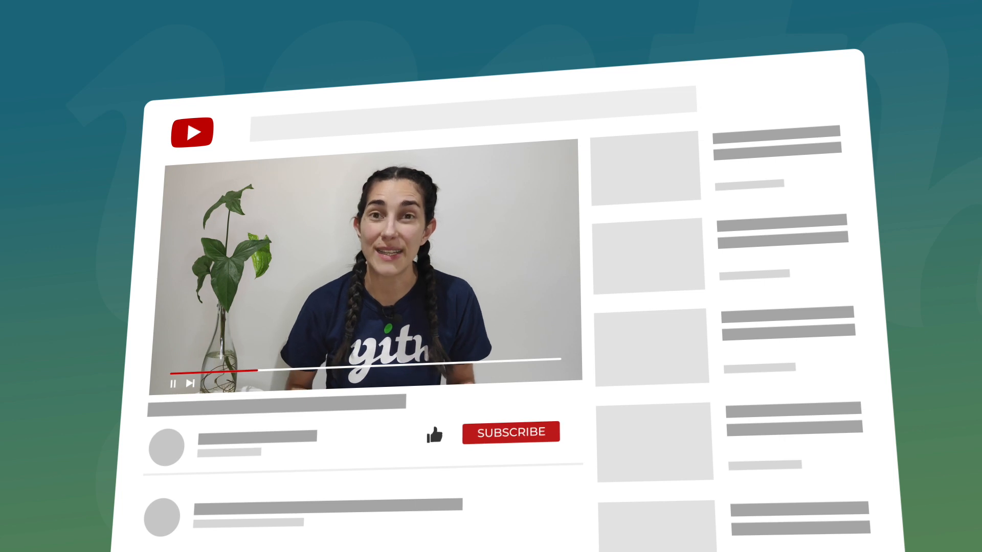
Search installed plugins for 'member' and activate YITH WooCommerce Membership Premium
left_click(434, 434)
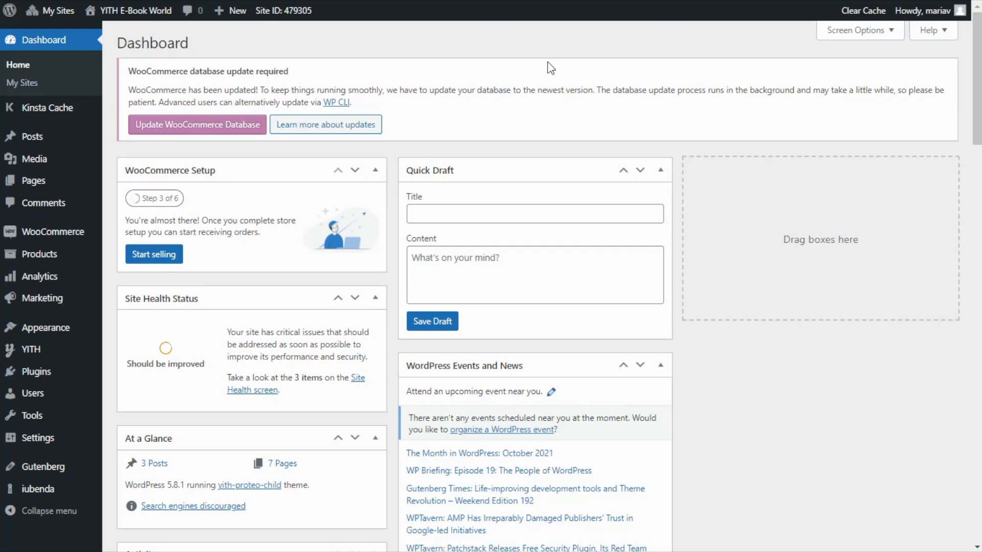
mouse_move(37, 371)
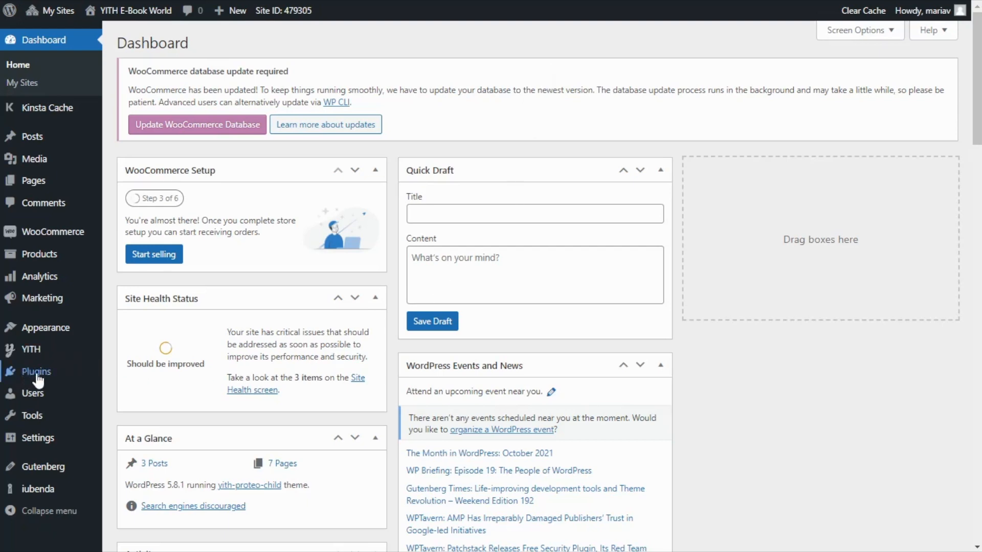
left_click(35, 371)
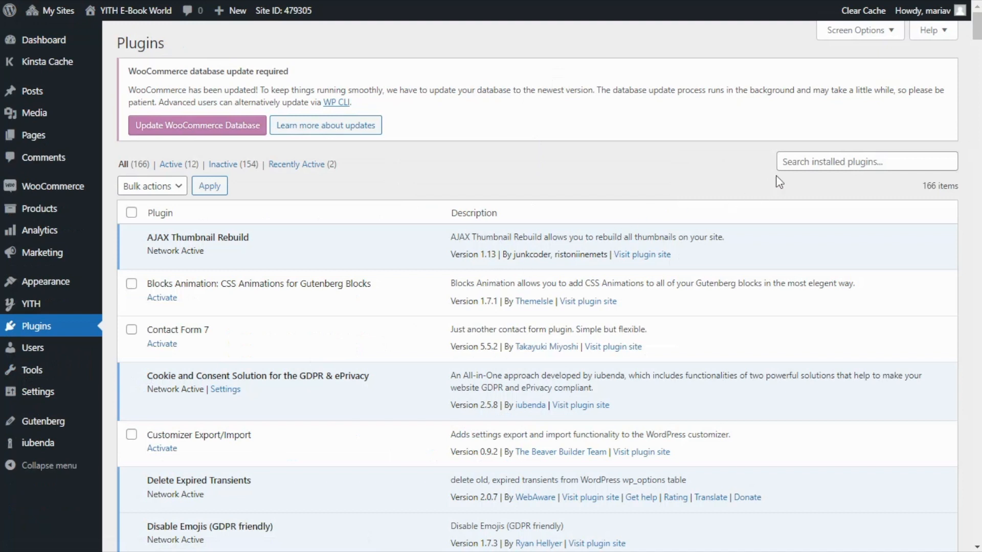
type("member")
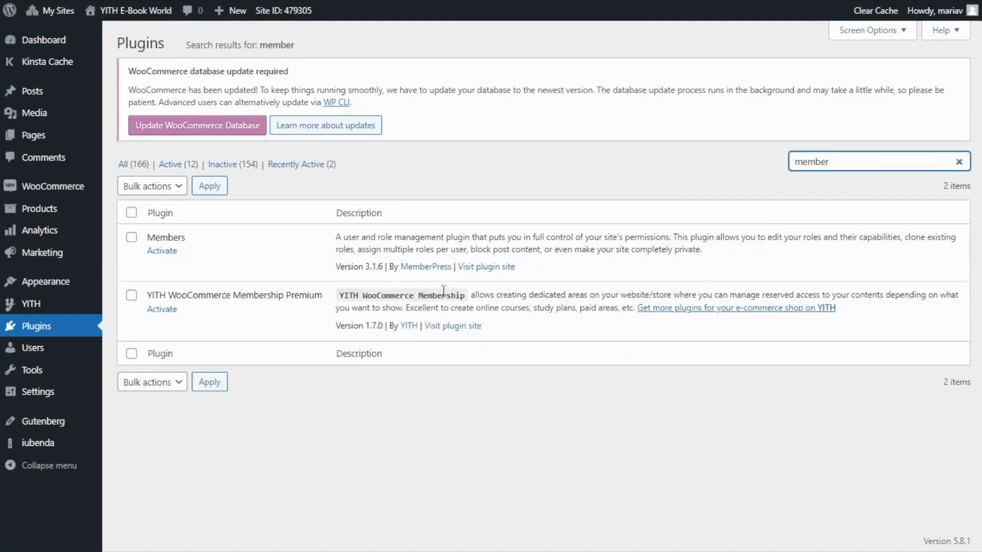
mouse_move(325, 311)
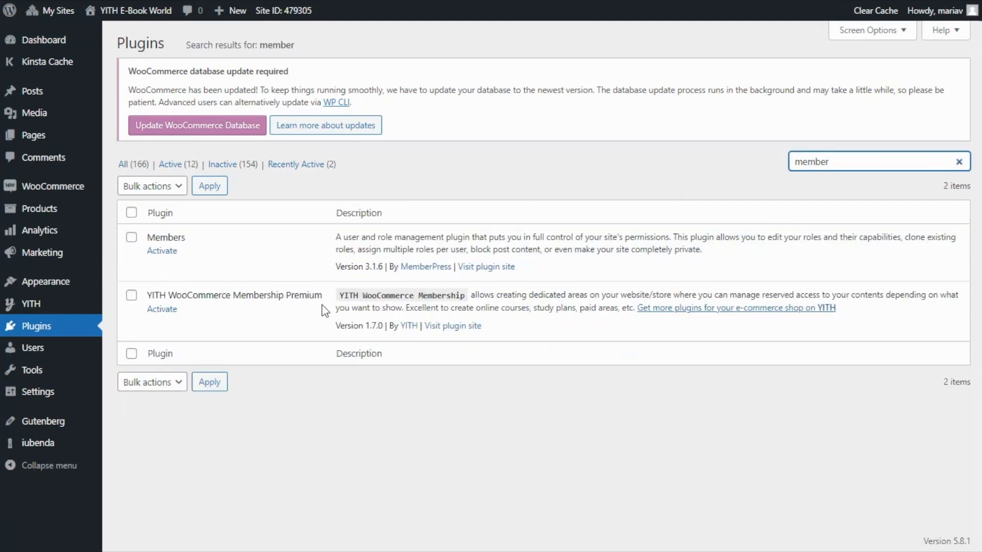
mouse_move(162, 309)
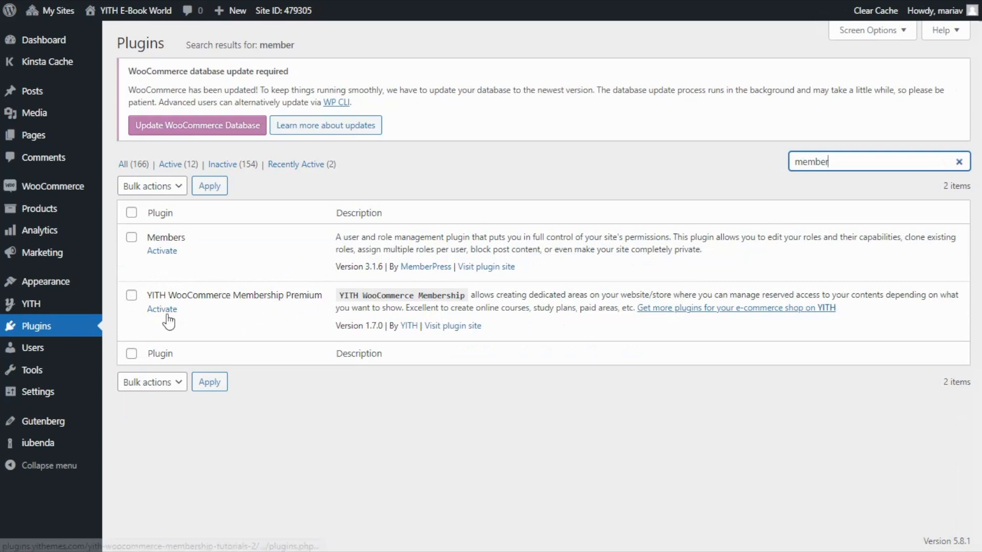
left_click(162, 309)
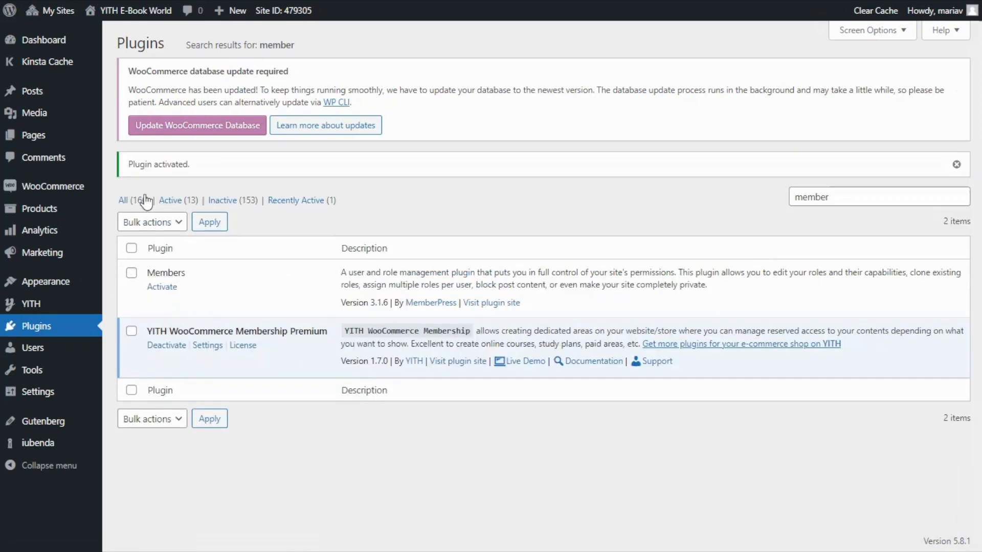
mouse_move(215, 173)
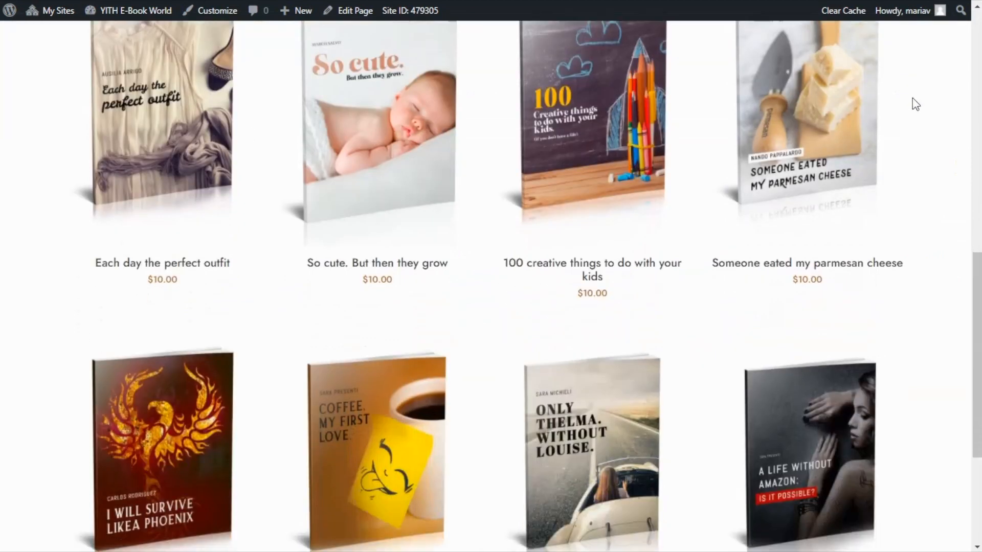
Scroll down through the shop's grid of $10.00 e-books and back up
scroll("down", 3)
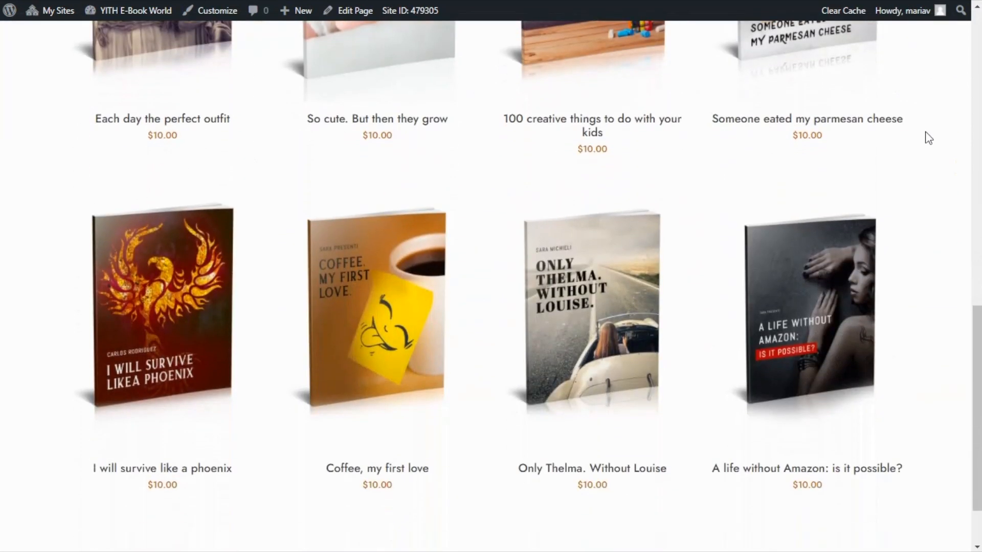
scroll("down", 3)
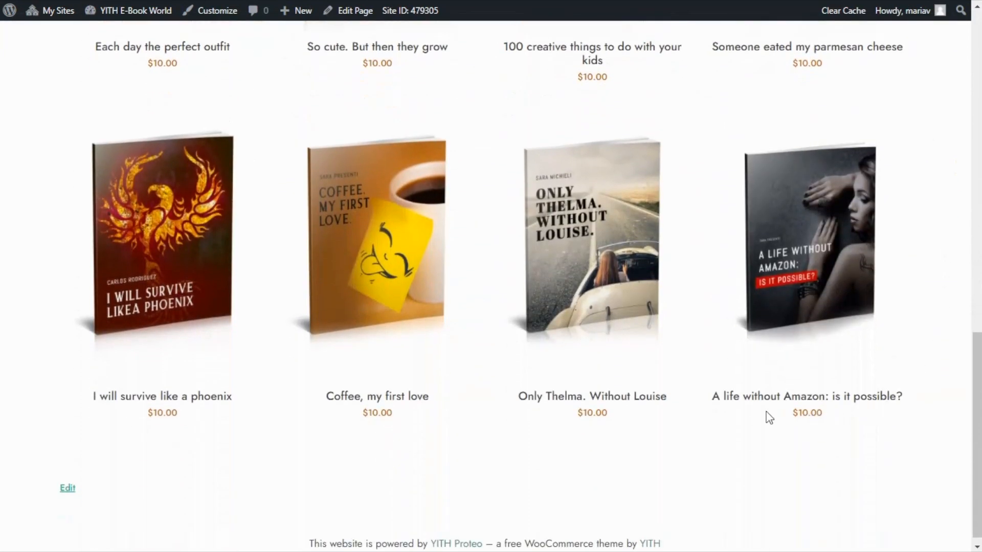
mouse_move(605, 408)
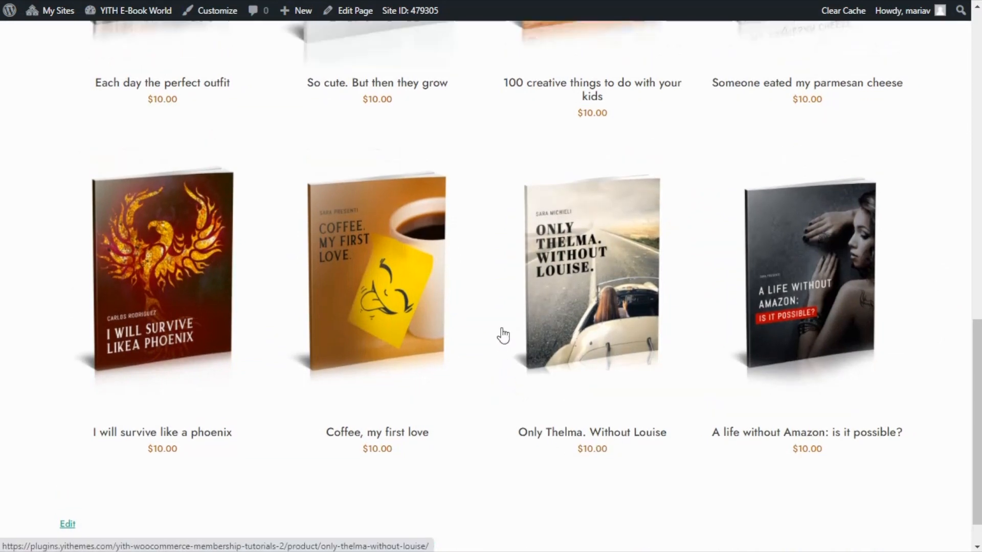
scroll("up", 3)
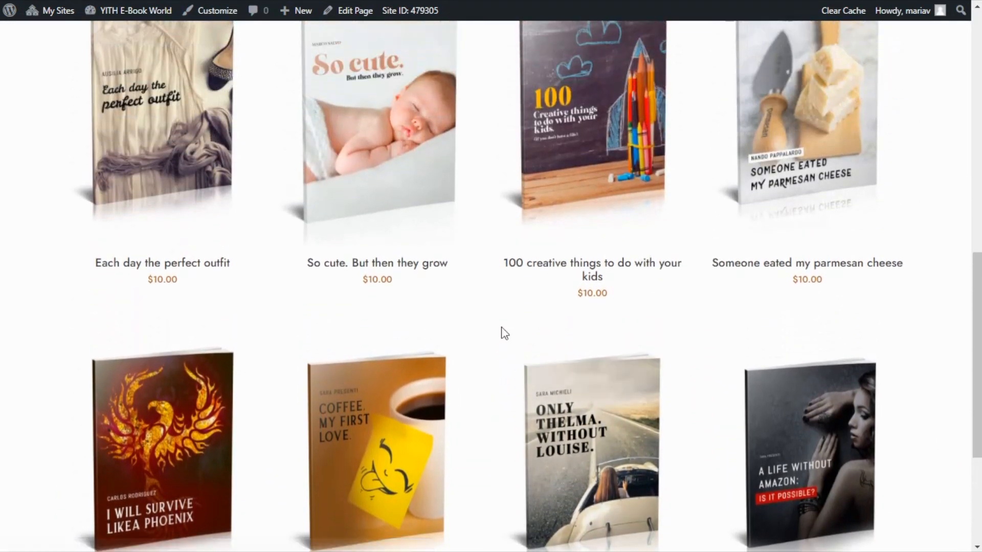
scroll("up", 3)
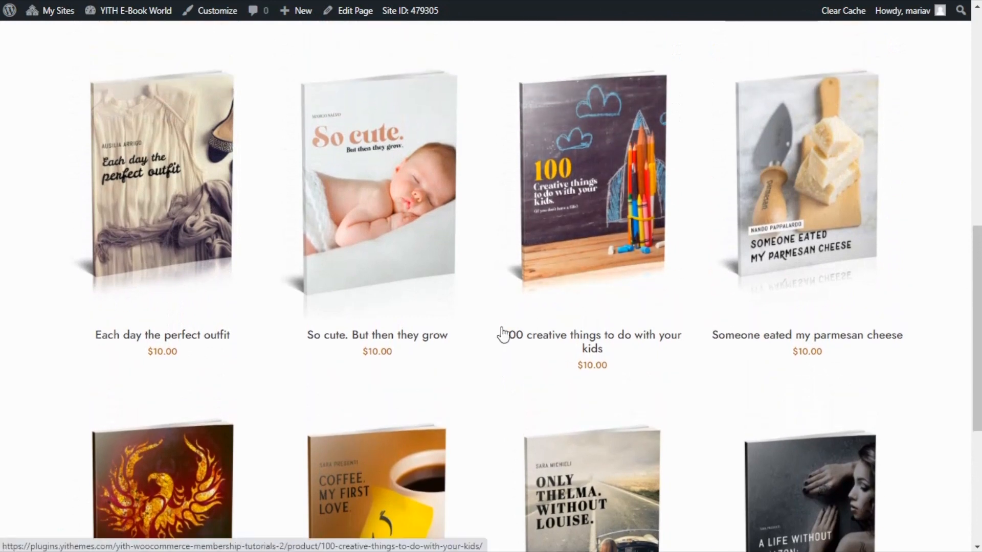
mouse_move(493, 365)
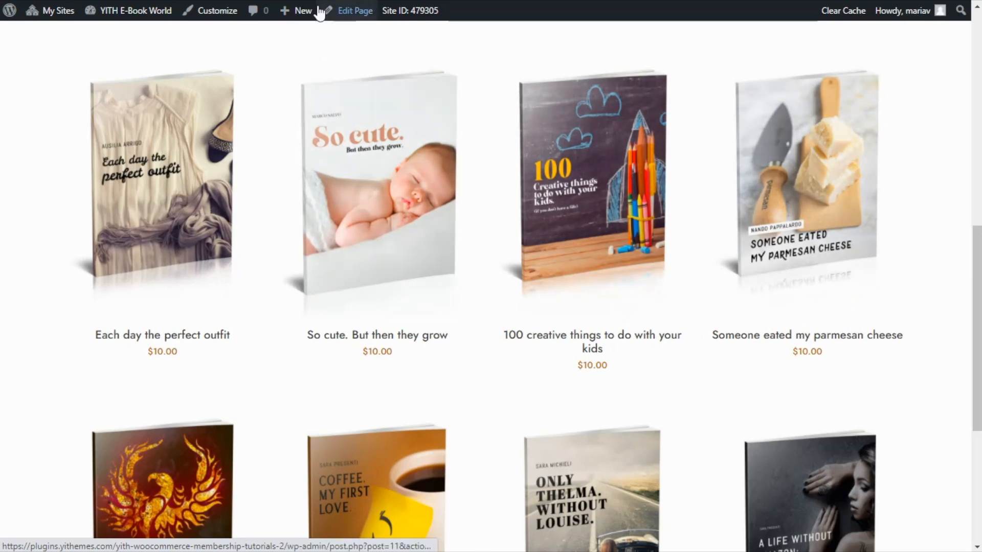
Create a new product from the admin bar and name it 'Club'
left_click(303, 11)
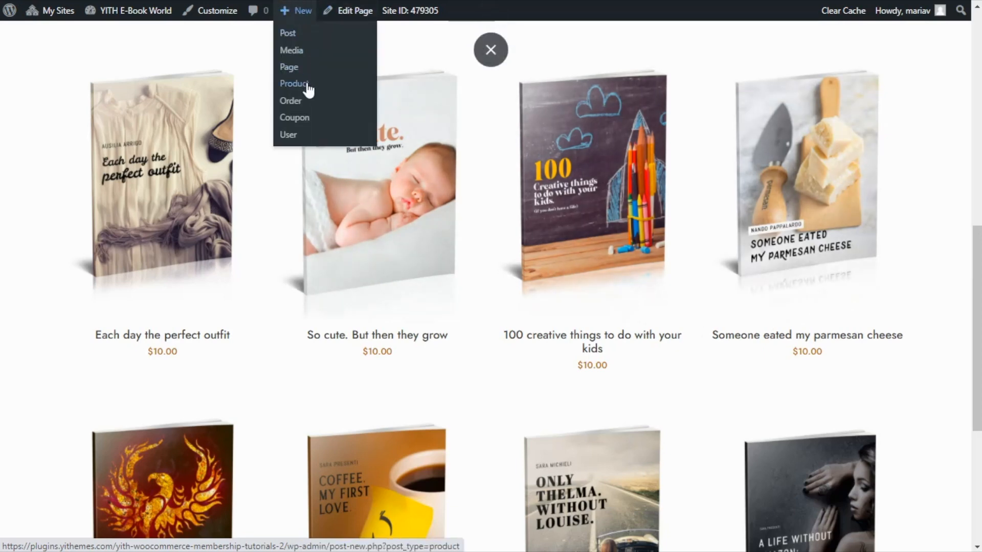
left_click(293, 83)
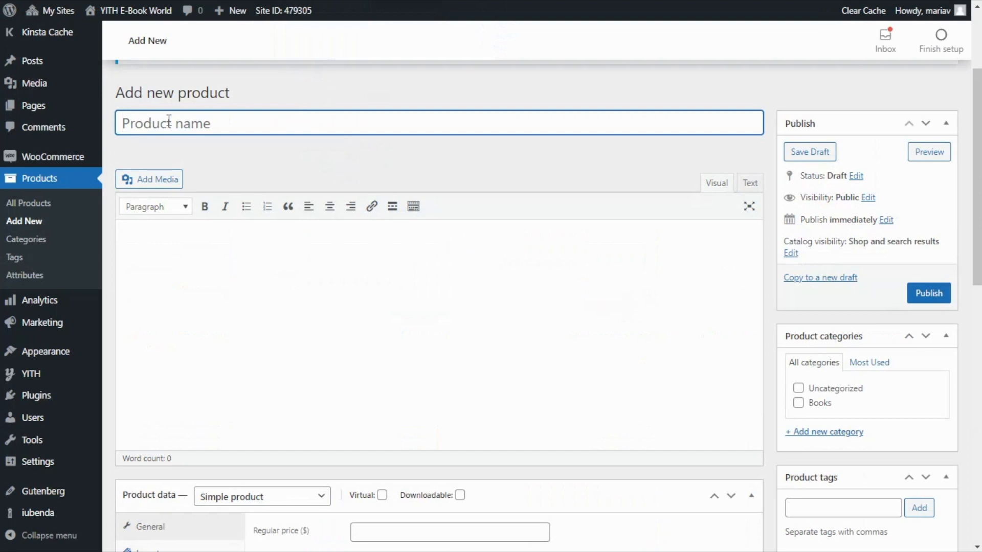
type("C")
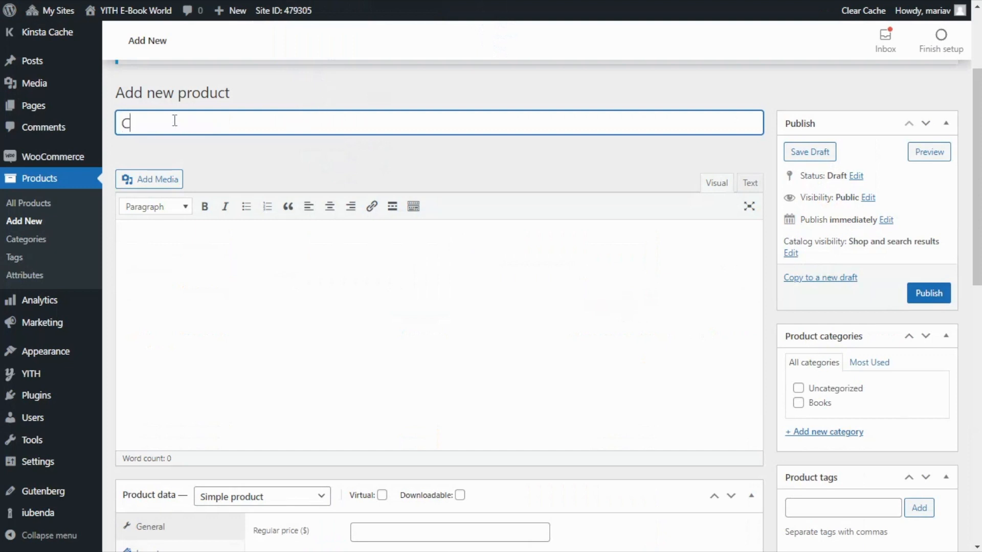
type("lub")
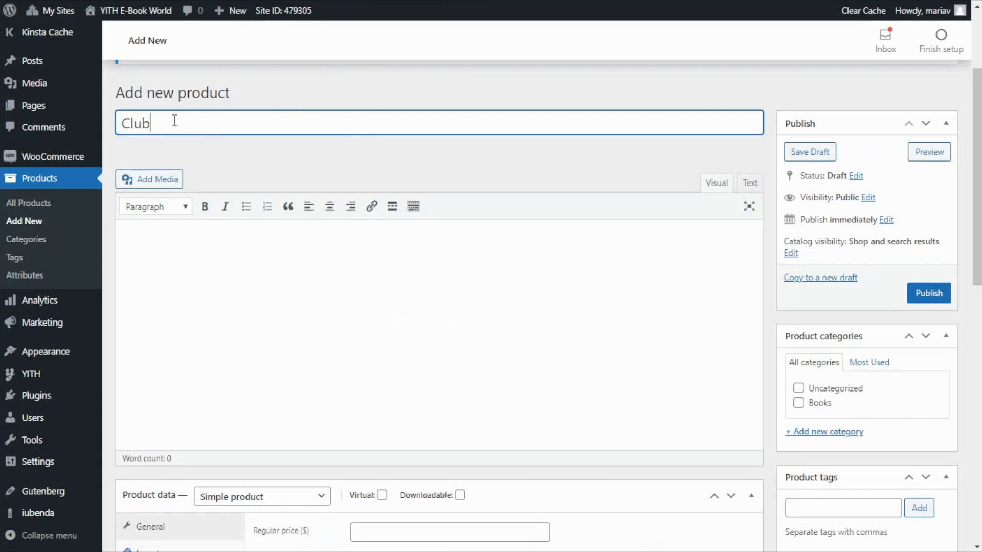
Set the Club product's regular price to 50
scroll("down", 3)
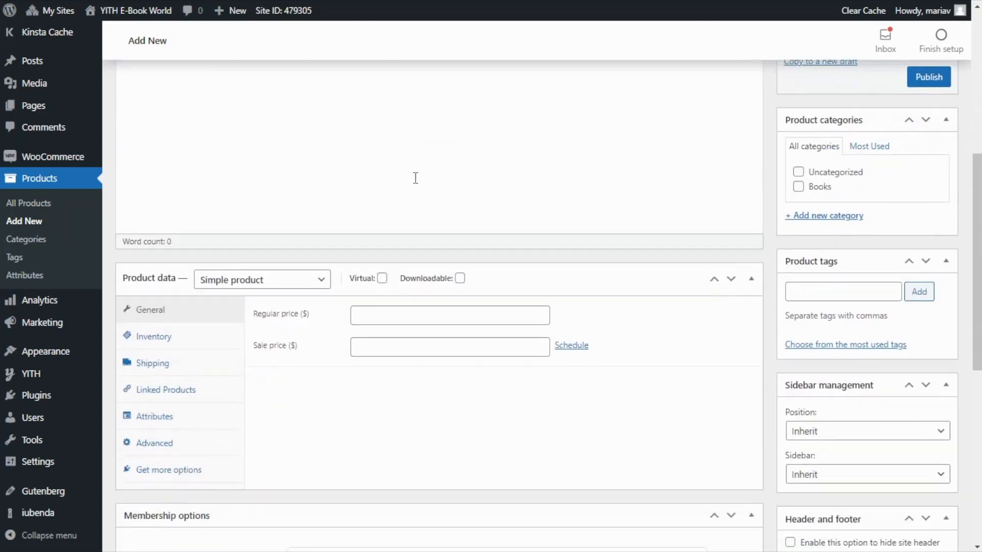
scroll("down", 3)
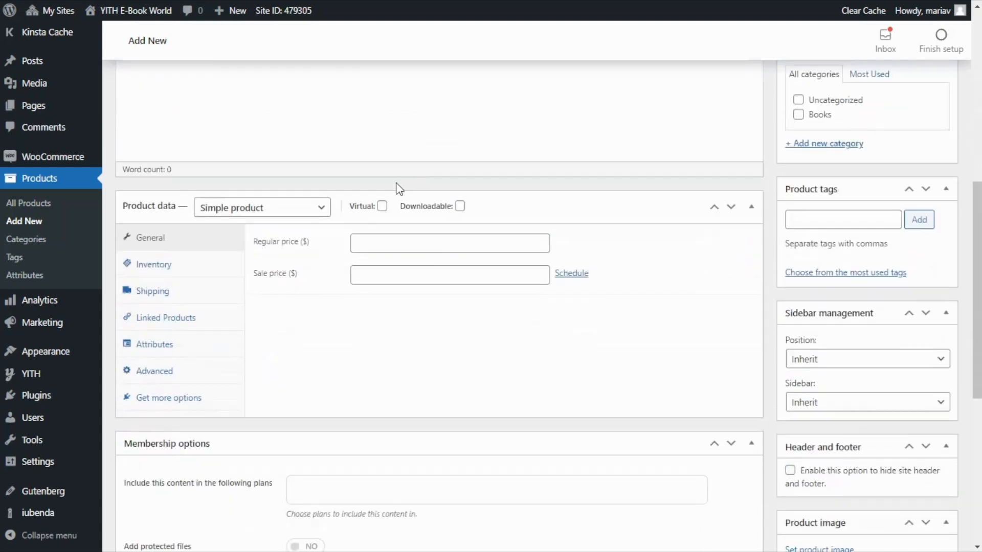
mouse_move(337, 216)
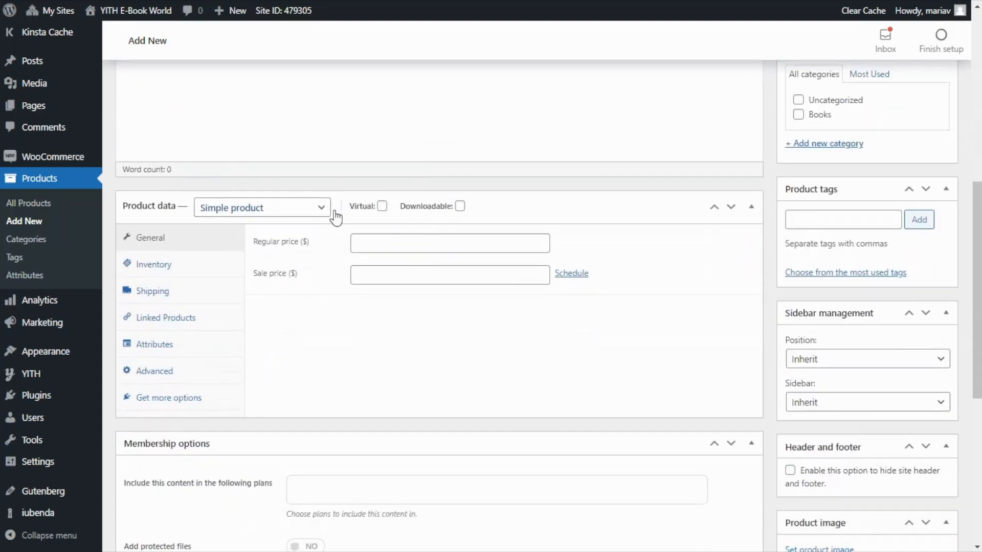
left_click(449, 243)
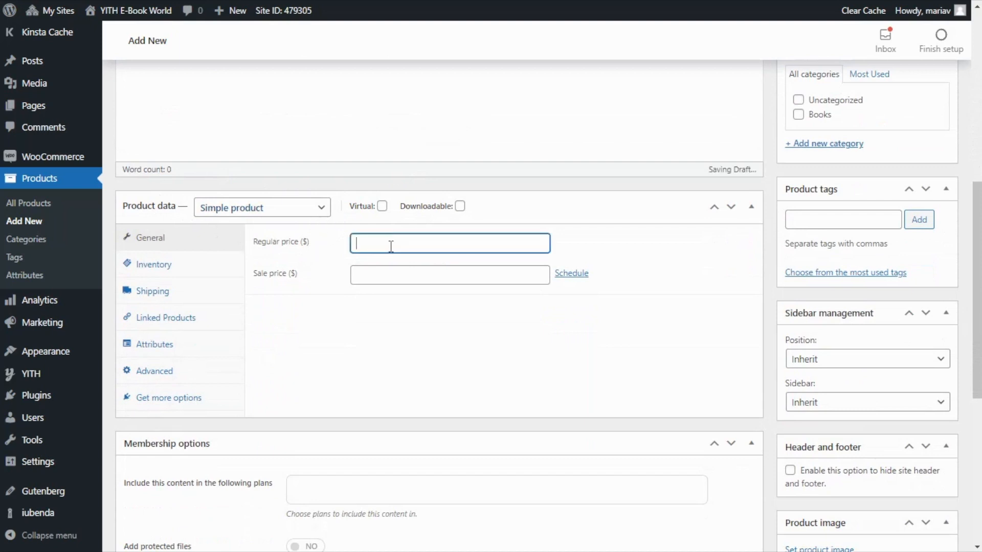
type("50")
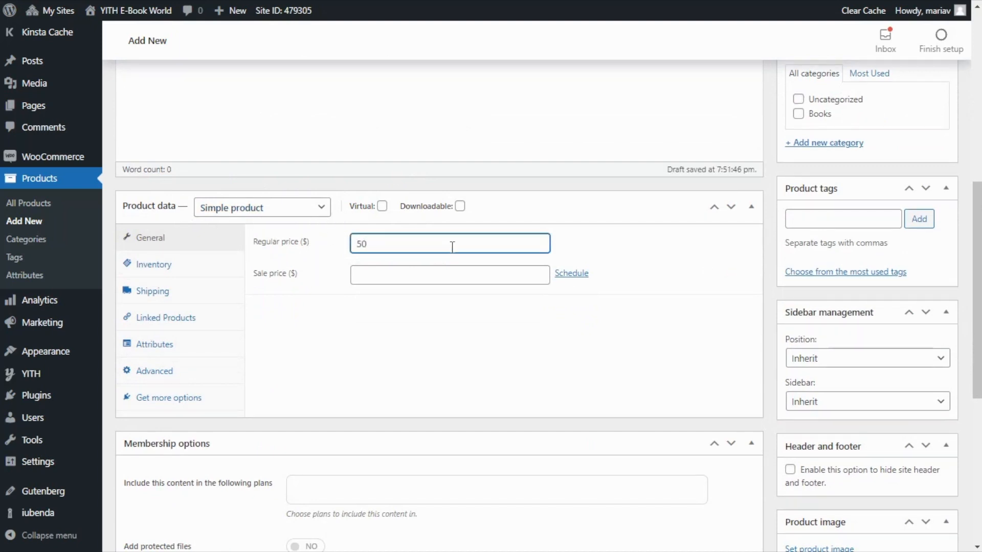
mouse_move(410, 211)
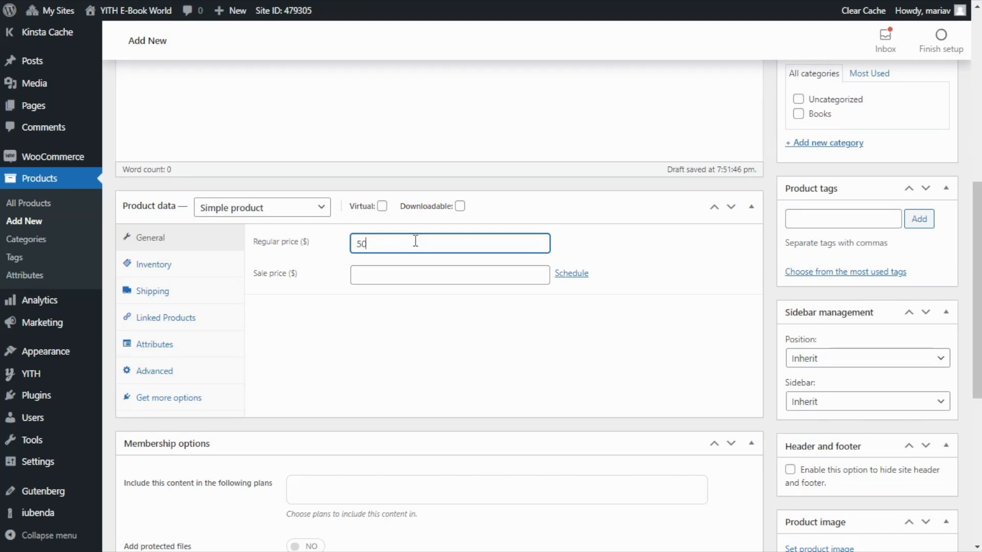
Set the woman-with-e-reader photo from the Media Library as the Club product image
scroll("down", 3)
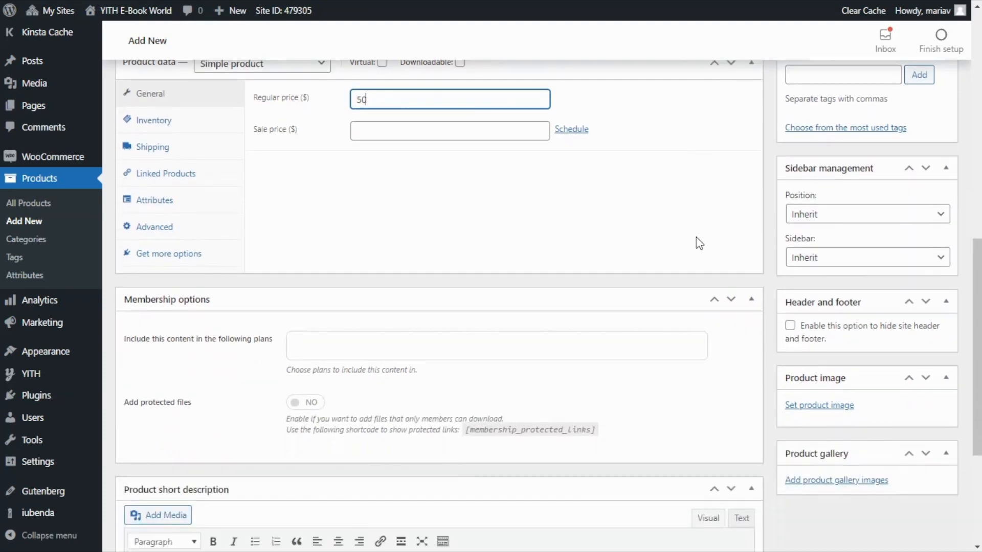
scroll("down", 3)
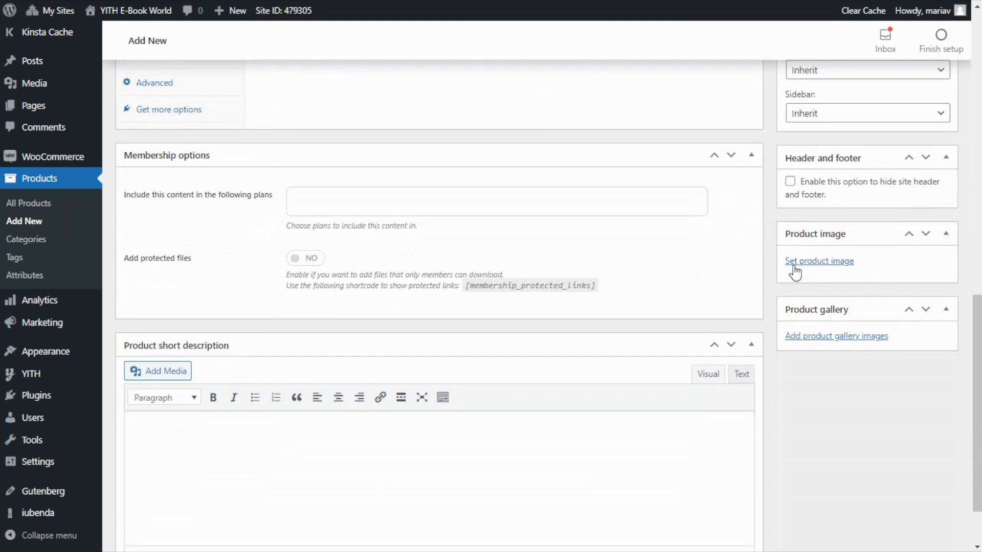
left_click(819, 262)
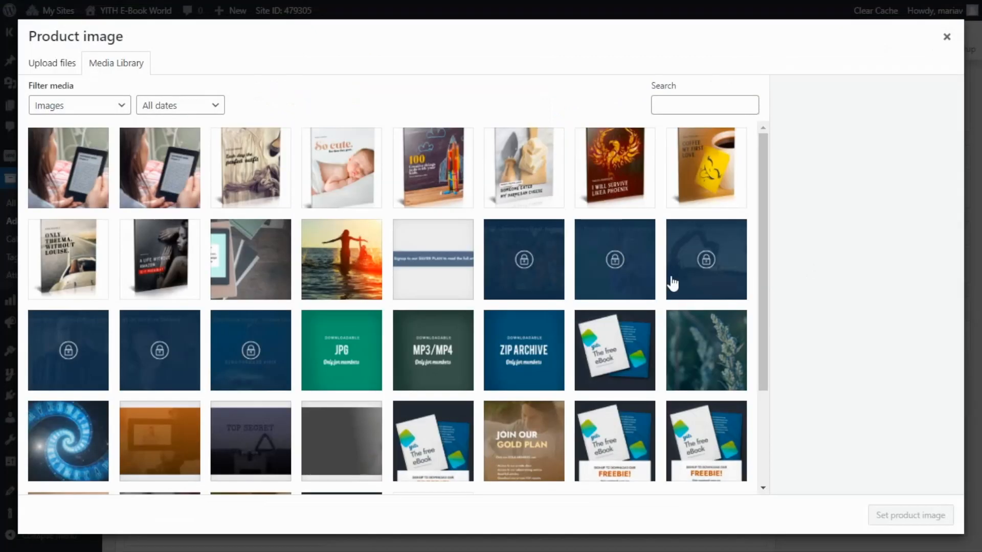
mouse_move(75, 173)
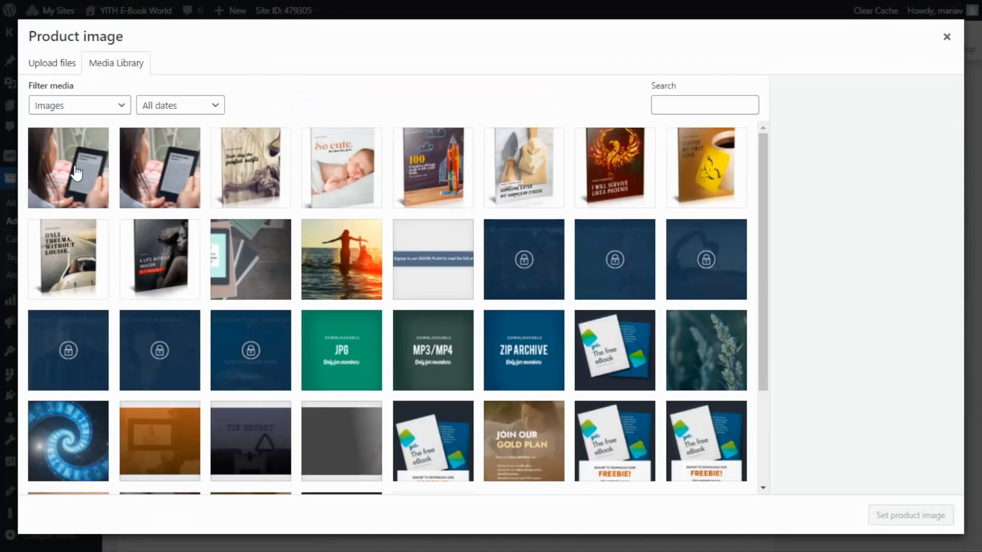
left_click(67, 168)
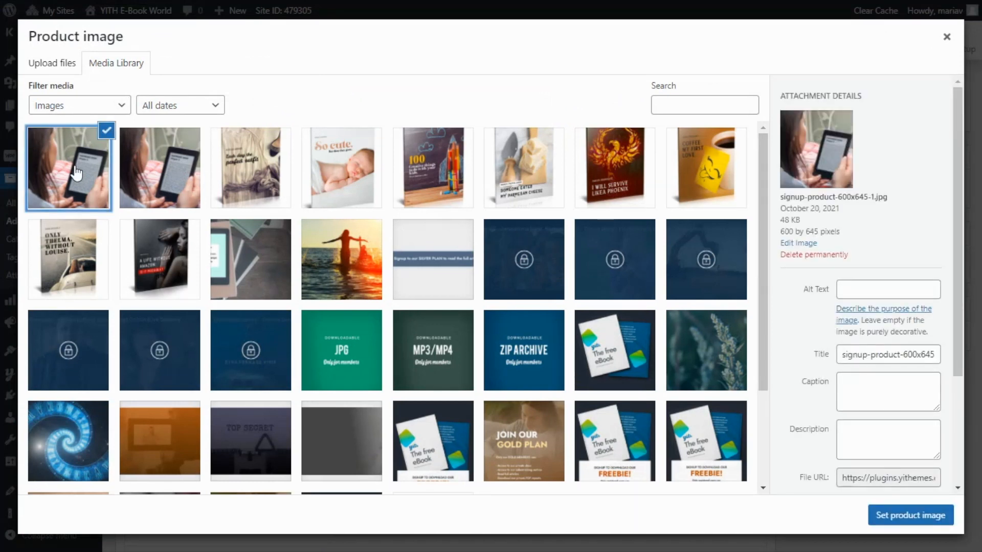
mouse_move(911, 515)
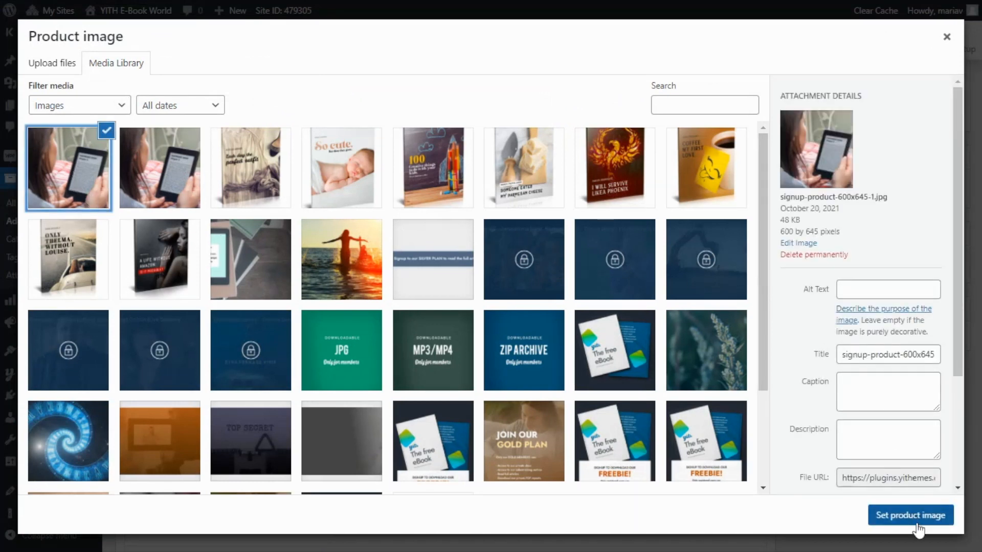
left_click(910, 516)
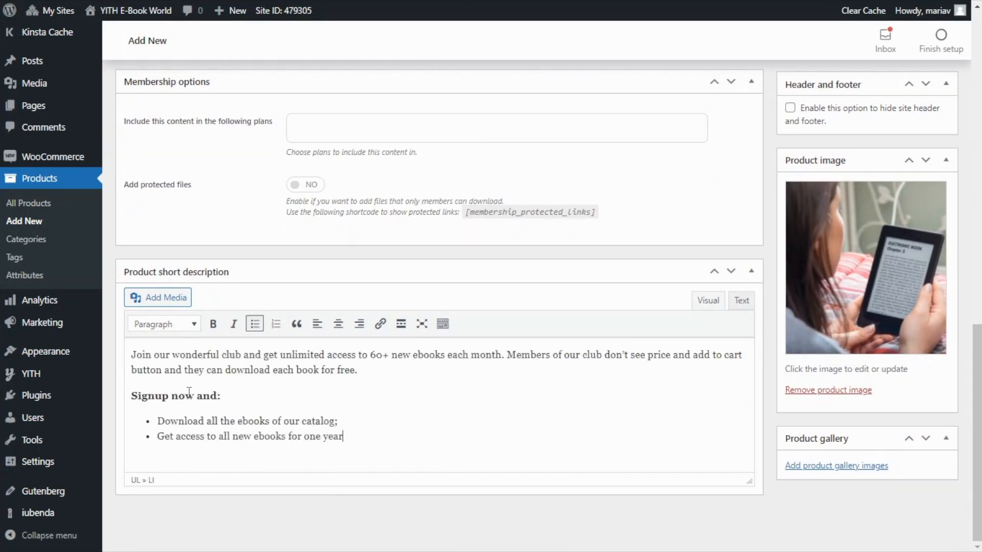
mouse_move(717, 339)
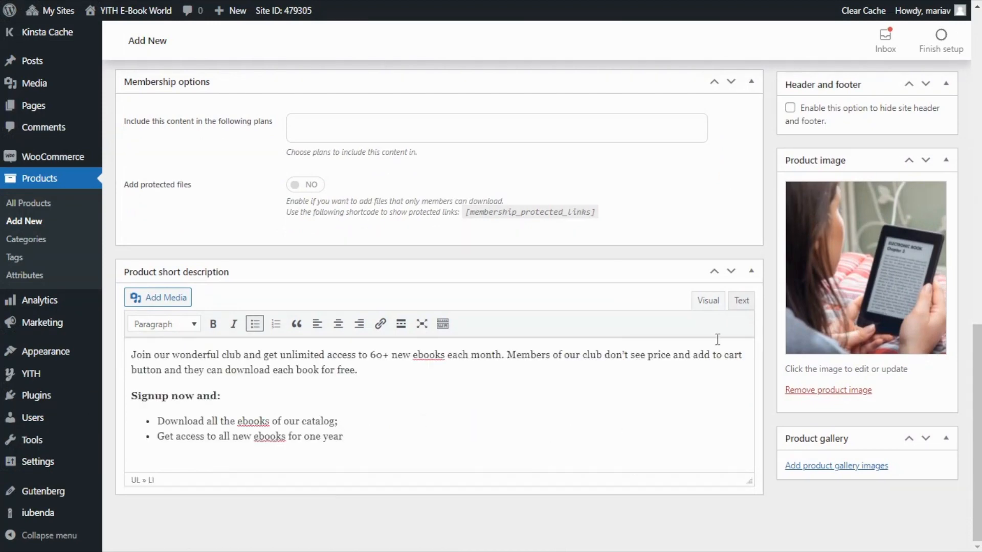
Publish the Club product from the Publish box
scroll("up", 3)
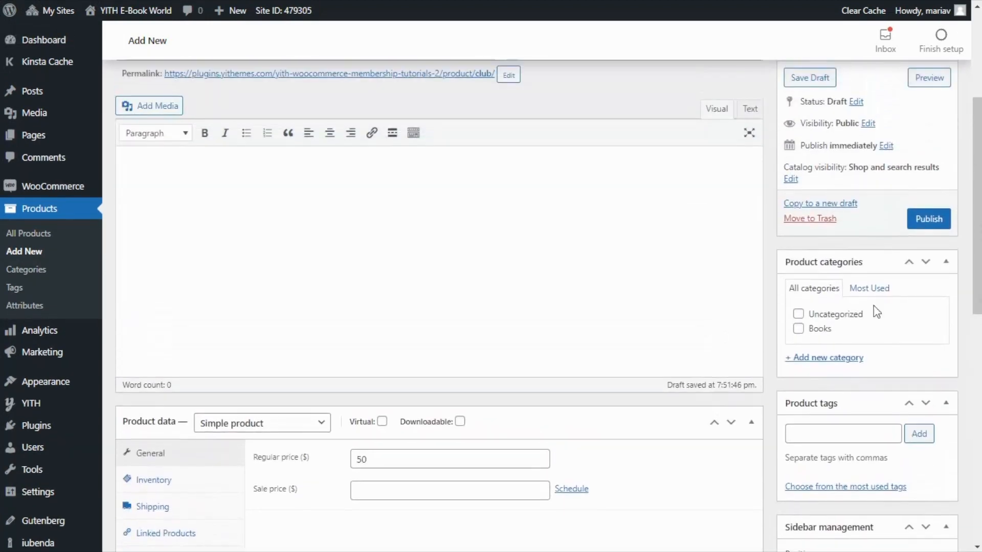
left_click(929, 219)
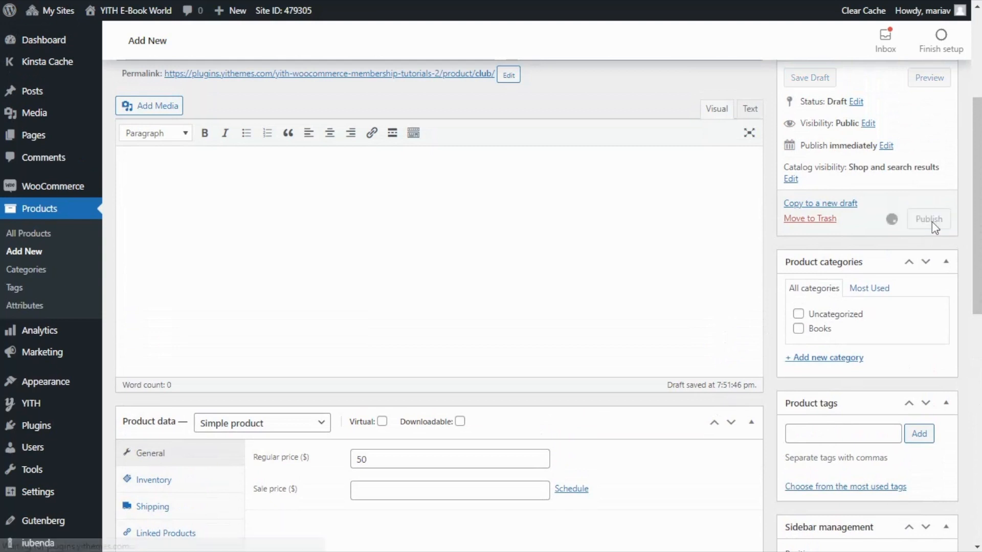
left_click(929, 220)
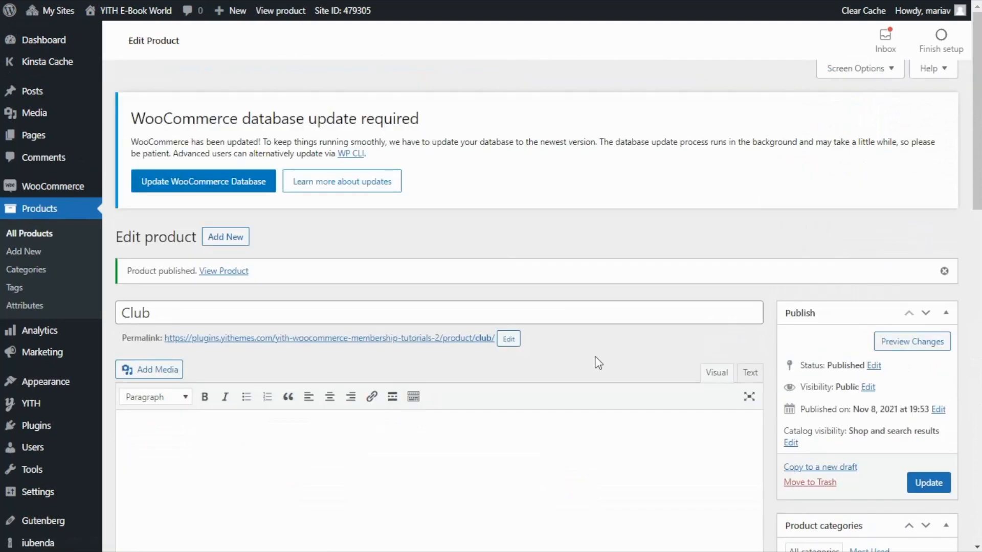
mouse_move(315, 348)
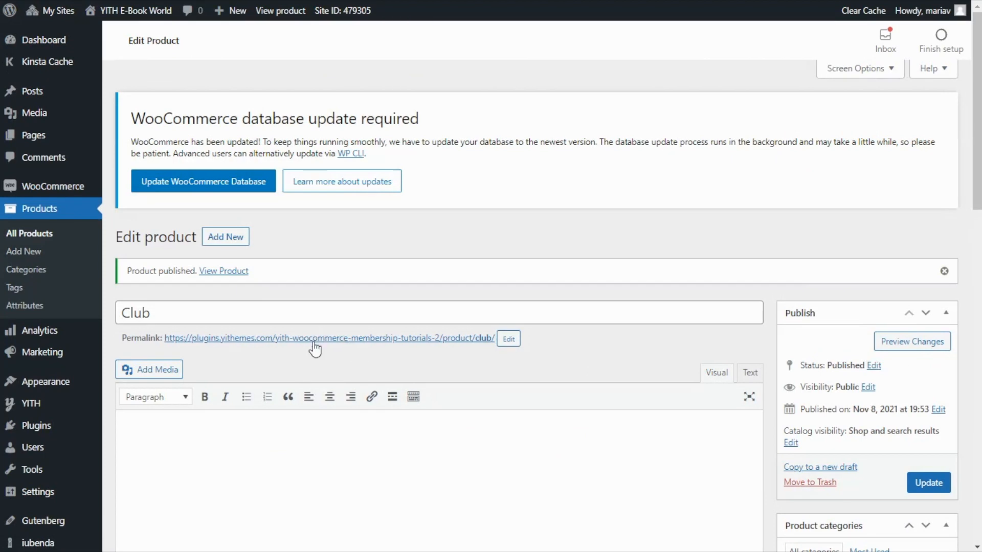
View the published Club product's page on the storefront
left_click(223, 271)
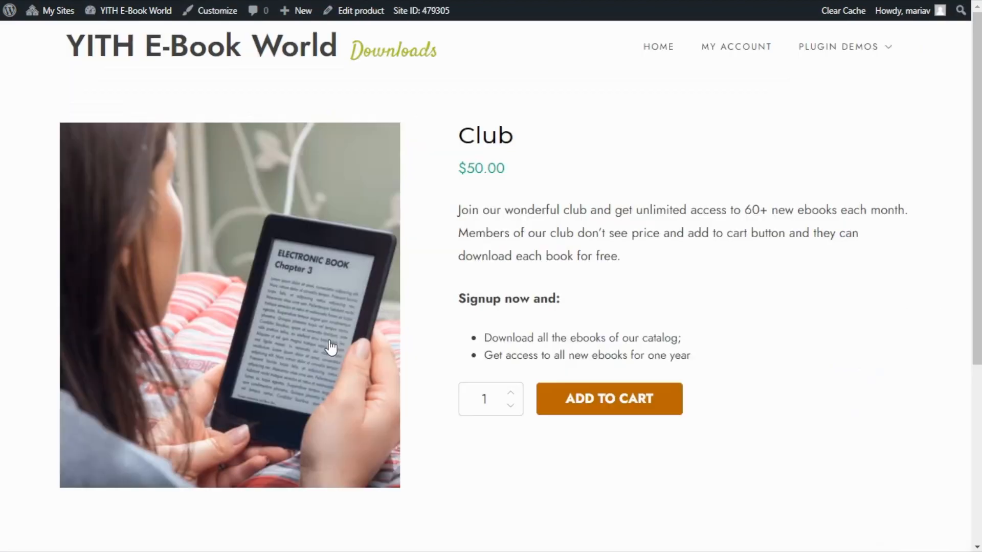
mouse_move(657, 437)
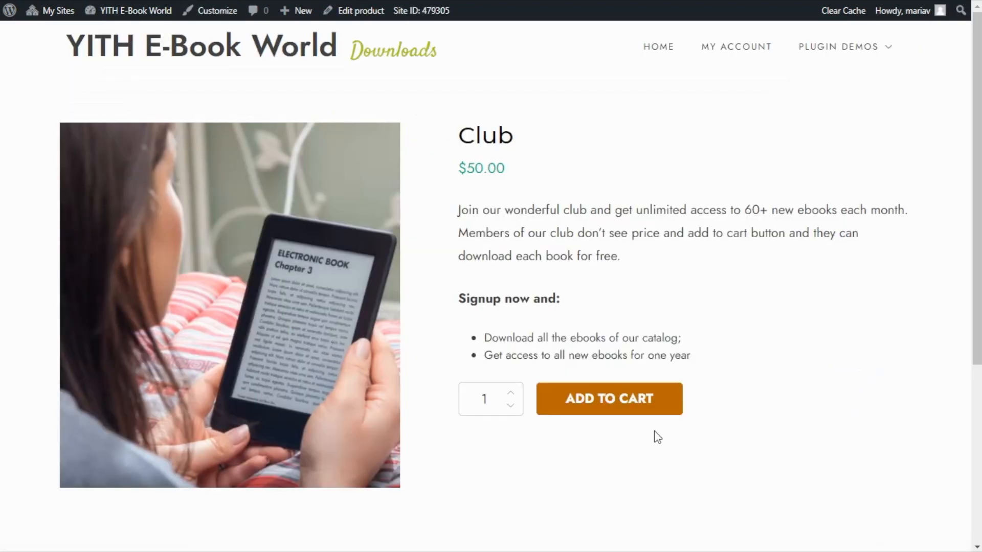
mouse_move(543, 135)
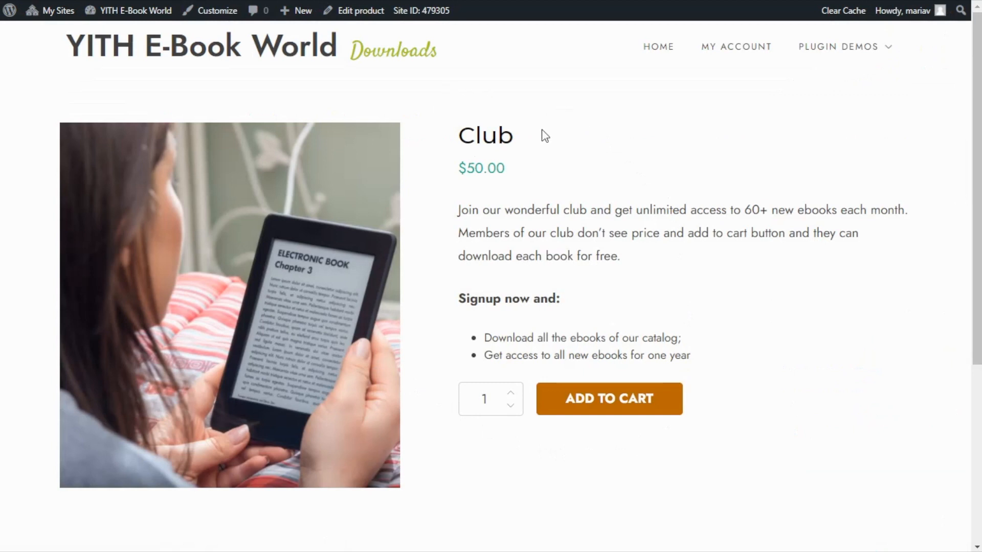
mouse_move(526, 200)
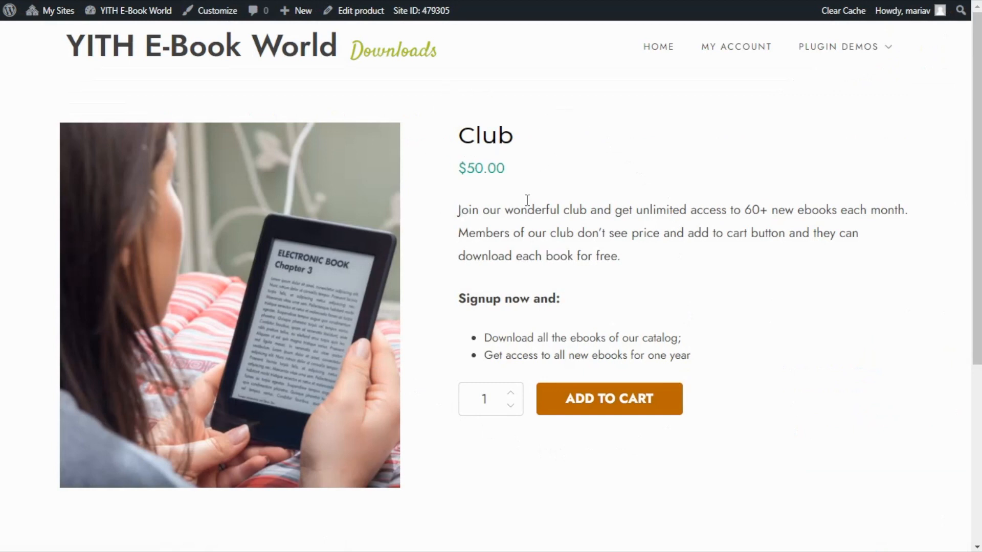
mouse_move(824, 366)
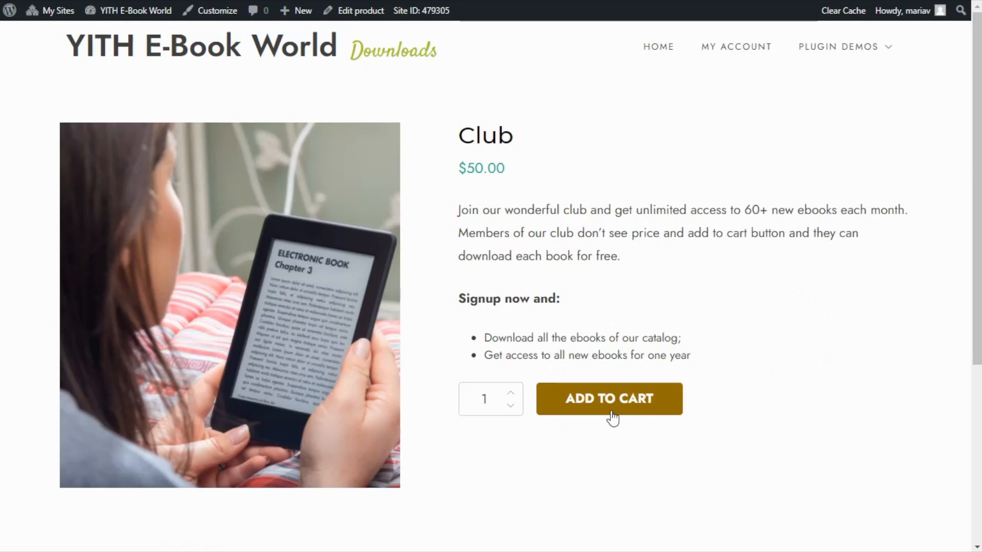
mouse_move(652, 272)
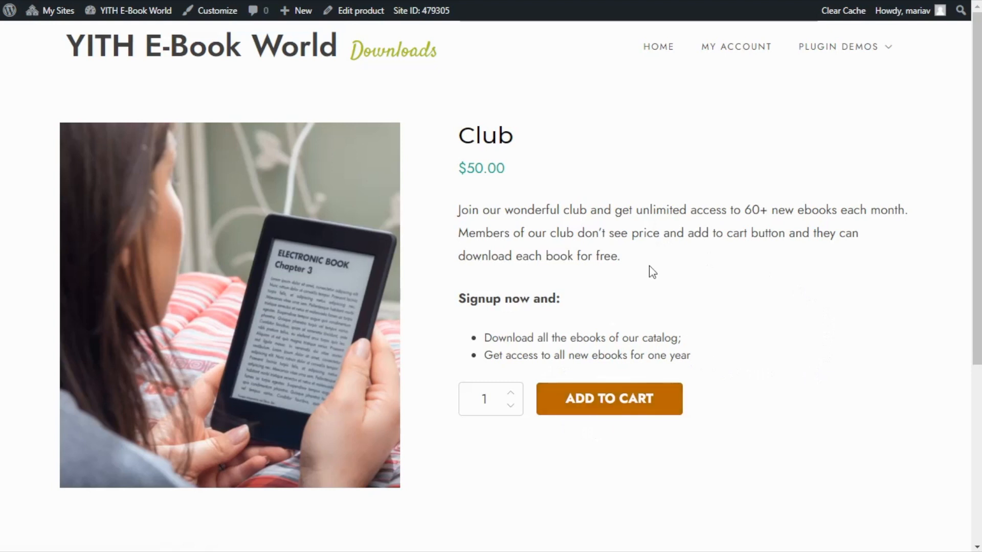
mouse_move(656, 280)
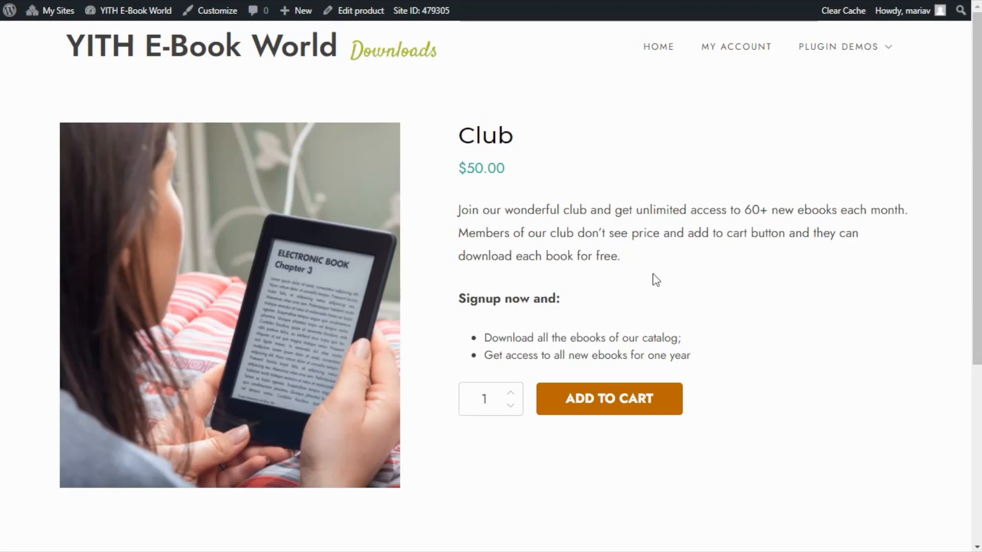
mouse_move(645, 296)
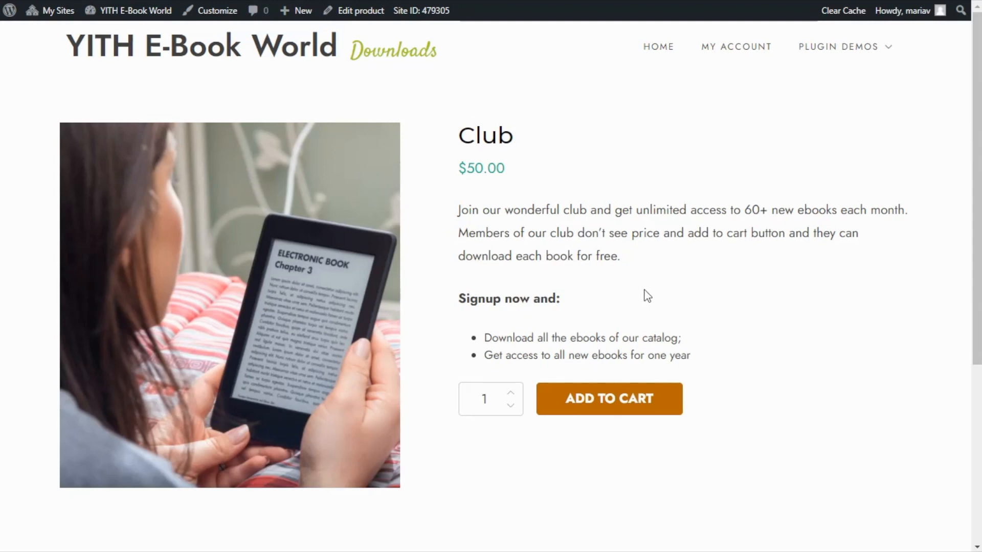
mouse_move(570, 179)
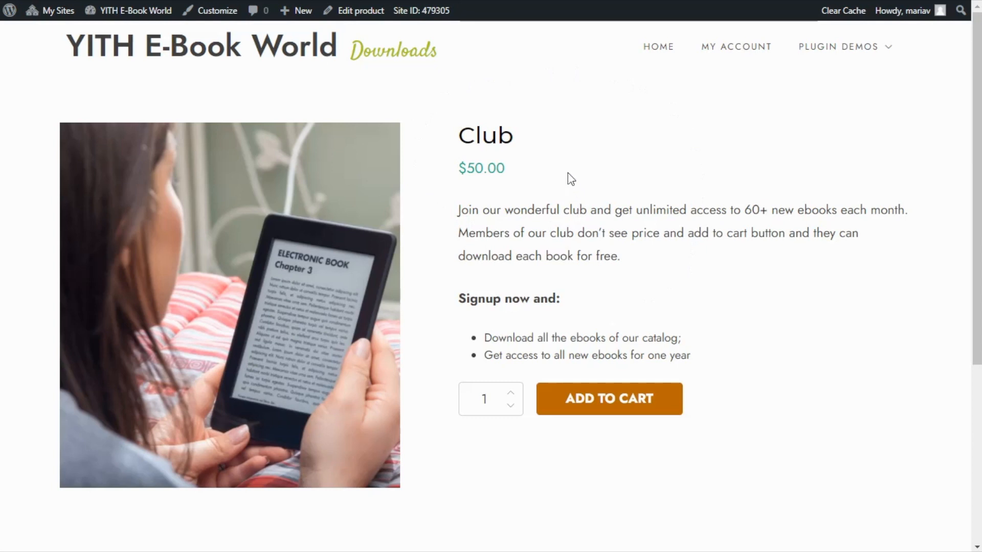
mouse_move(542, 400)
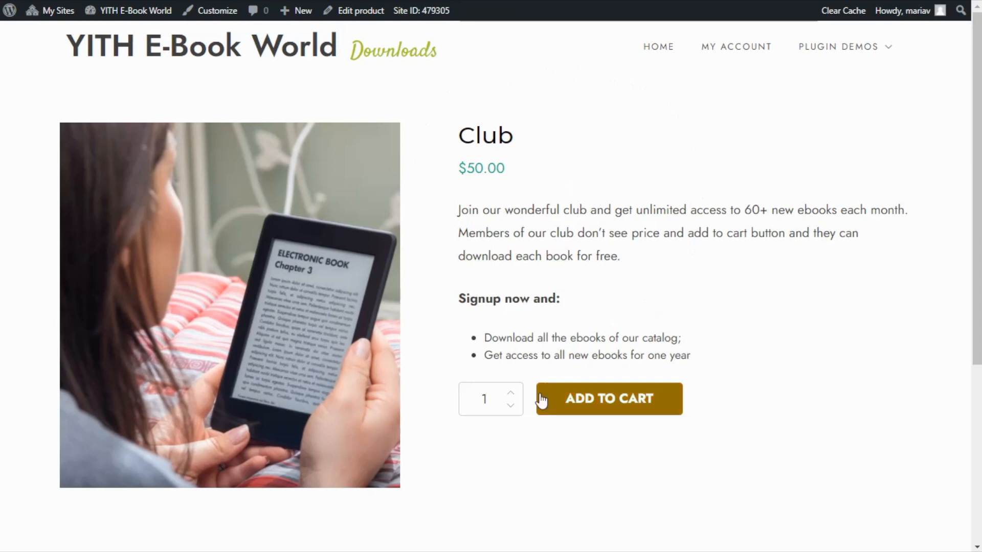
mouse_move(608, 421)
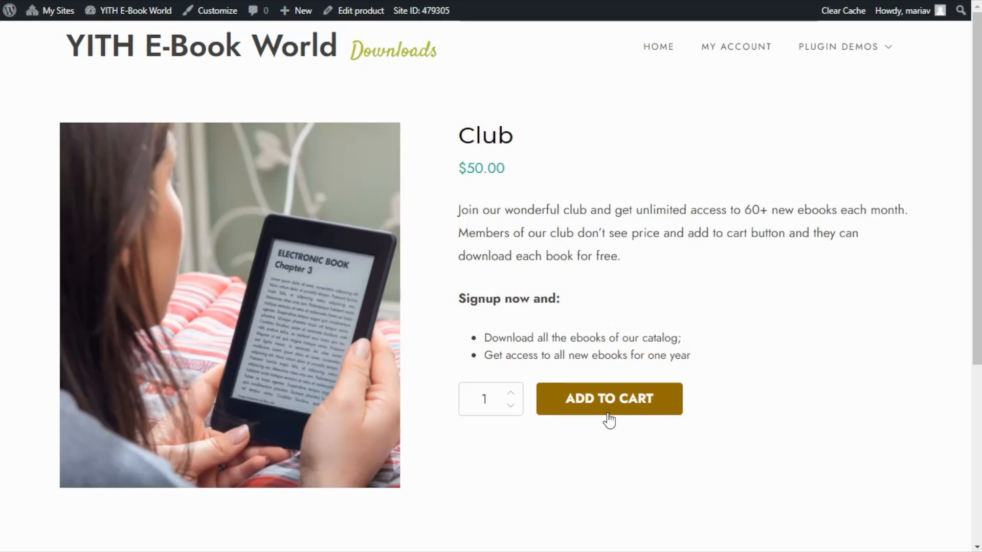
mouse_move(513, 123)
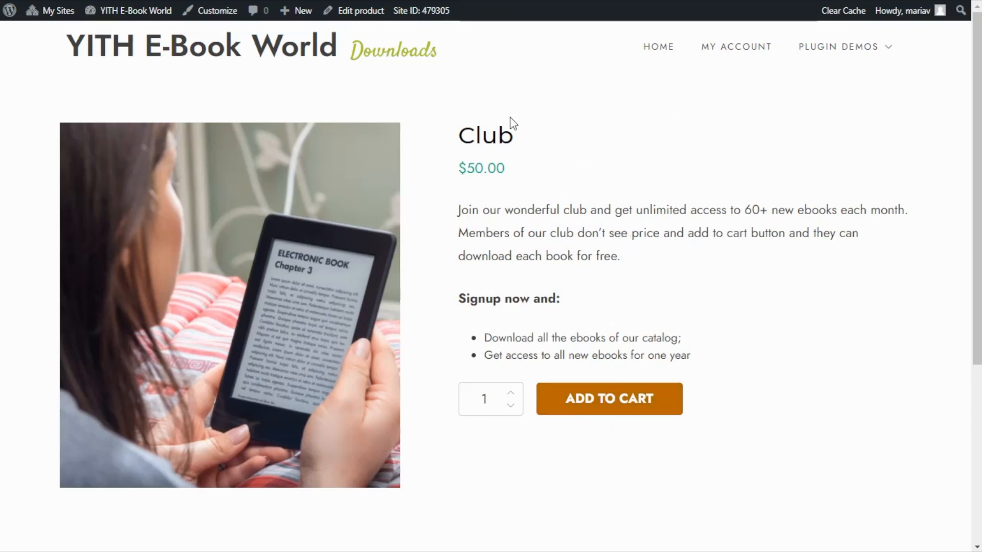
Return to the Dashboard and open YITH Membership's Membership Plans list
left_click(134, 10)
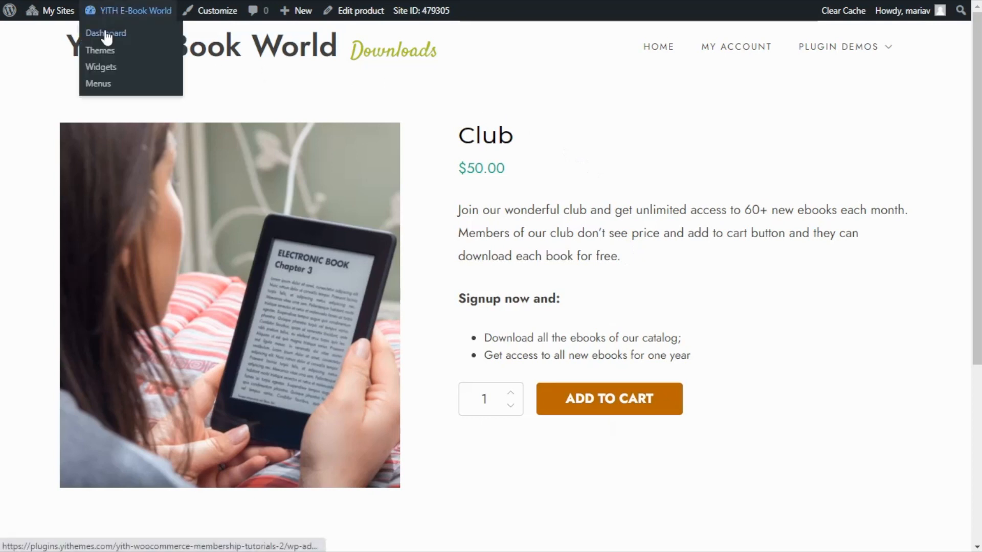
left_click(105, 33)
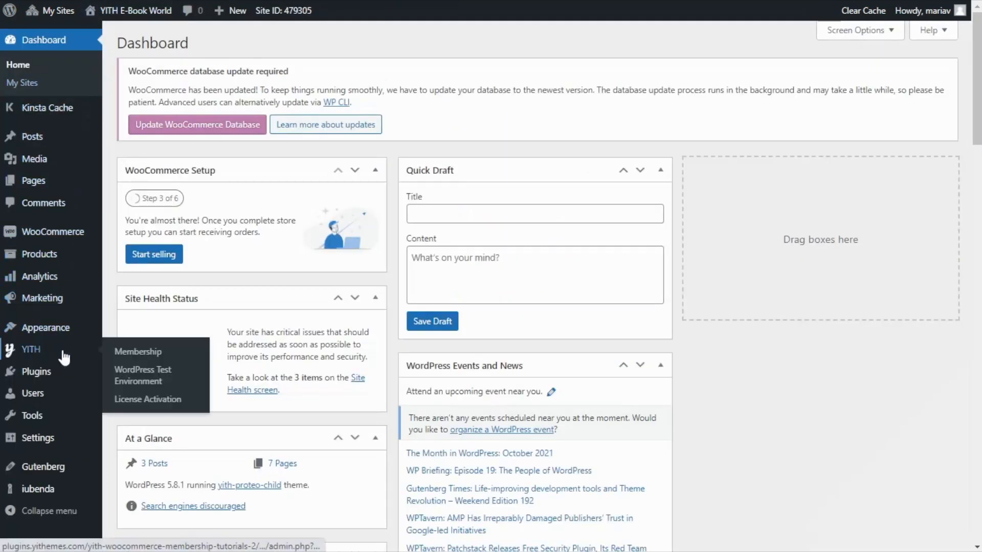
left_click(138, 351)
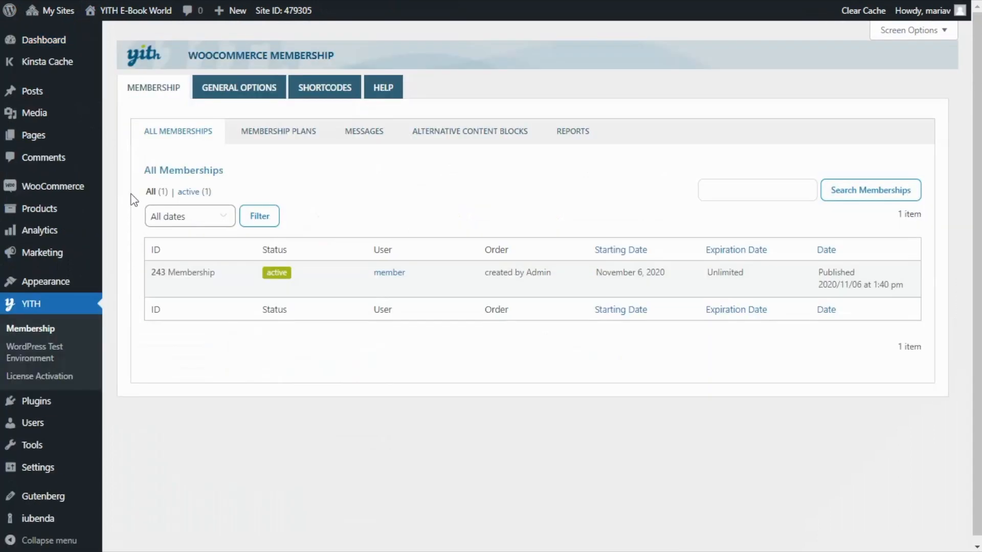
mouse_move(296, 139)
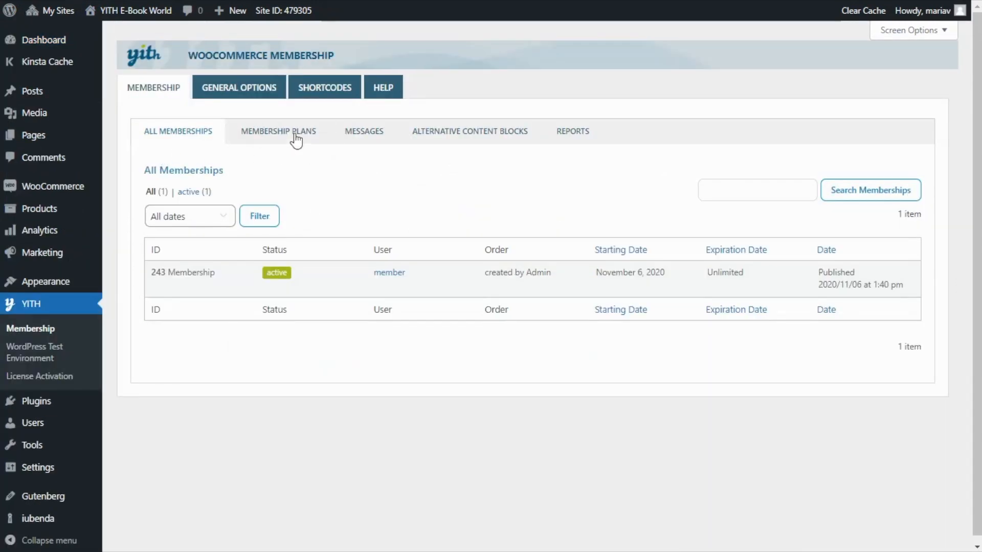
left_click(279, 131)
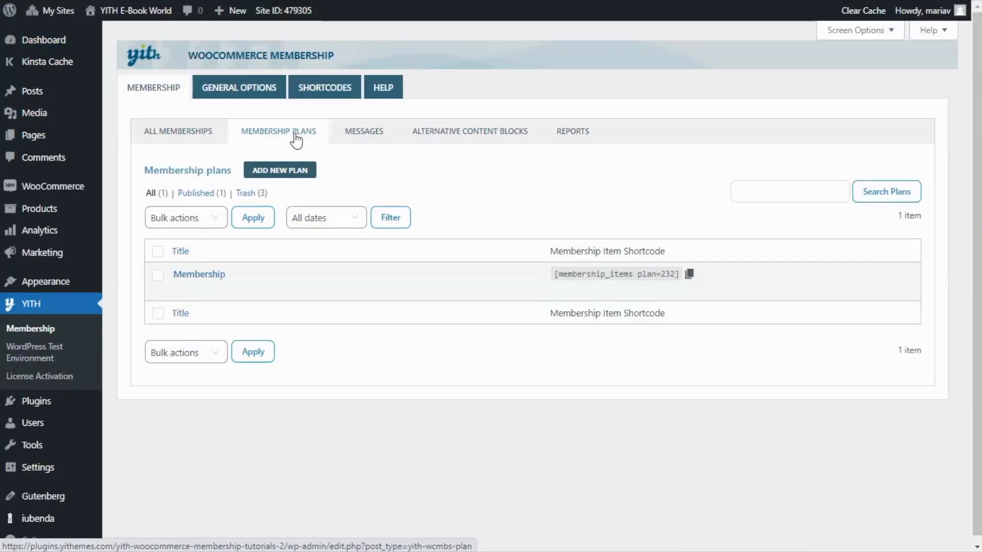
mouse_move(263, 154)
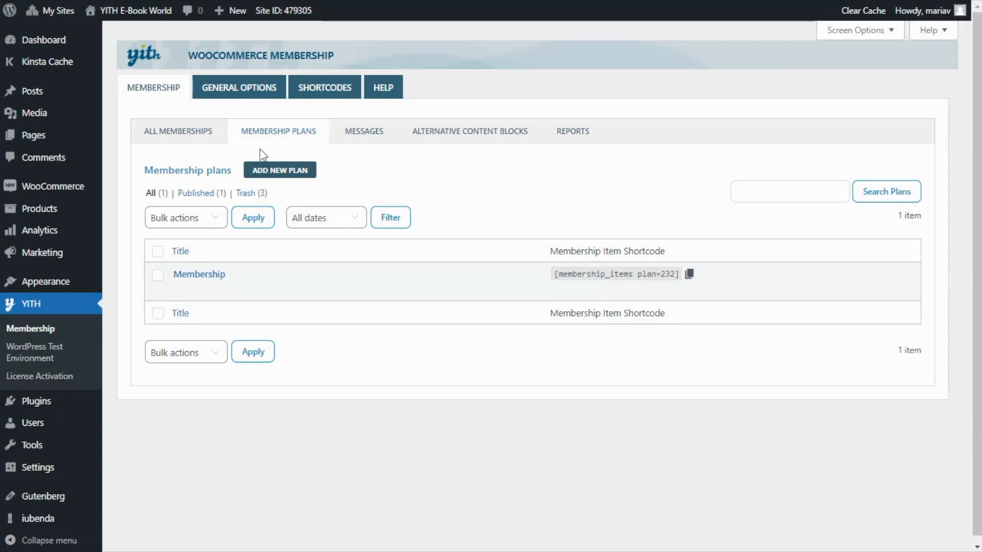
mouse_move(279, 170)
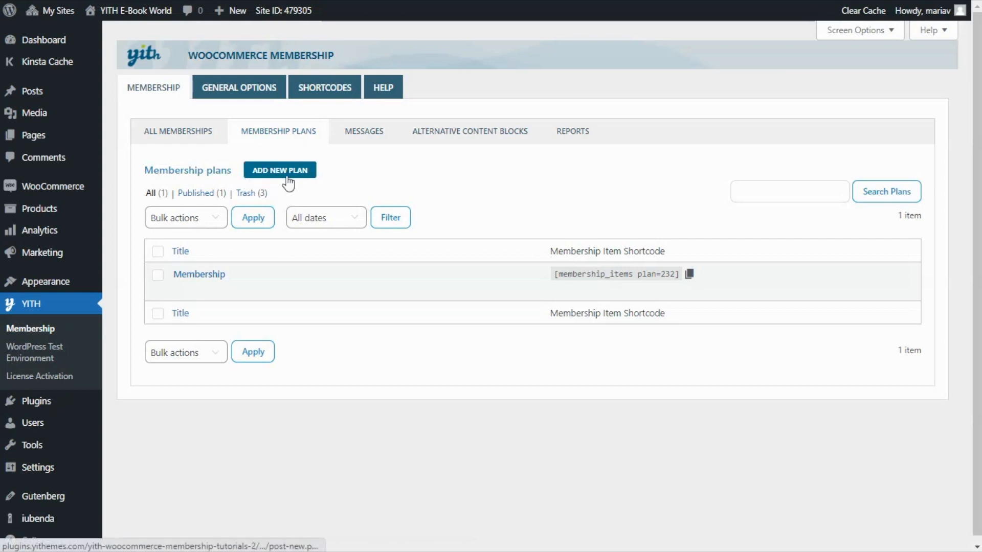
Add a new membership plan and enter 'Book Club' as its title
left_click(279, 170)
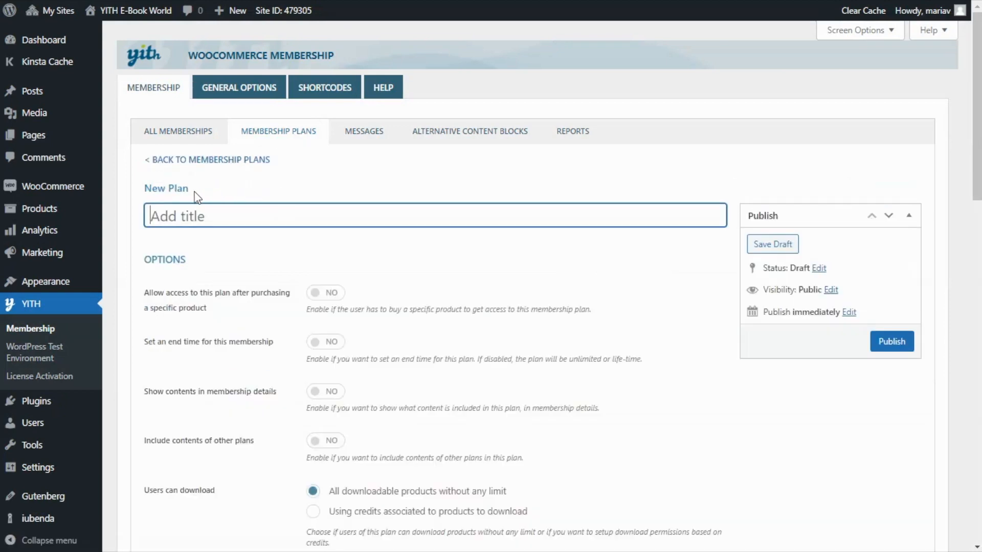
type("B")
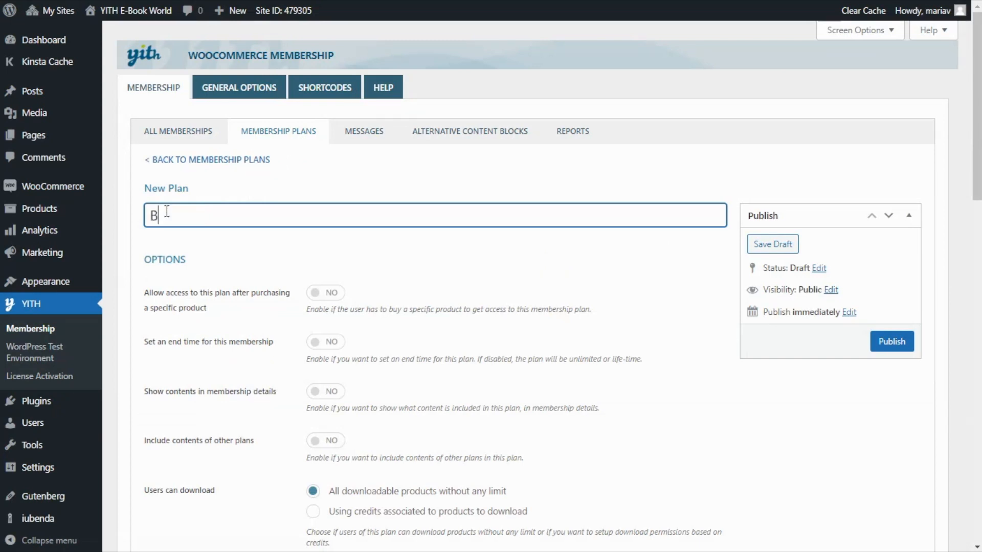
type("ook Club")
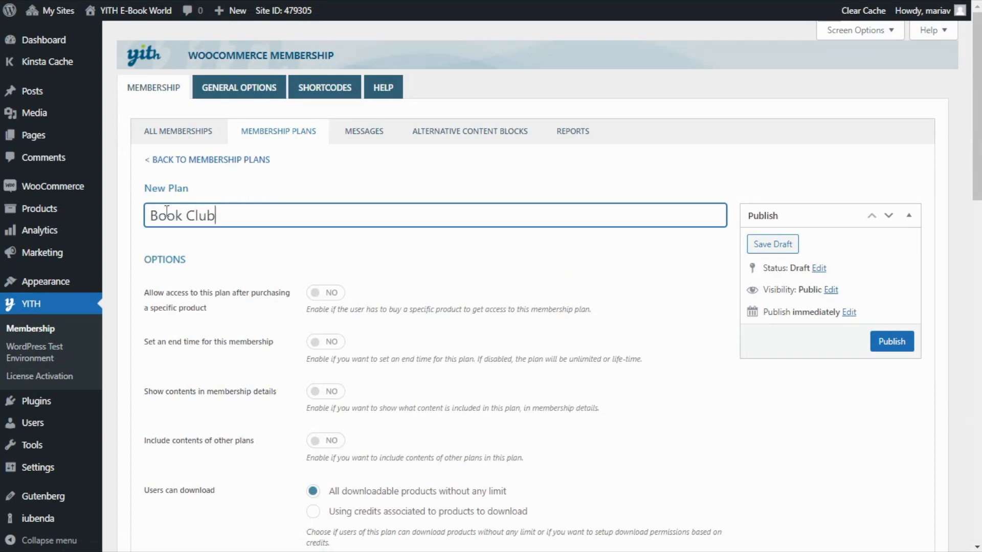
scroll("down", 3)
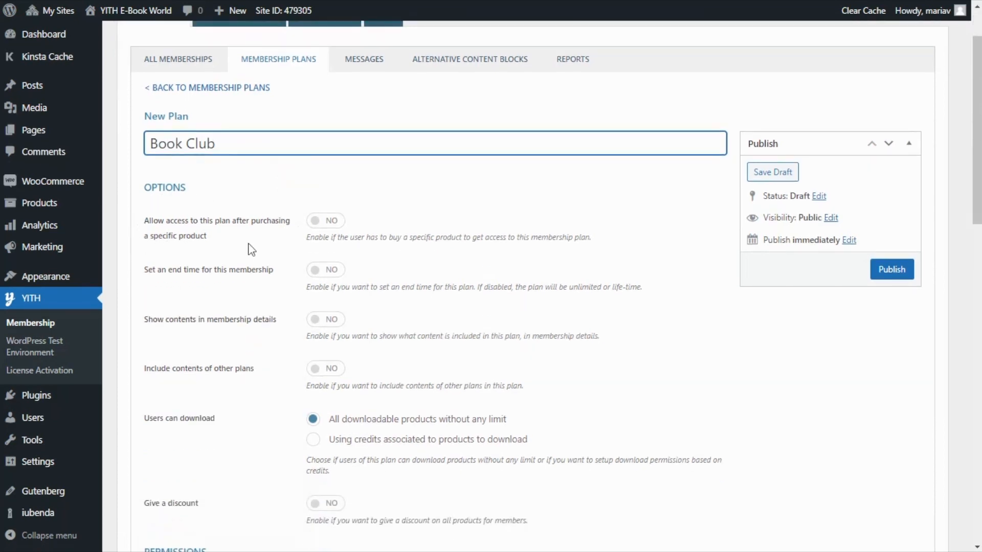
mouse_move(292, 243)
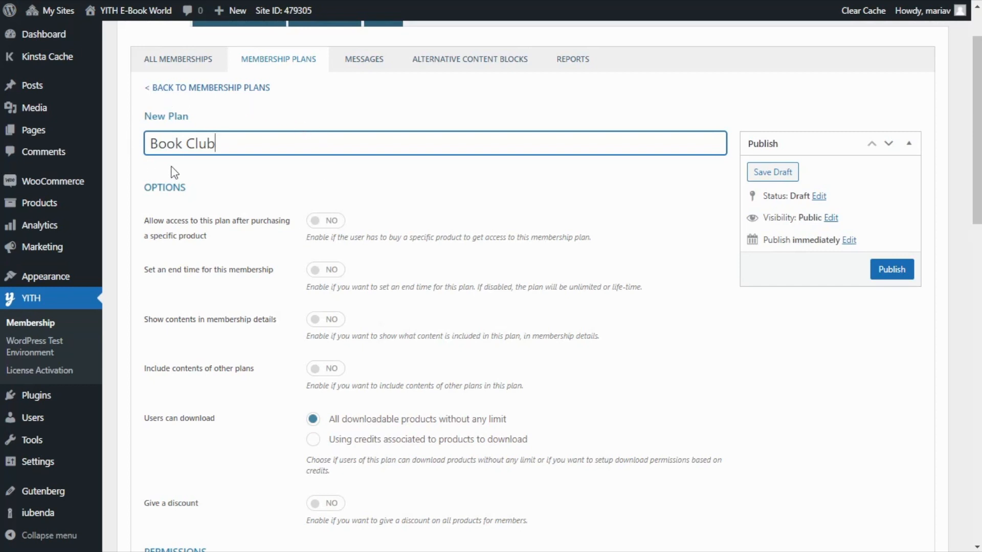
mouse_move(282, 200)
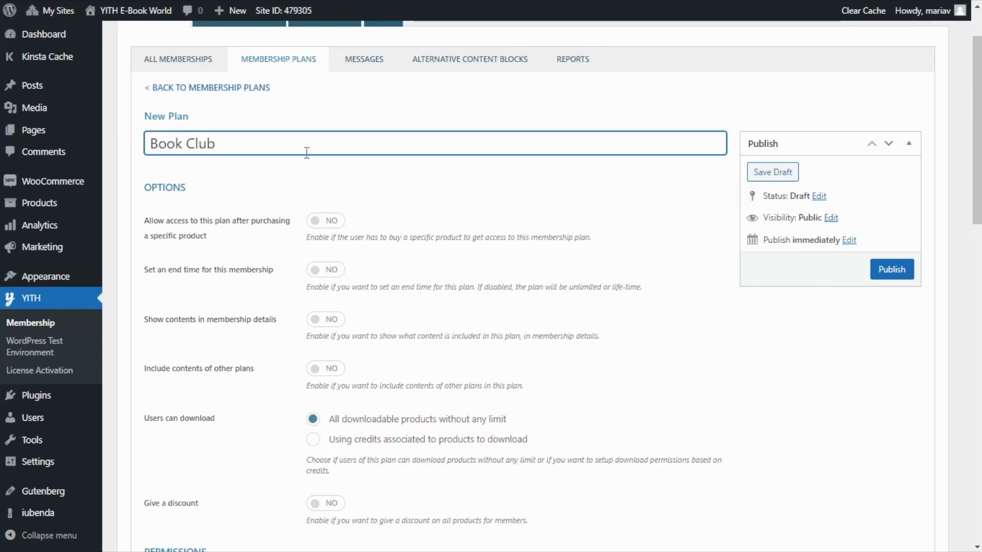
mouse_move(268, 172)
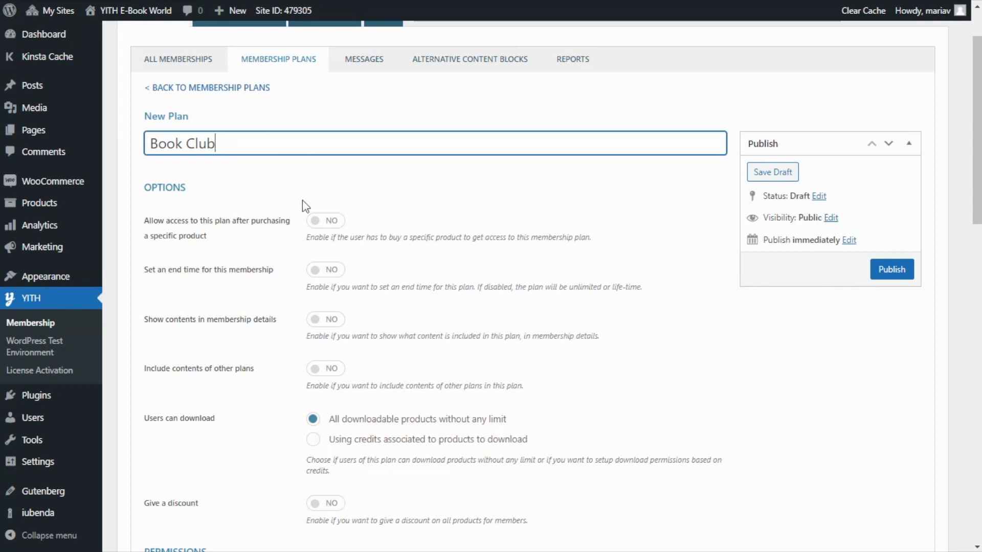
Enable plan access after purchasing a product and link the Club (#265) product
left_click(325, 221)
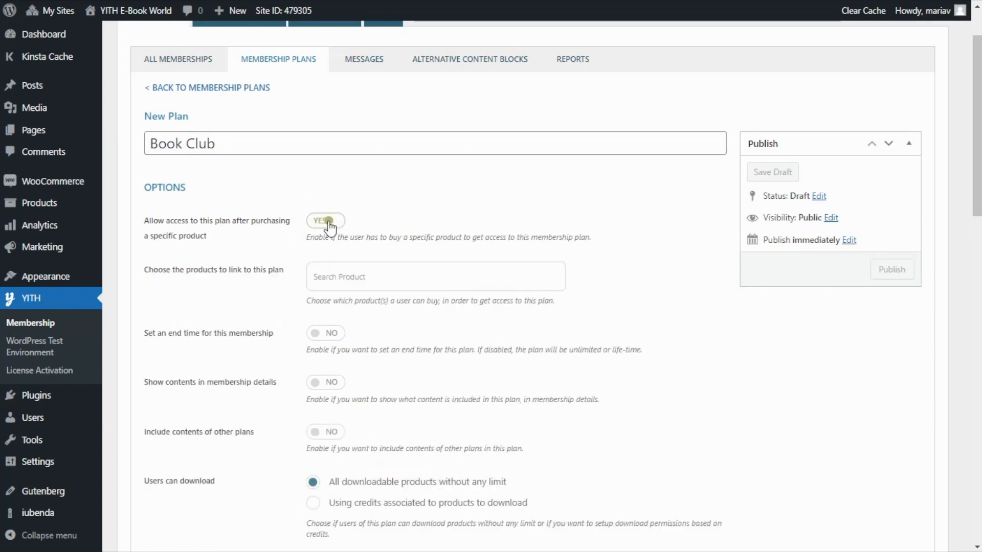
left_click(325, 220)
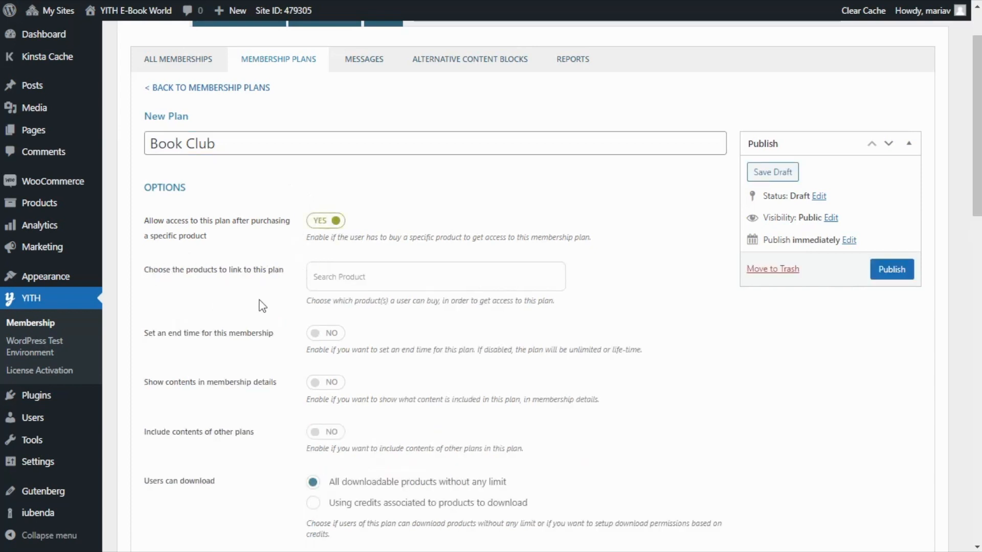
type("c")
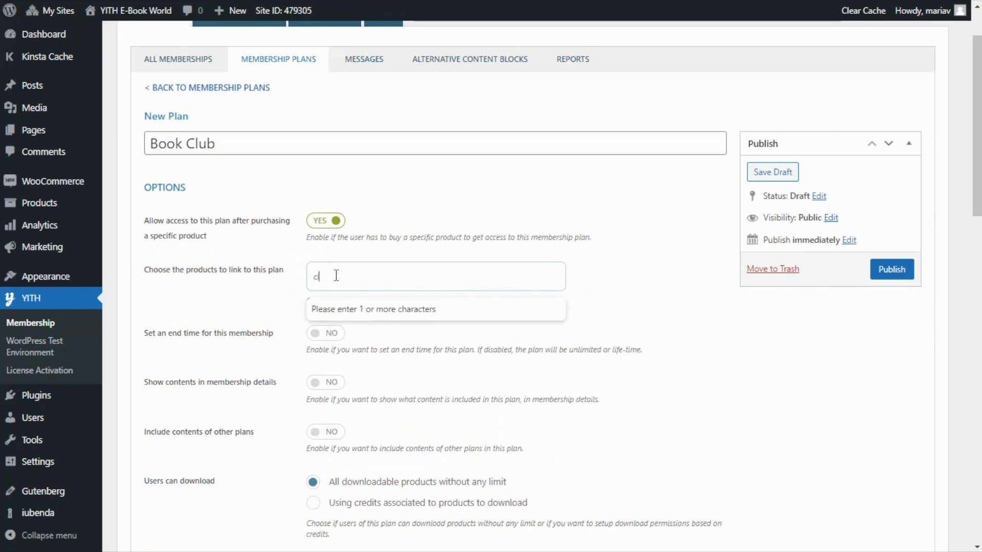
type("lub")
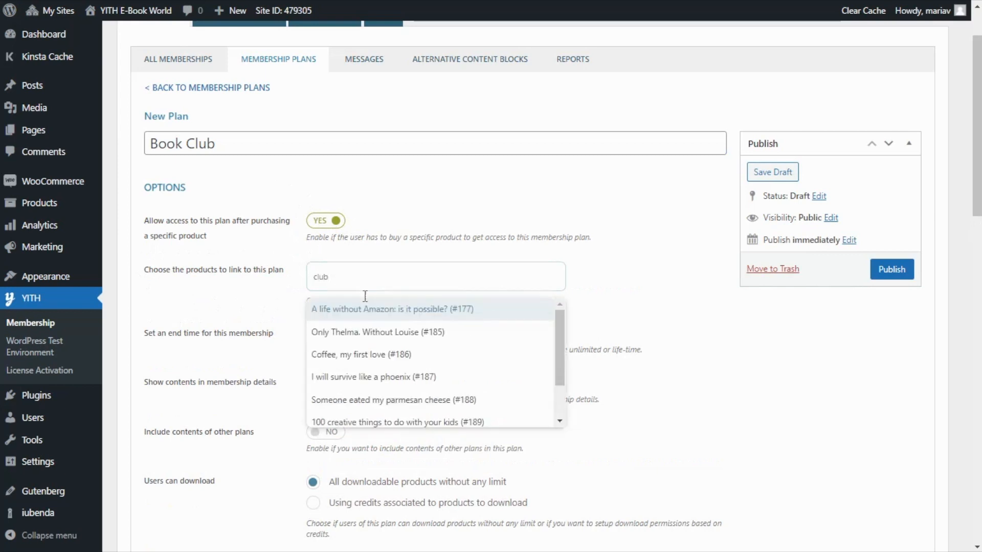
left_click(376, 309)
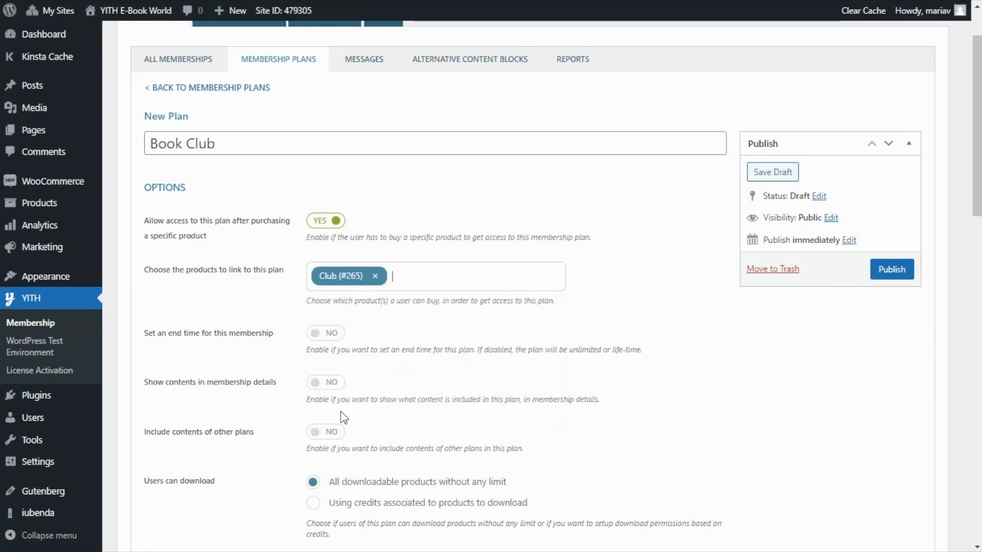
scroll("down", 3)
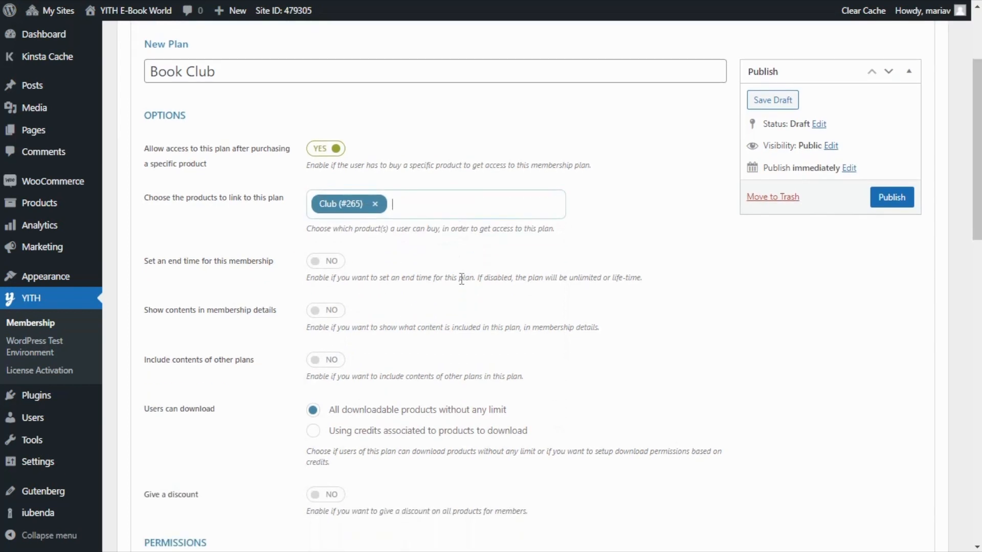
scroll("down", 3)
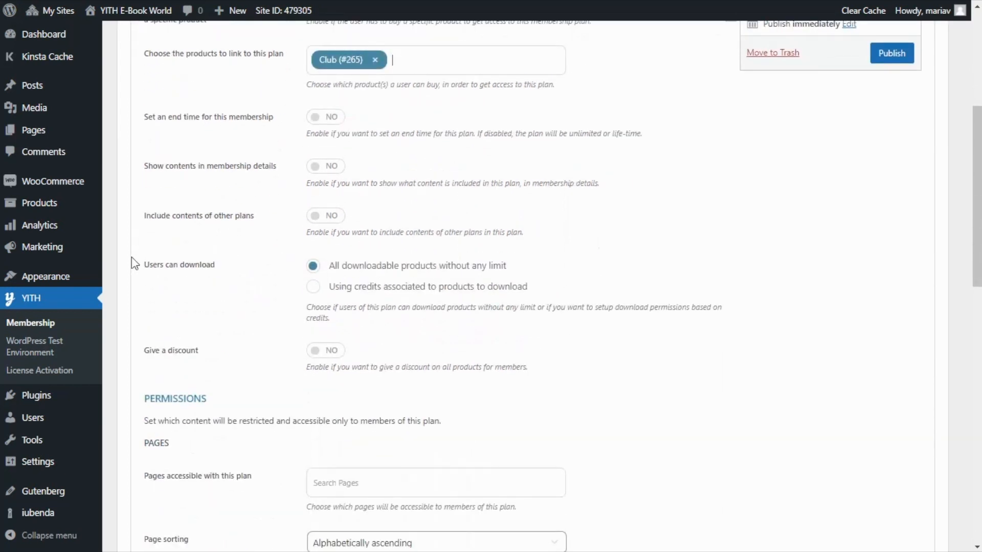
mouse_move(240, 274)
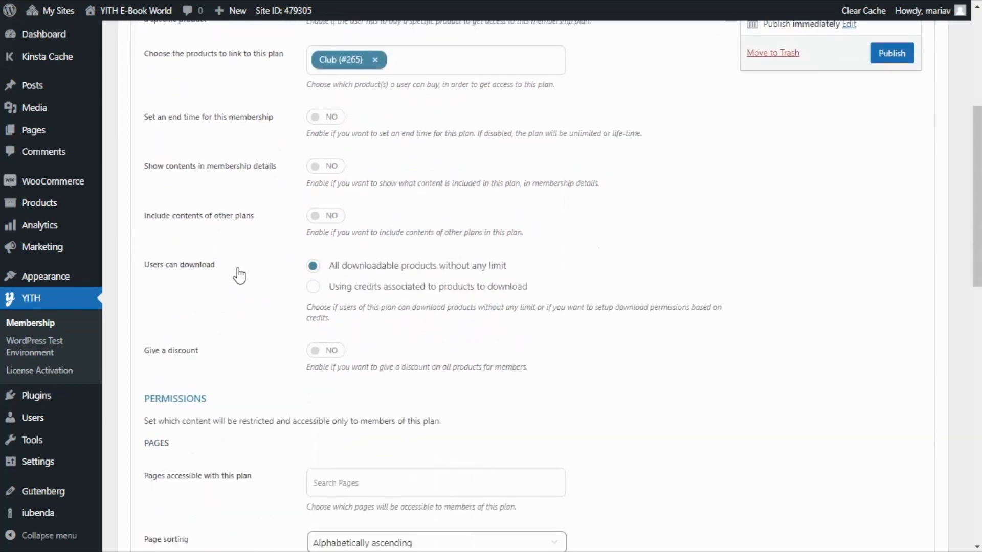
mouse_move(295, 285)
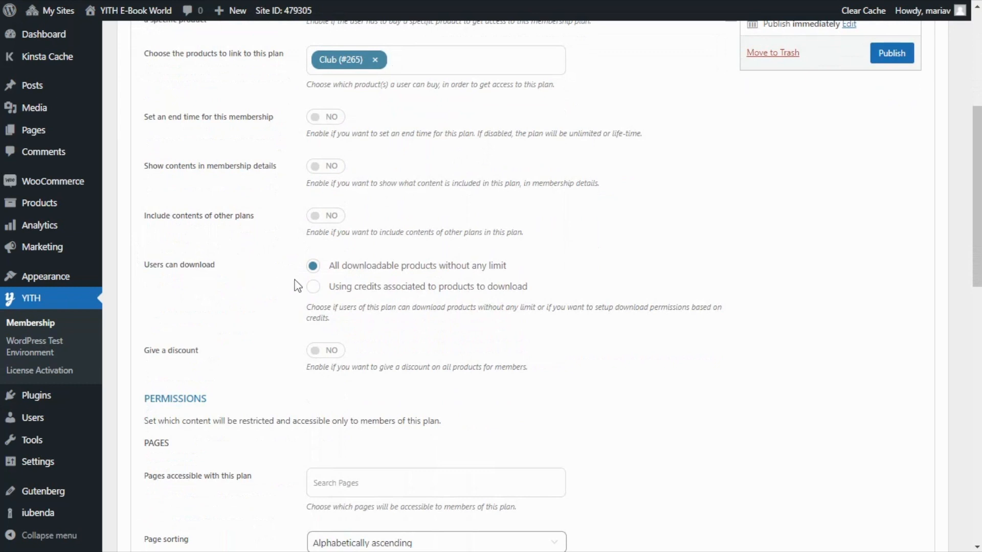
mouse_move(419, 279)
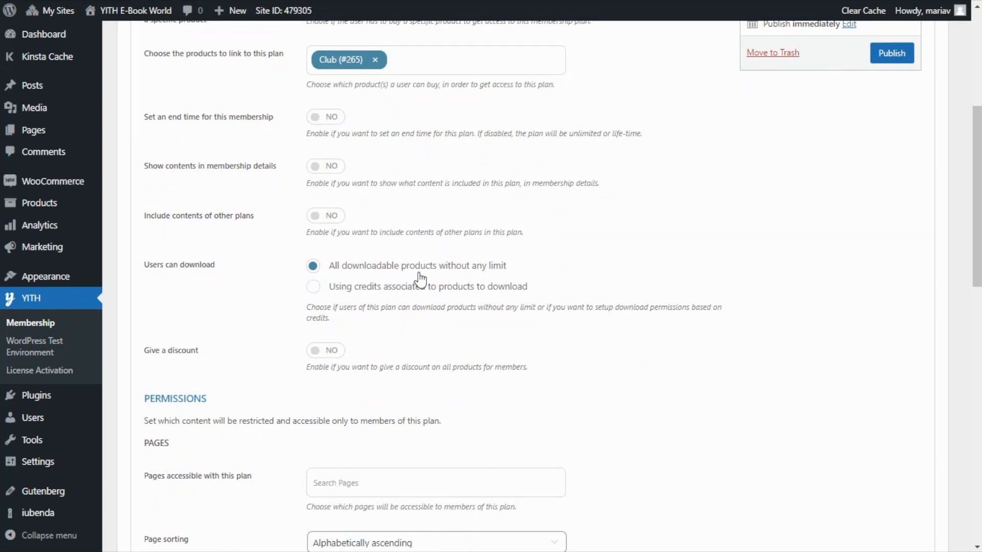
mouse_move(522, 277)
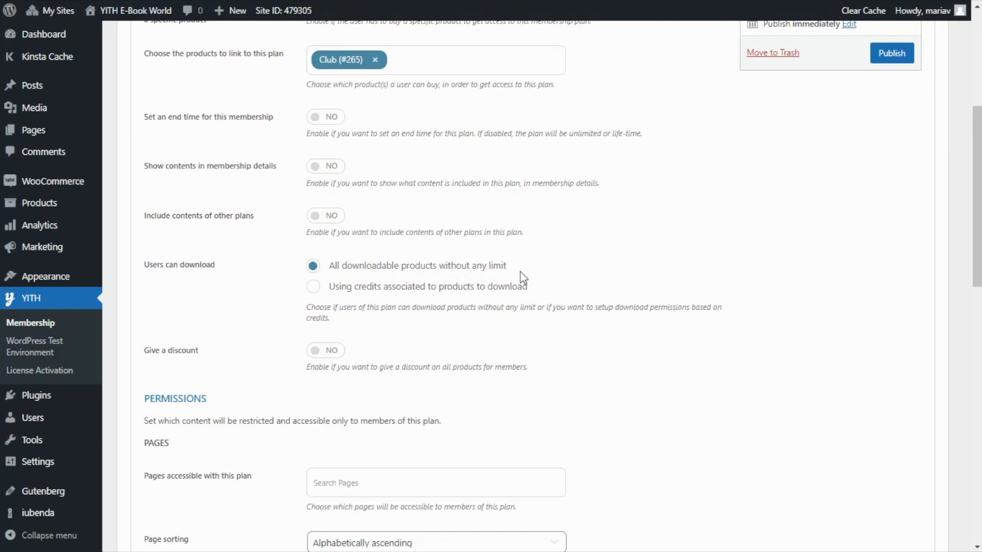
mouse_move(427, 303)
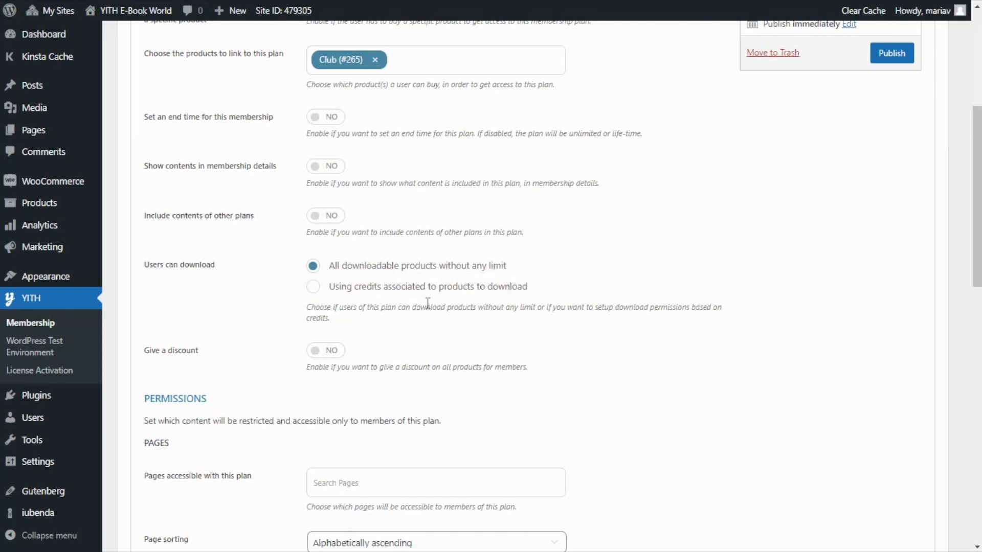
left_click(470, 59)
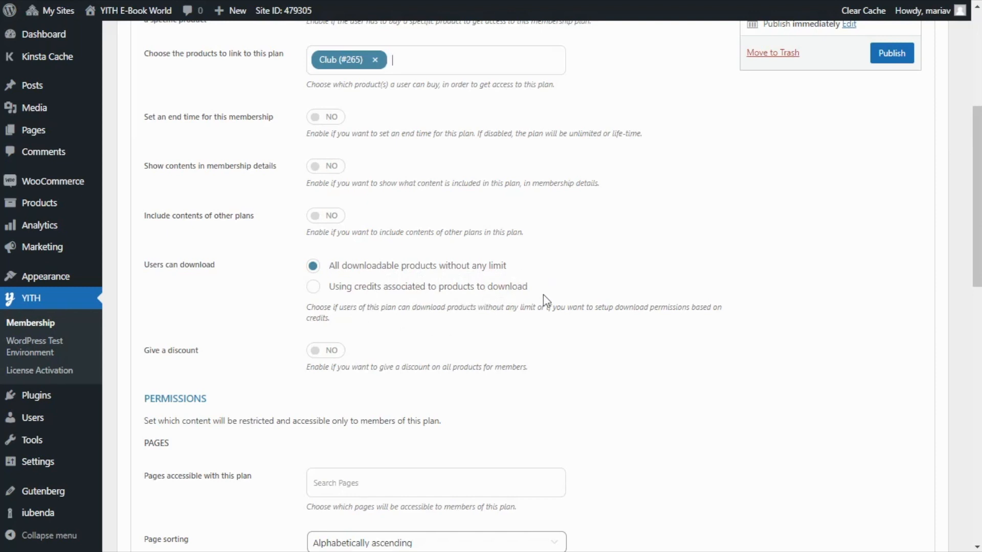
mouse_move(307, 256)
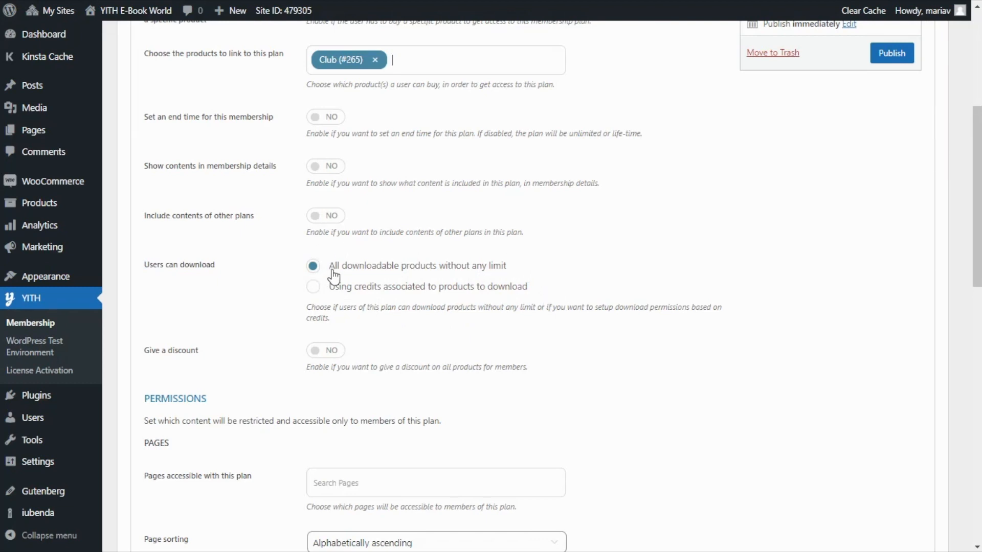
mouse_move(528, 275)
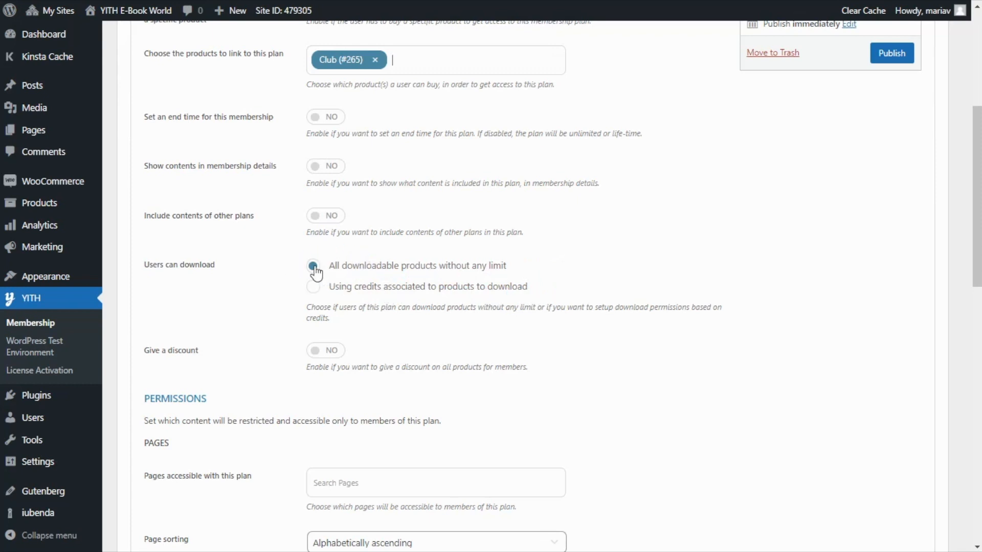
left_click(313, 266)
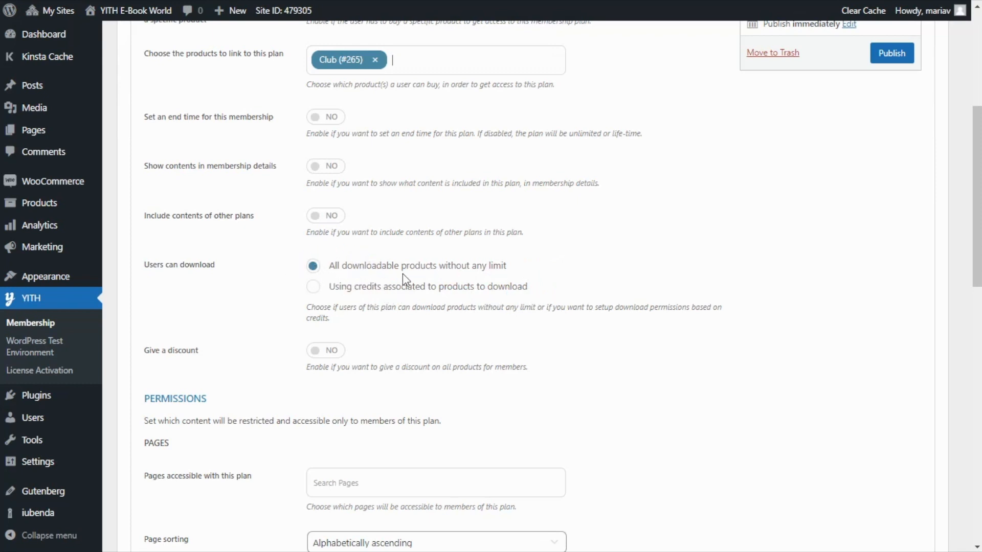
mouse_move(552, 279)
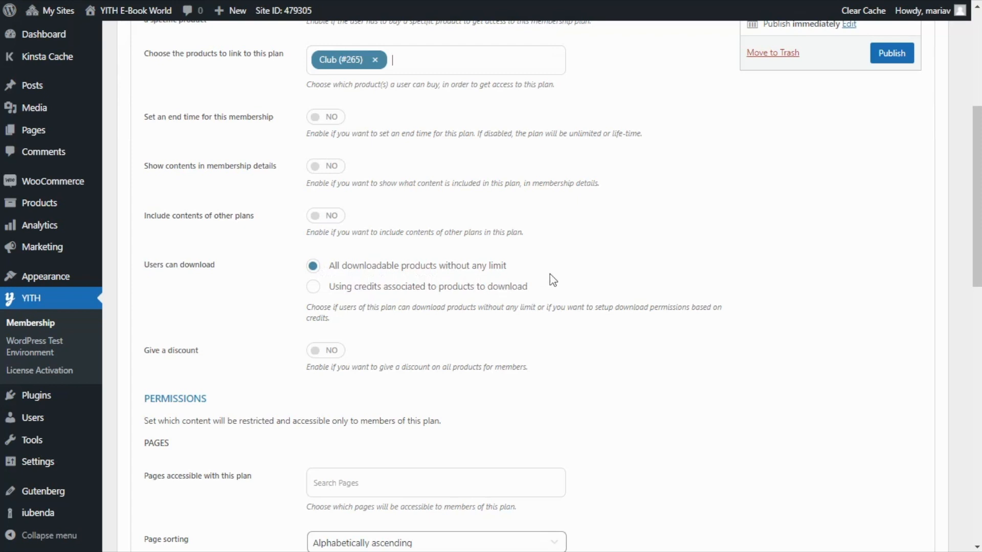
Set the Book Club plan's product permissions to 'All products'
scroll("down", 3)
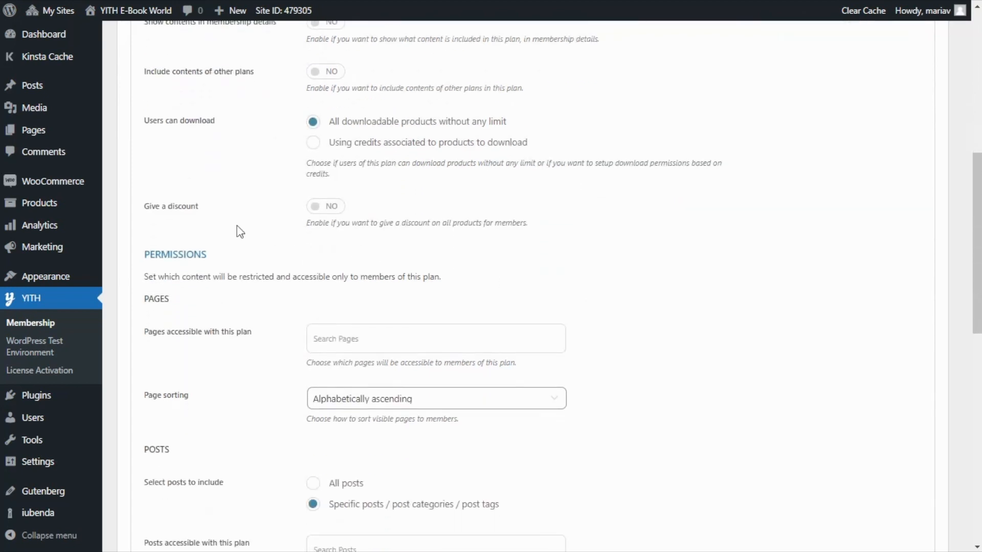
mouse_move(240, 257)
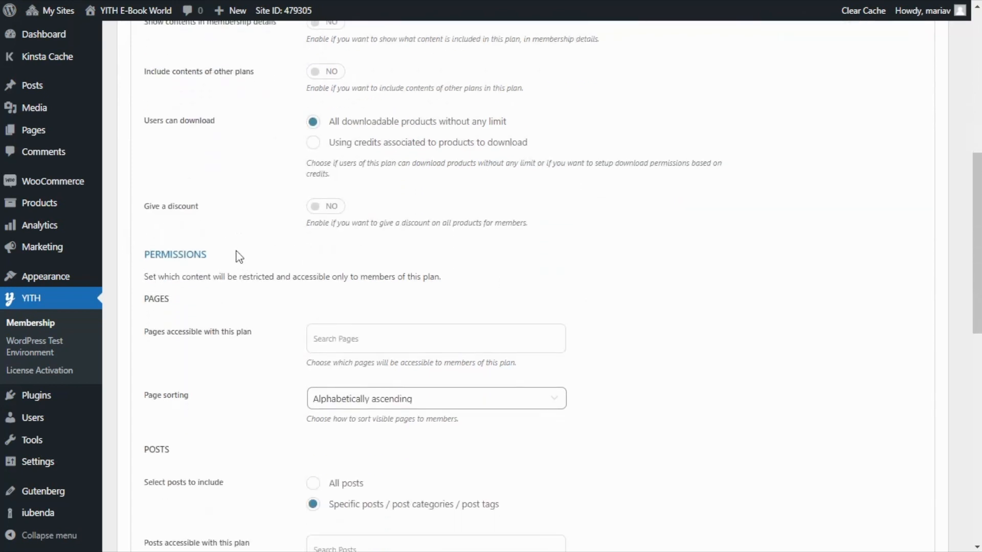
scroll("down", 3)
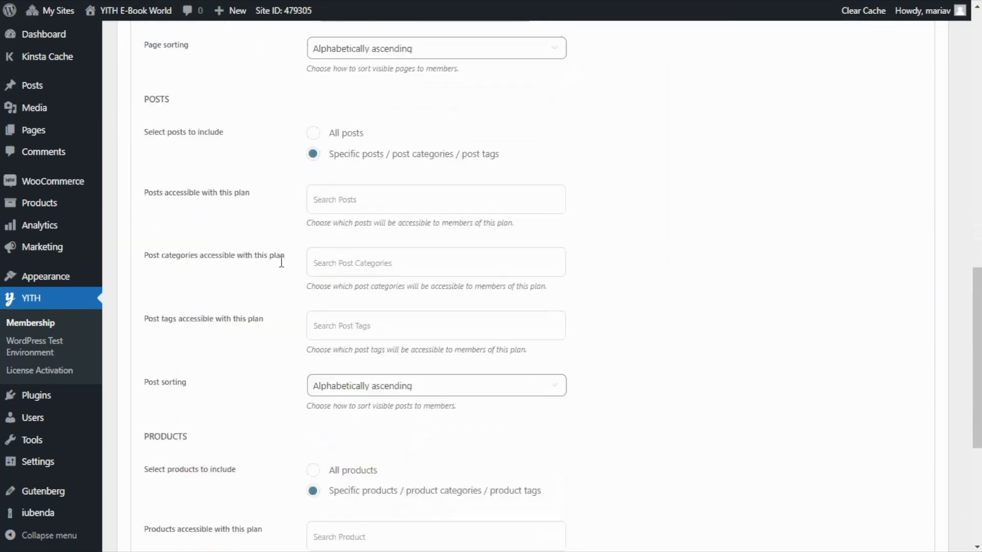
scroll("down", 3)
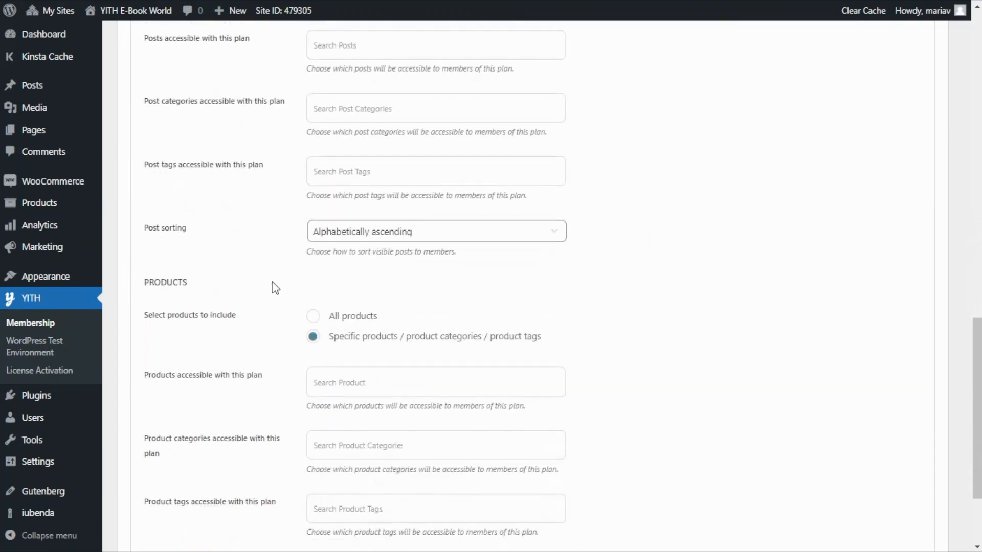
scroll("down", 3)
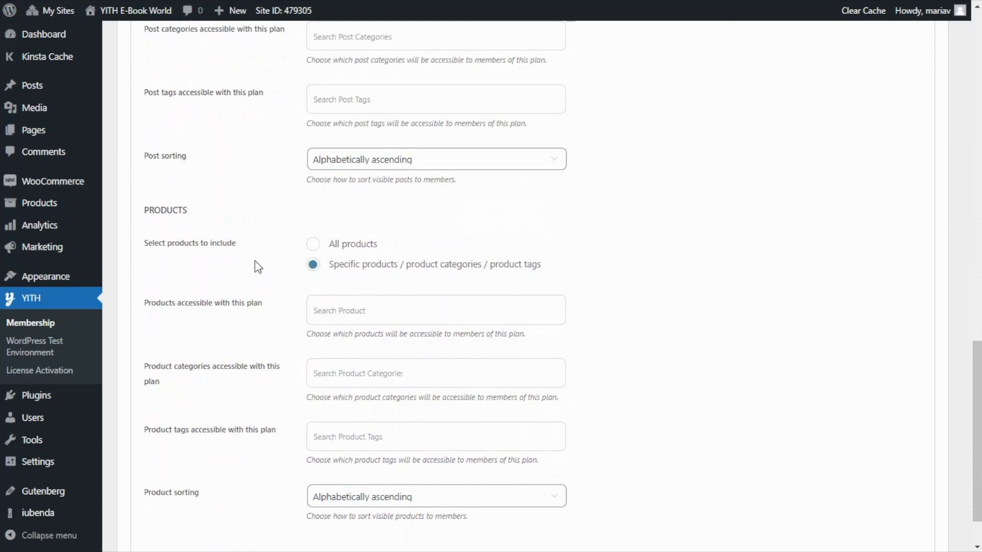
mouse_move(400, 245)
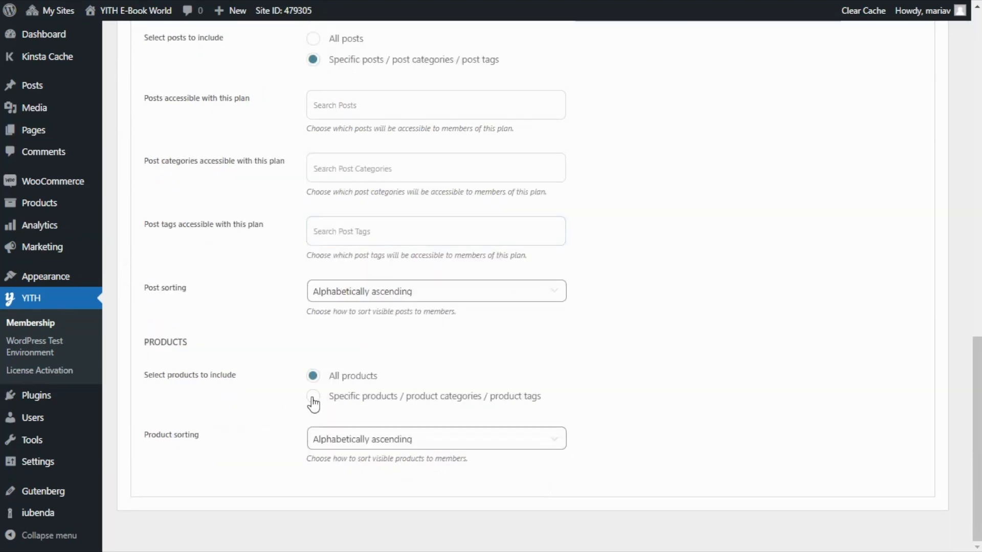
left_click(313, 396)
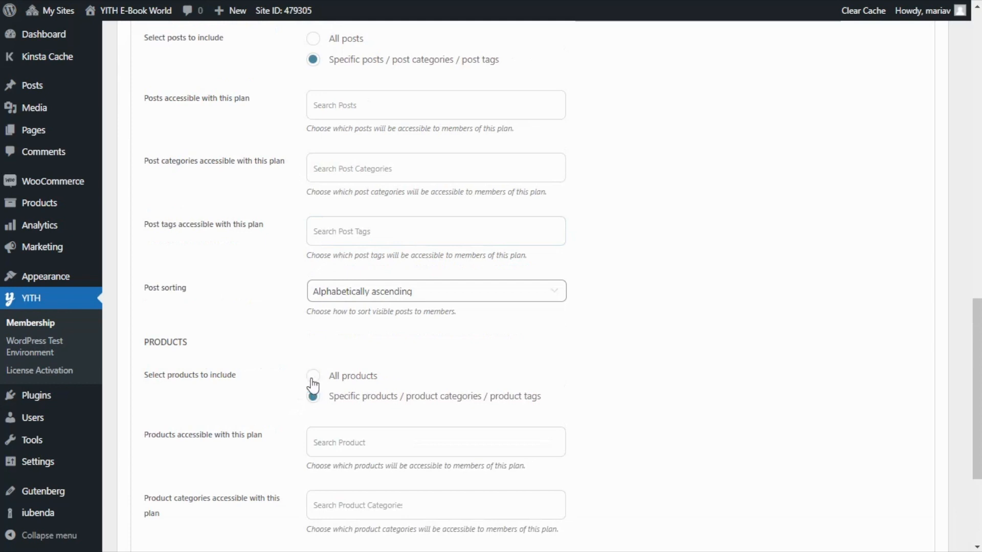
left_click(313, 376)
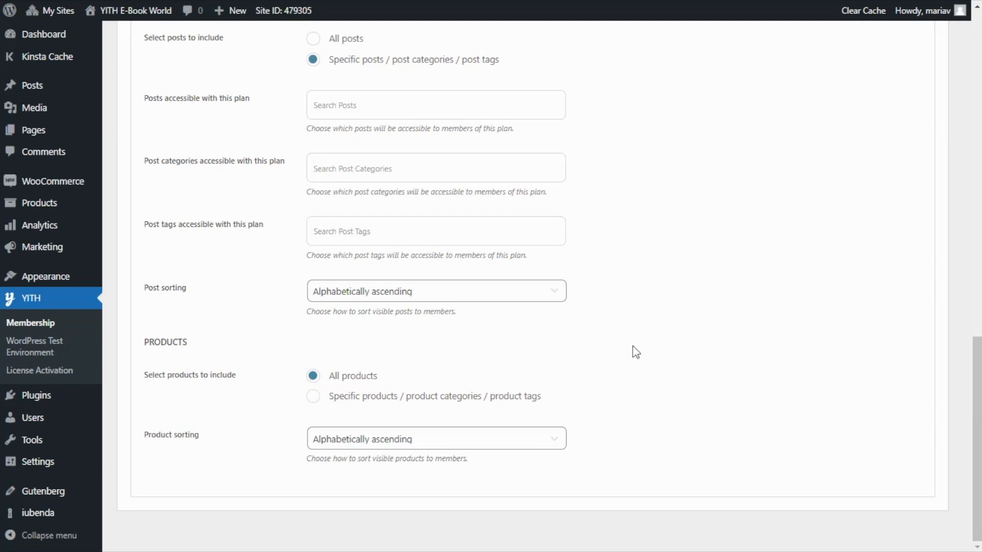
Publish the Book Club membership plan linked to the Club product
scroll("up", 3)
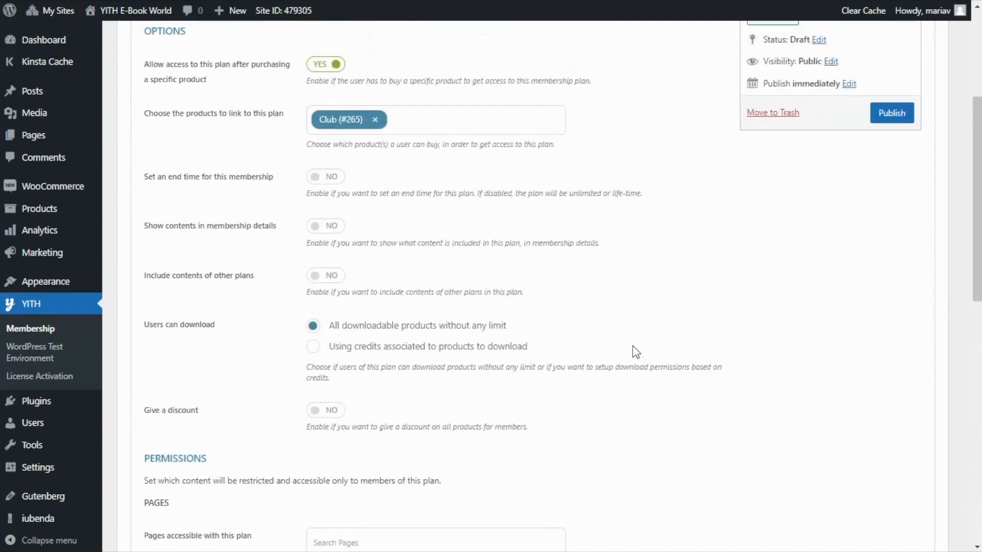
scroll("up", 3)
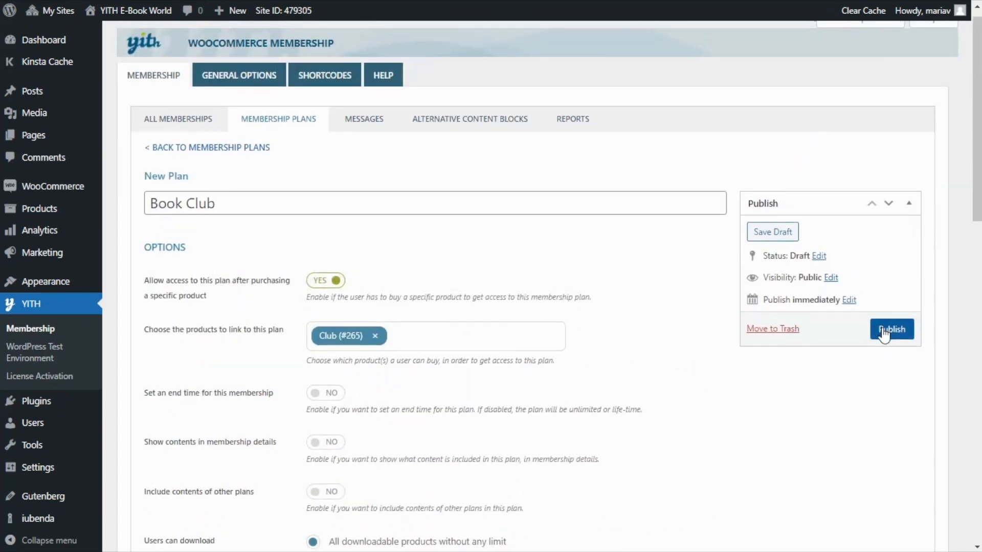
left_click(890, 329)
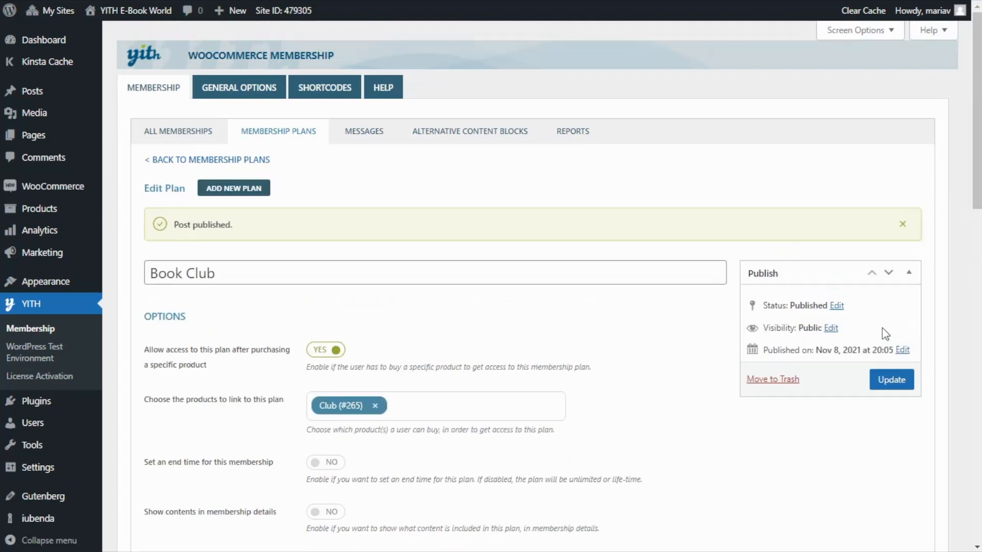
mouse_move(326, 201)
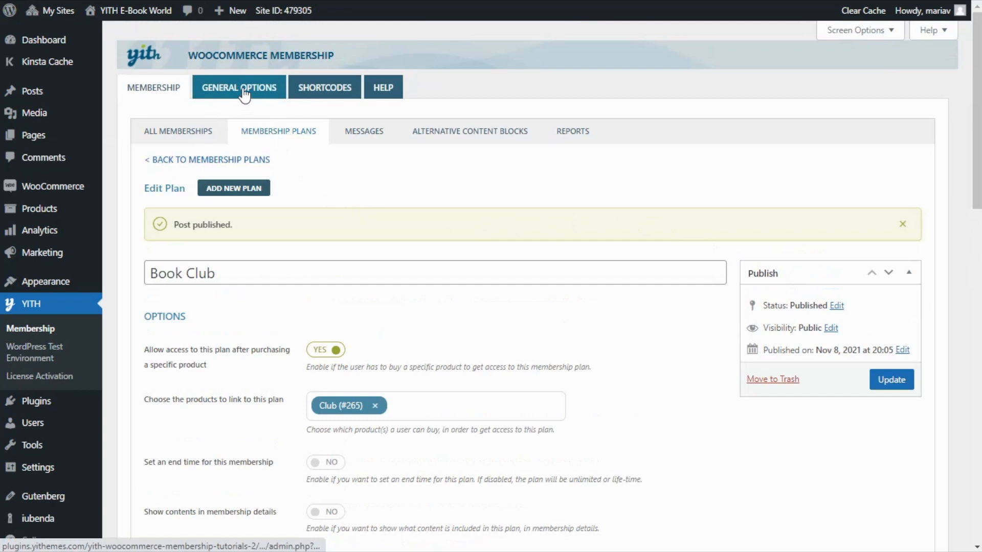
Open General Options and review the Shop Options for restricted product access
left_click(238, 87)
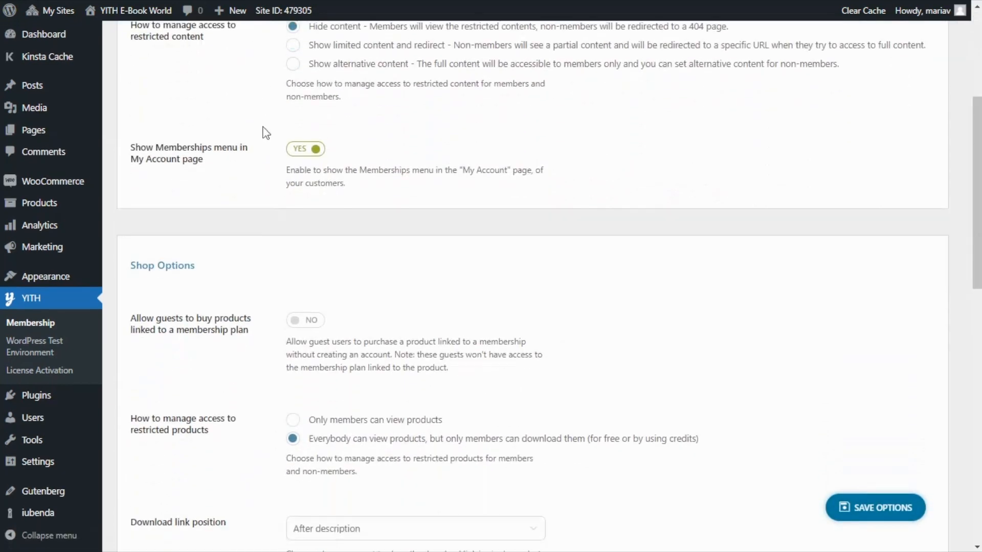
scroll("down", 3)
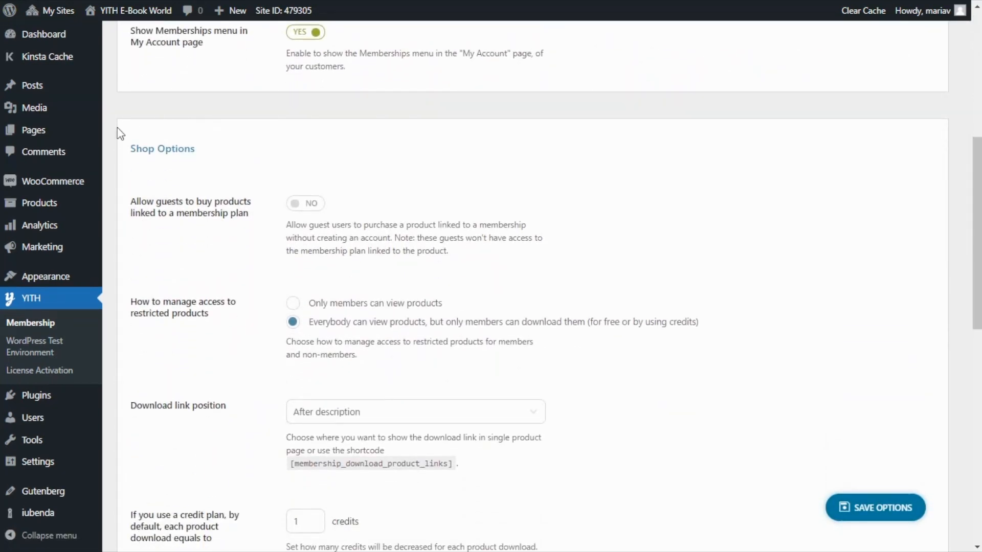
mouse_move(216, 155)
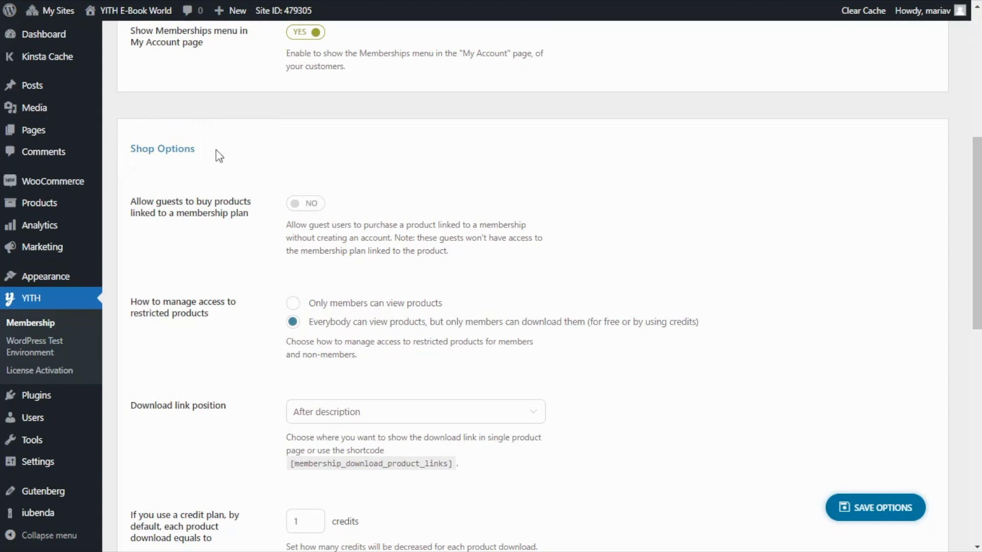
mouse_move(153, 142)
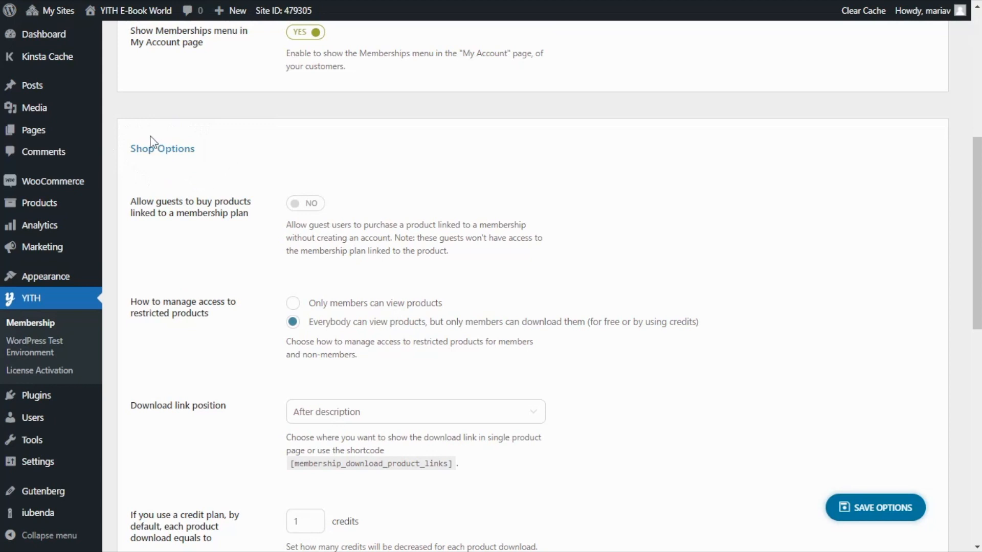
scroll("down", 3)
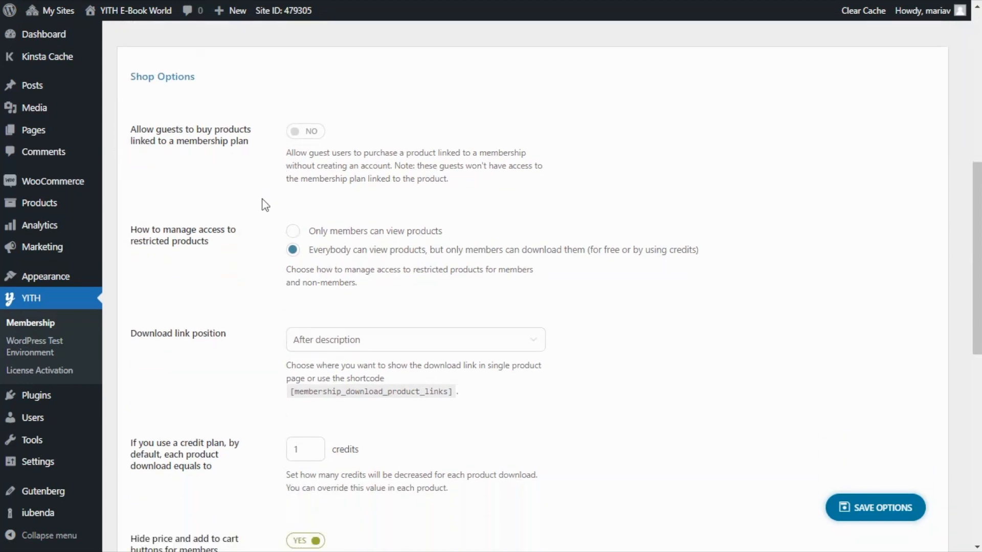
mouse_move(251, 244)
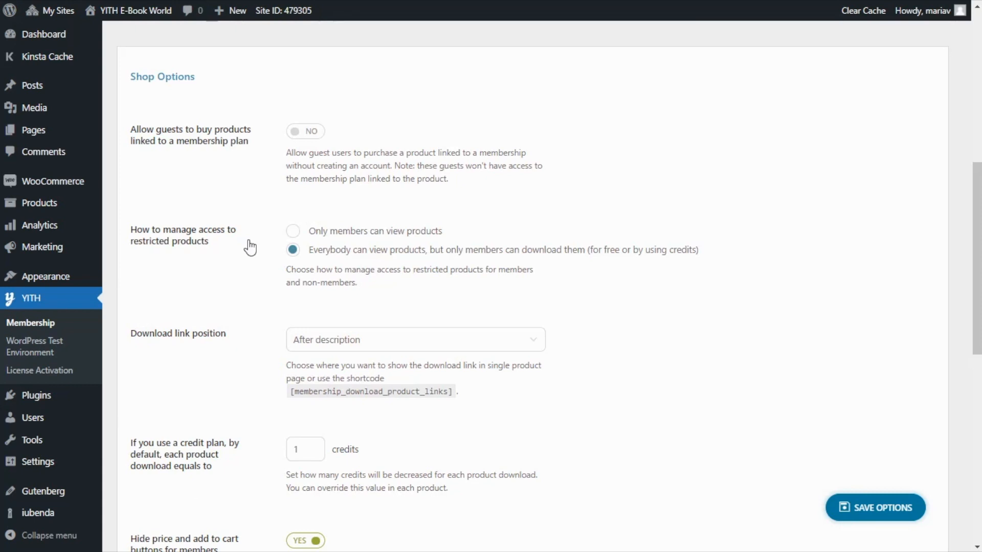
mouse_move(316, 245)
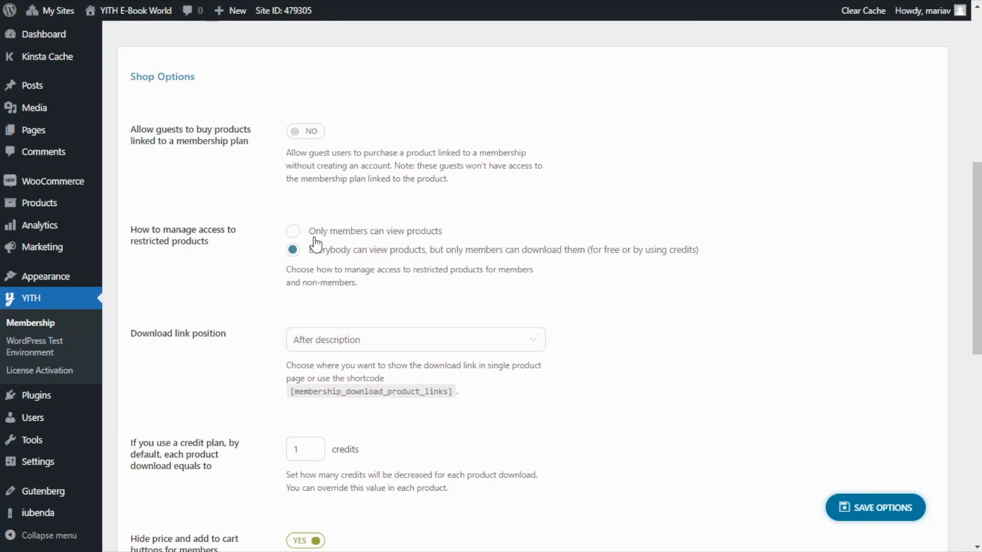
mouse_move(456, 245)
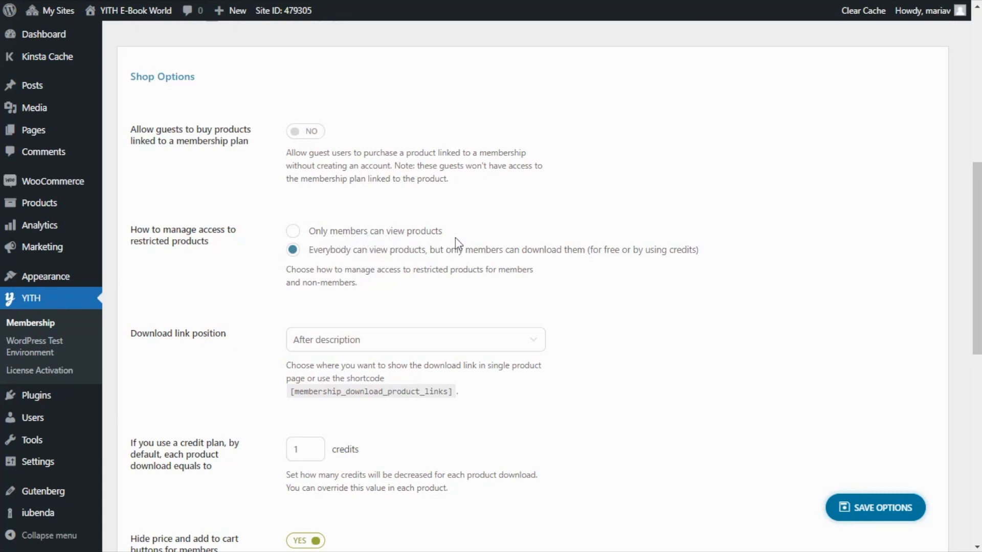
mouse_move(392, 266)
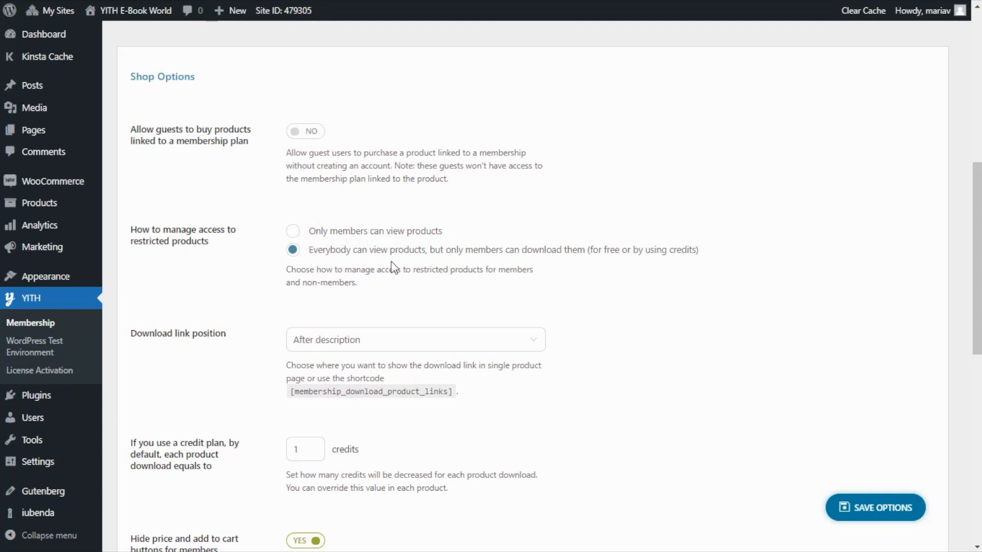
mouse_move(497, 262)
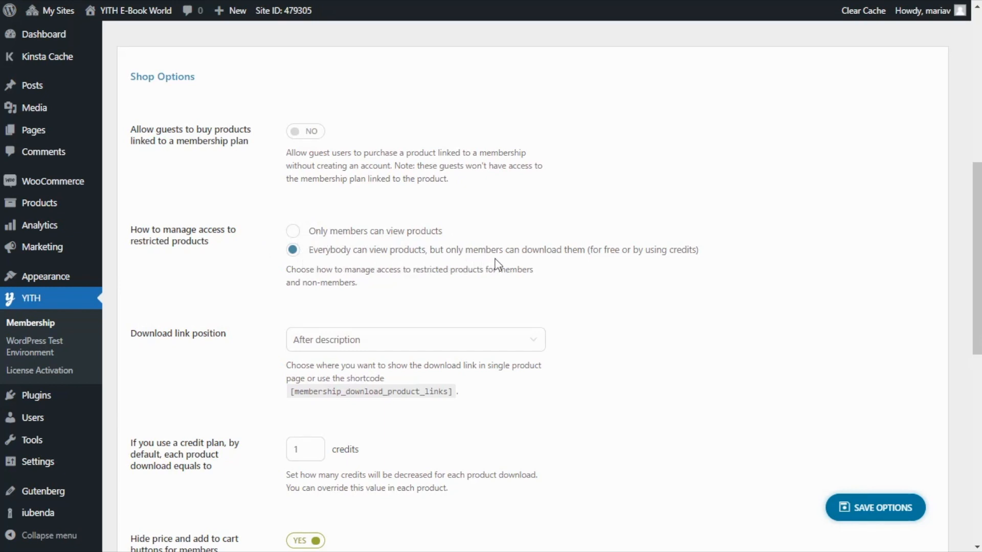
mouse_move(602, 269)
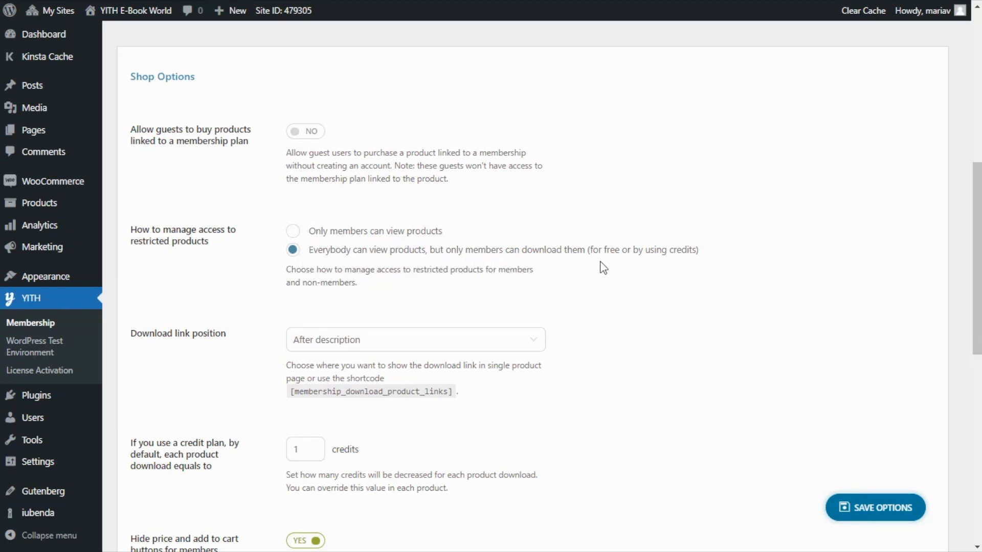
mouse_move(709, 265)
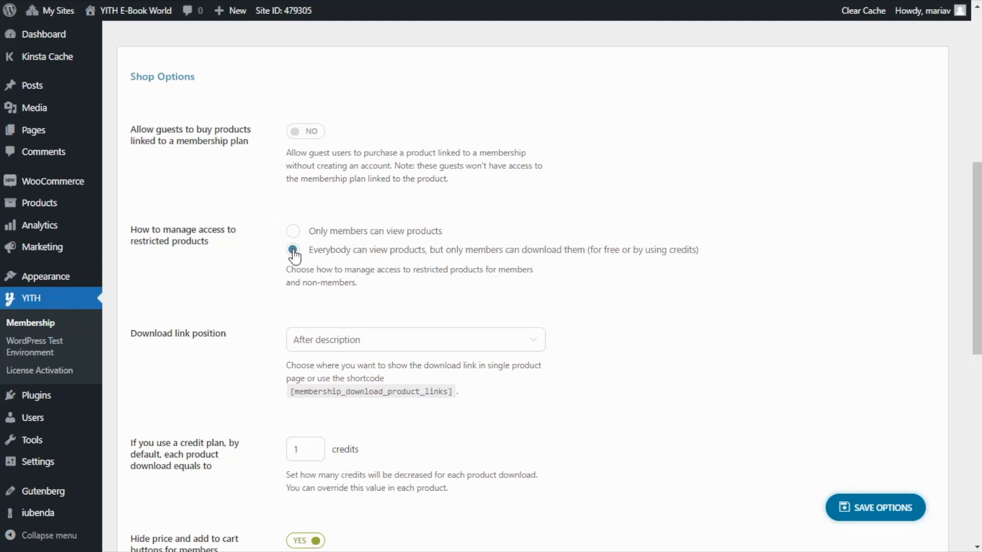
Set the download link position to After "Add to Cart" Button
scroll("down", 3)
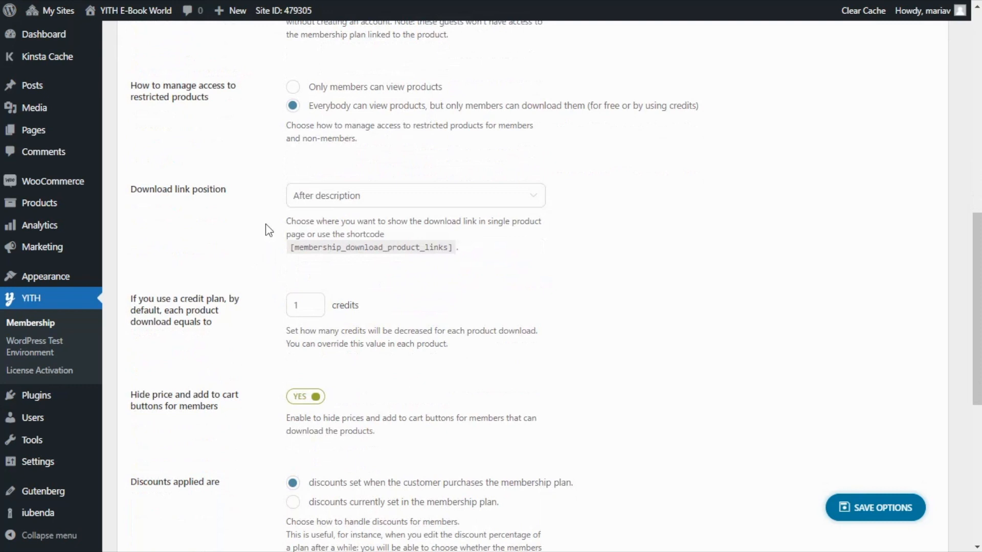
mouse_move(136, 201)
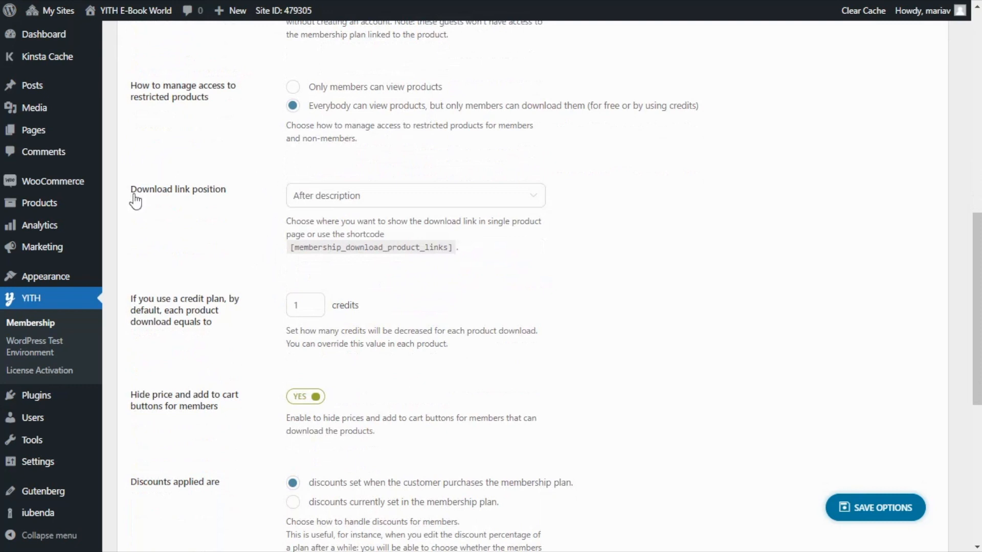
left_click(415, 195)
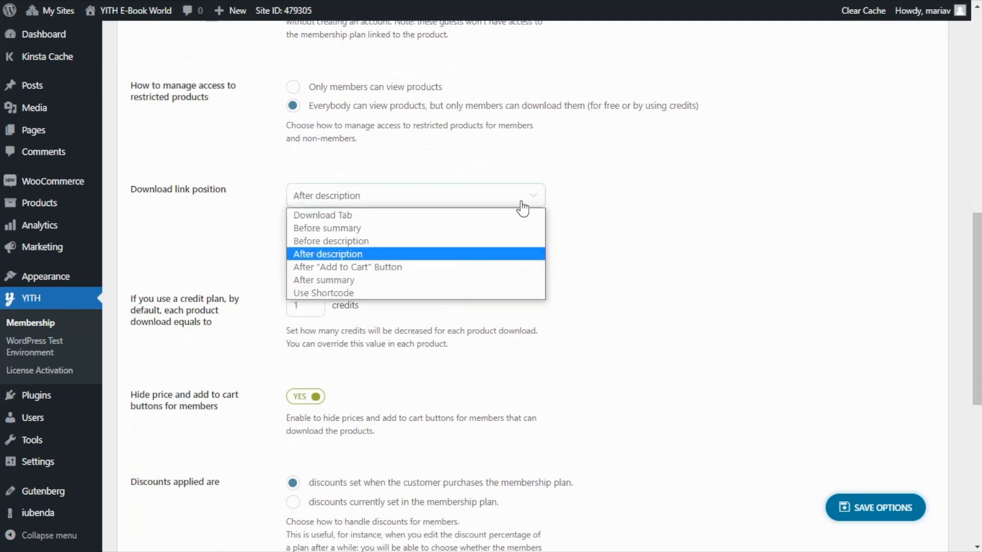
mouse_move(356, 236)
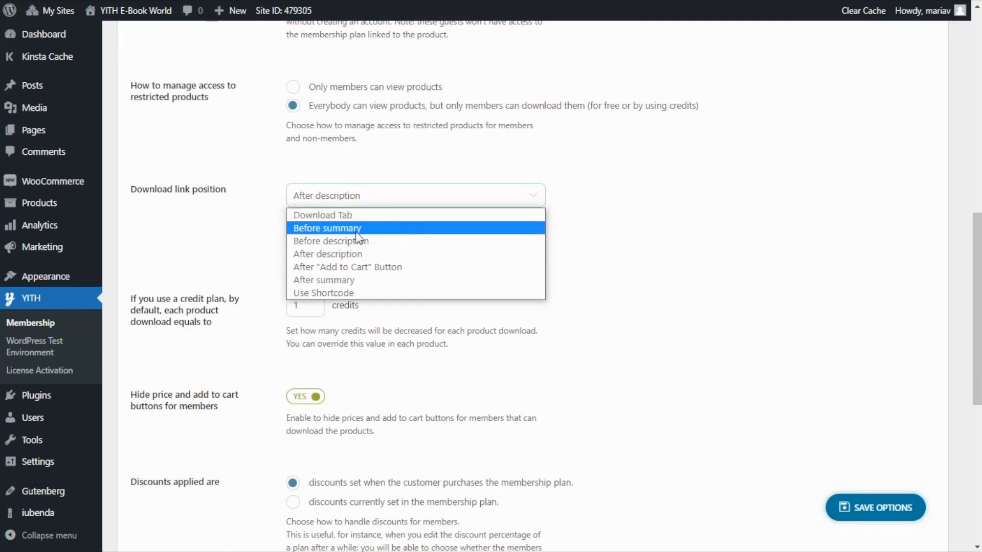
mouse_move(387, 293)
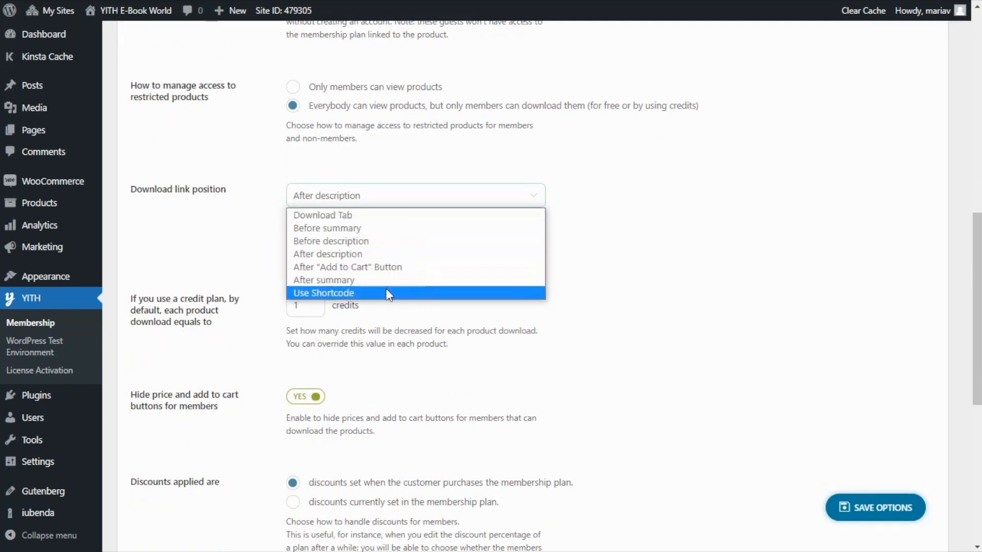
mouse_move(407, 280)
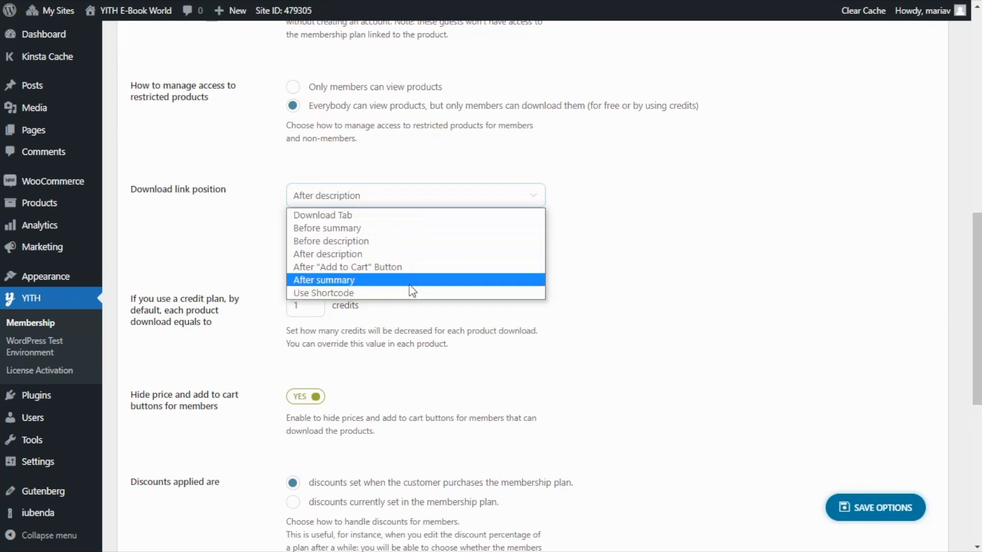
mouse_move(415, 268)
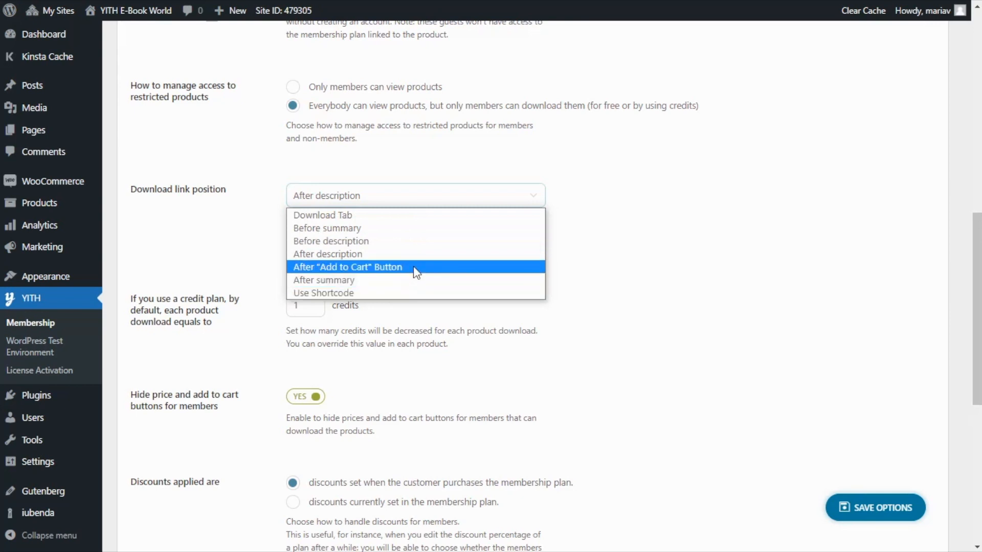
left_click(348, 267)
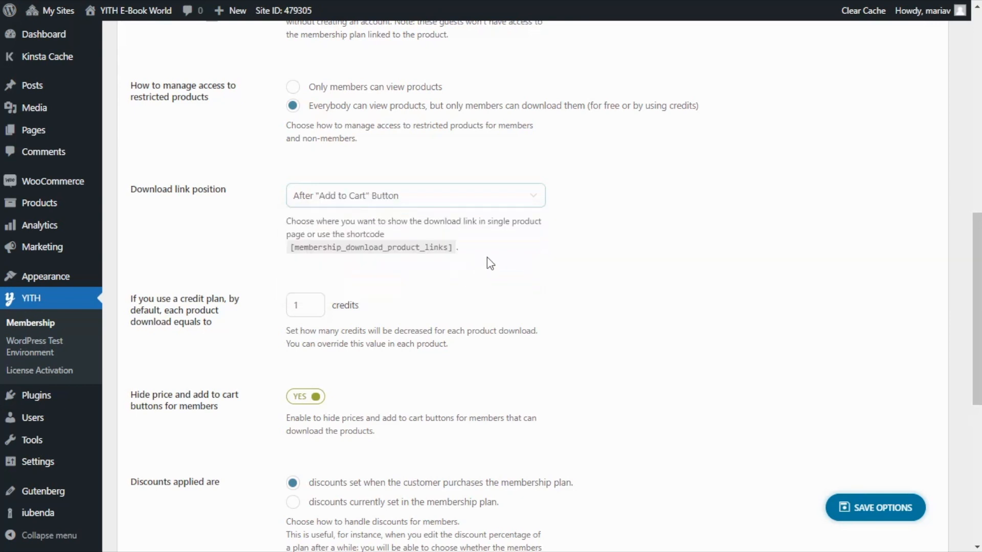
mouse_move(496, 264)
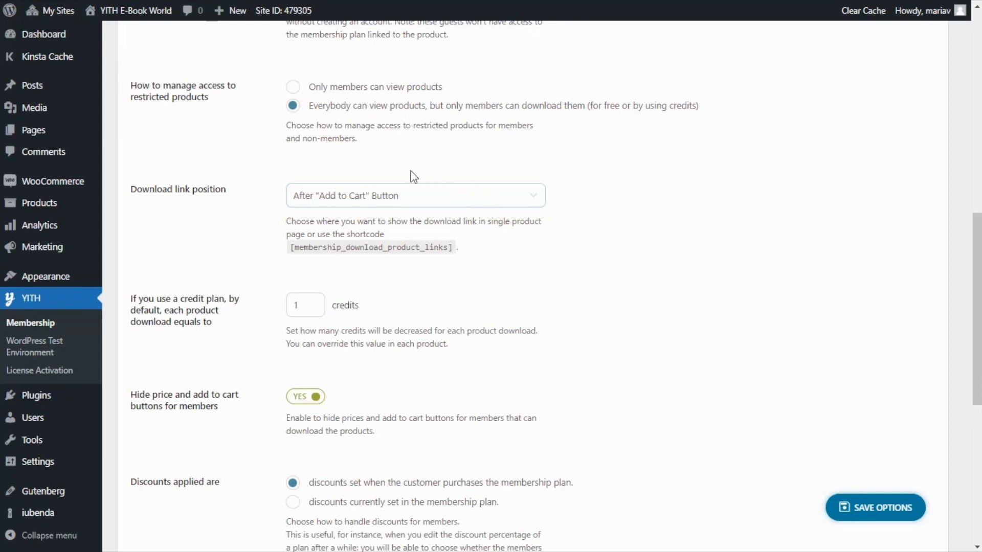
mouse_move(419, 207)
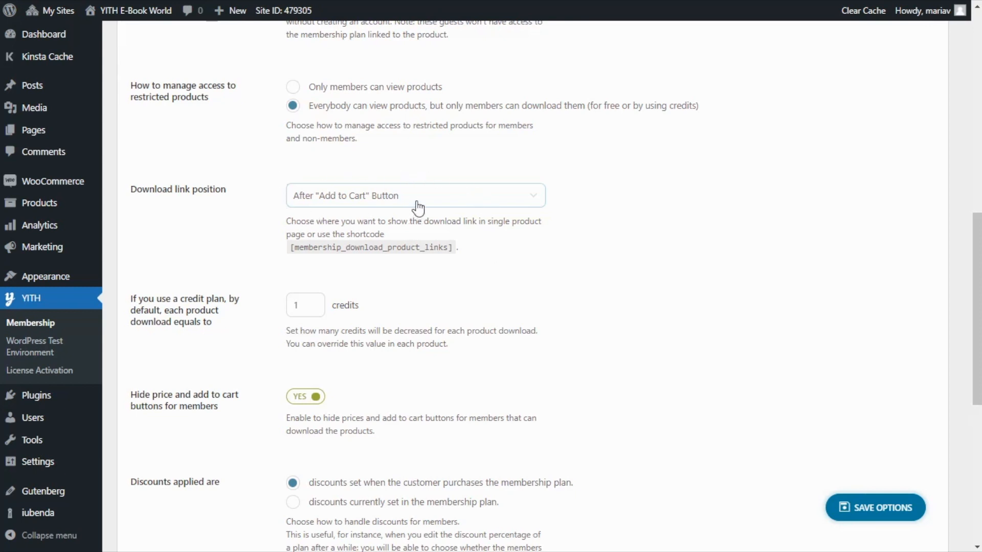
mouse_move(484, 247)
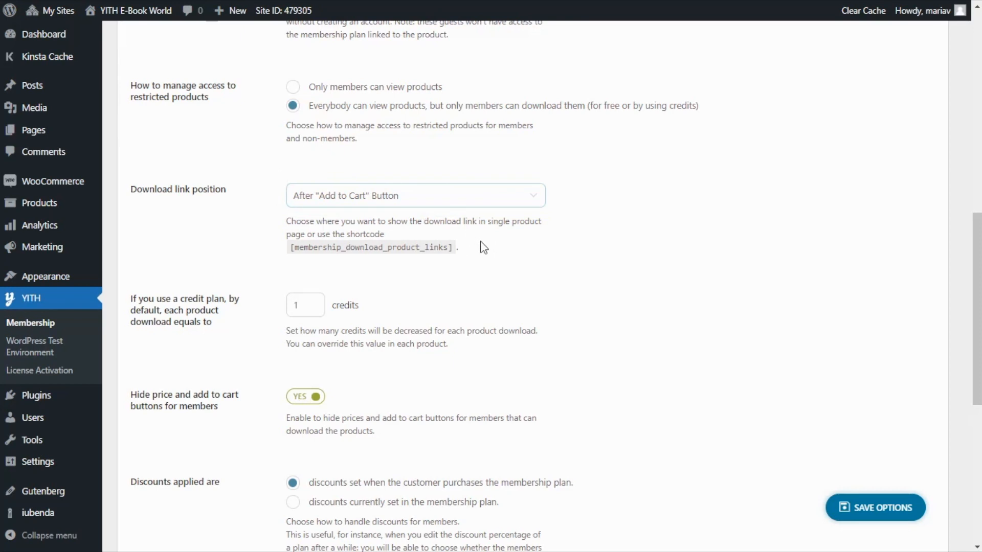
mouse_move(497, 260)
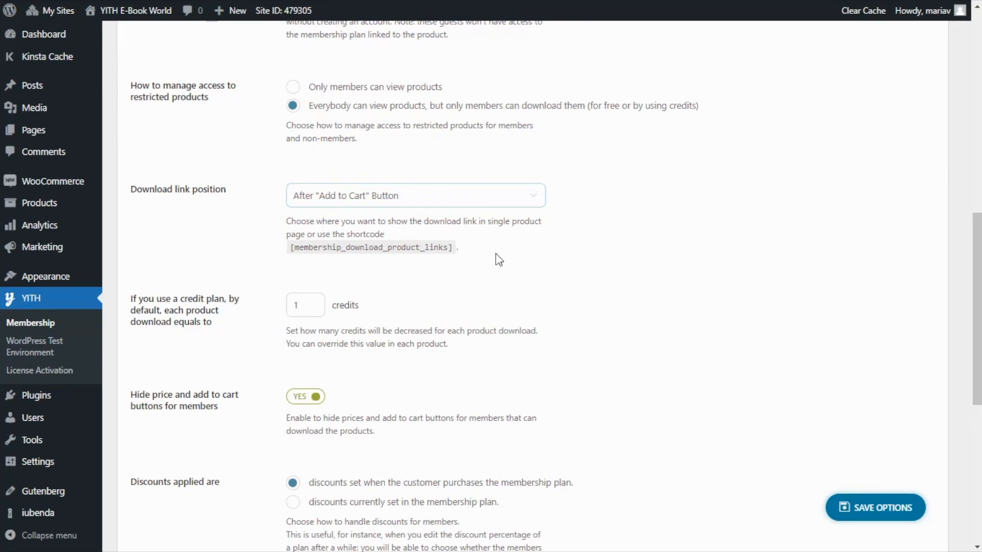
Review further membership settings: 1 credit per download, hidden prices for members, purchase discounts
scroll("down", 3)
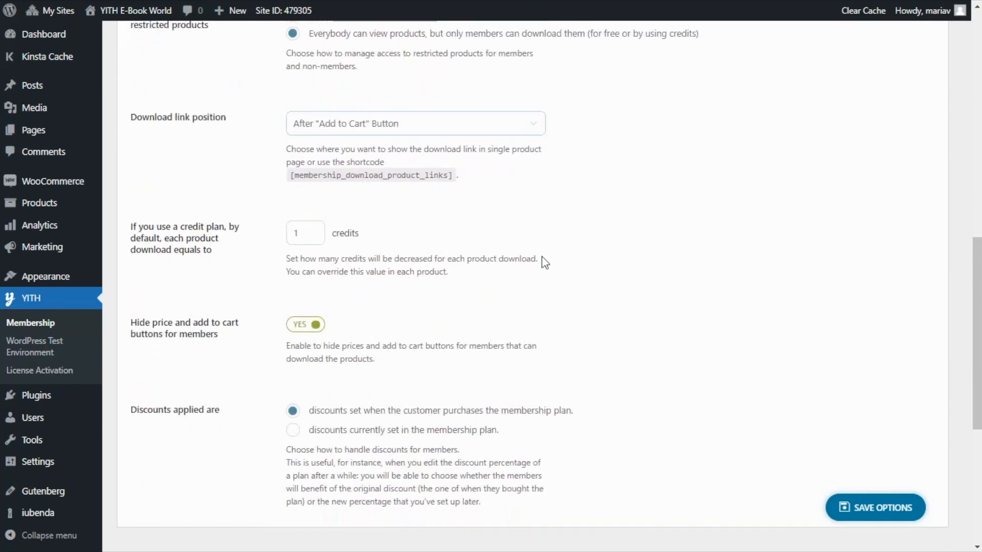
scroll("down", 3)
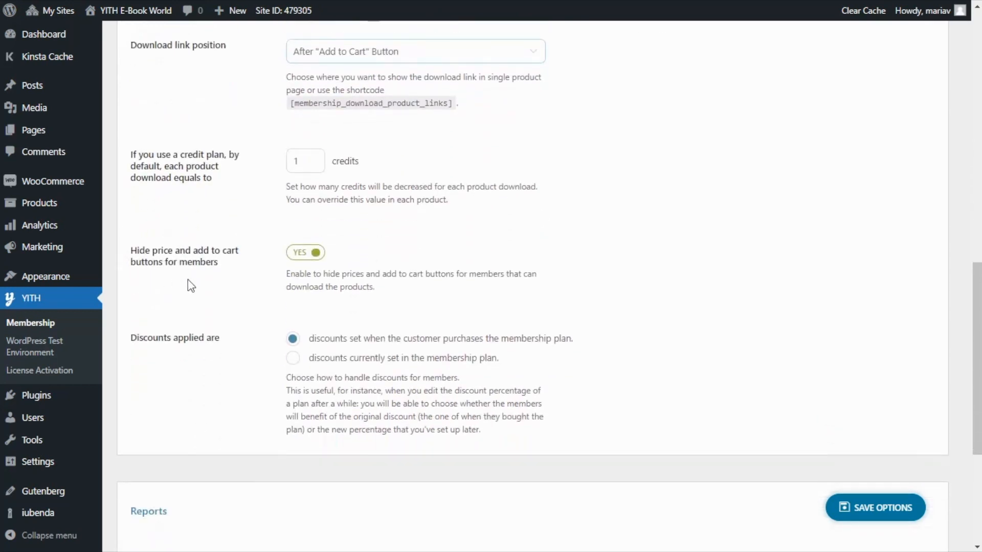
mouse_move(250, 271)
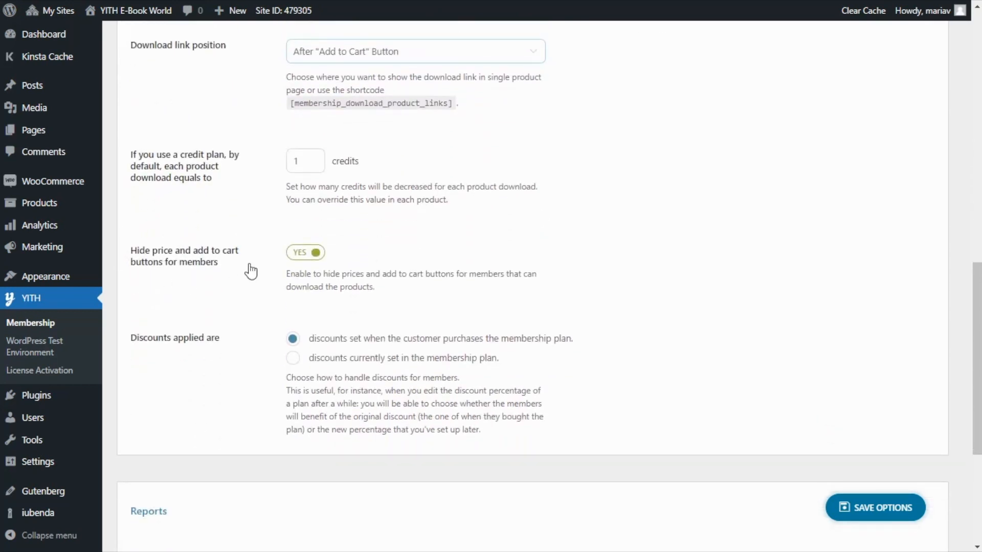
mouse_move(266, 270)
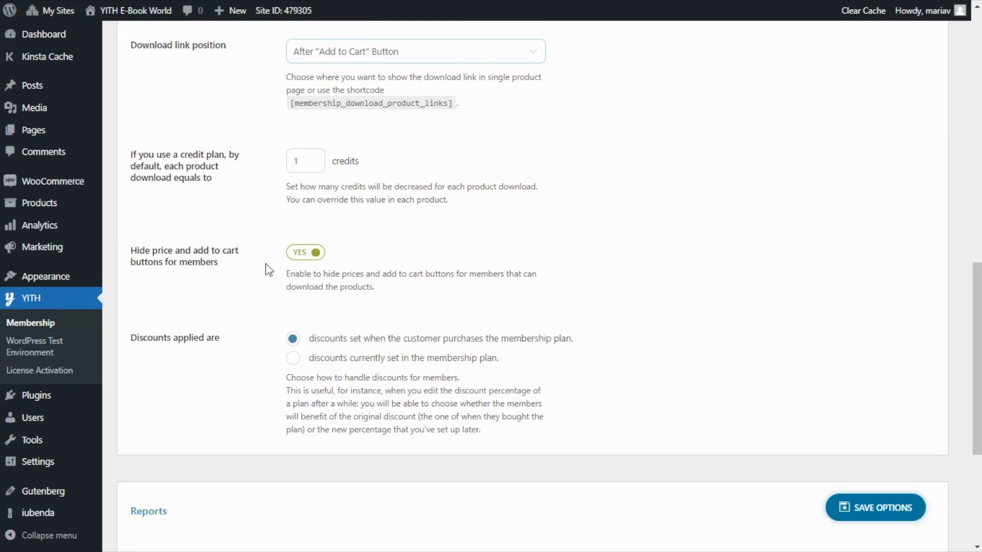
mouse_move(278, 258)
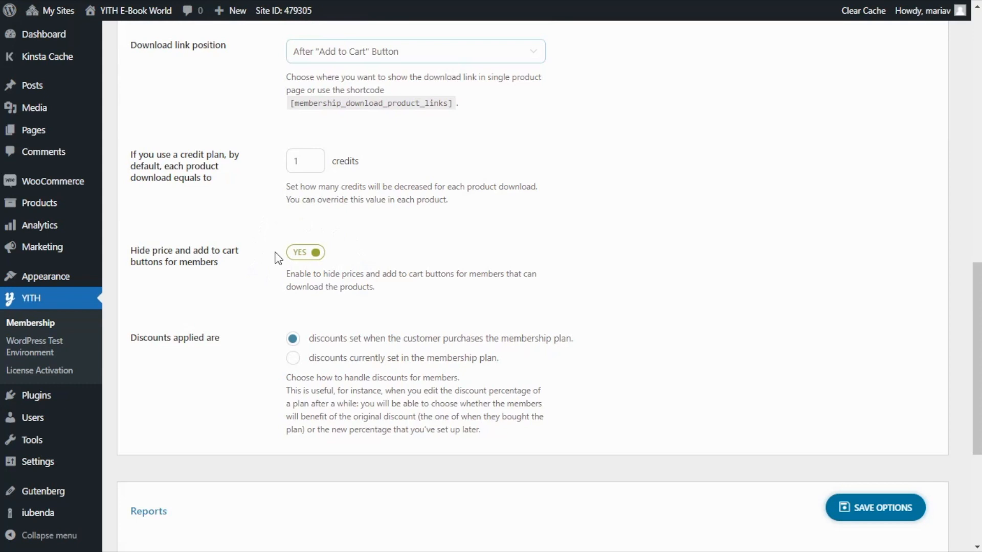
mouse_move(668, 326)
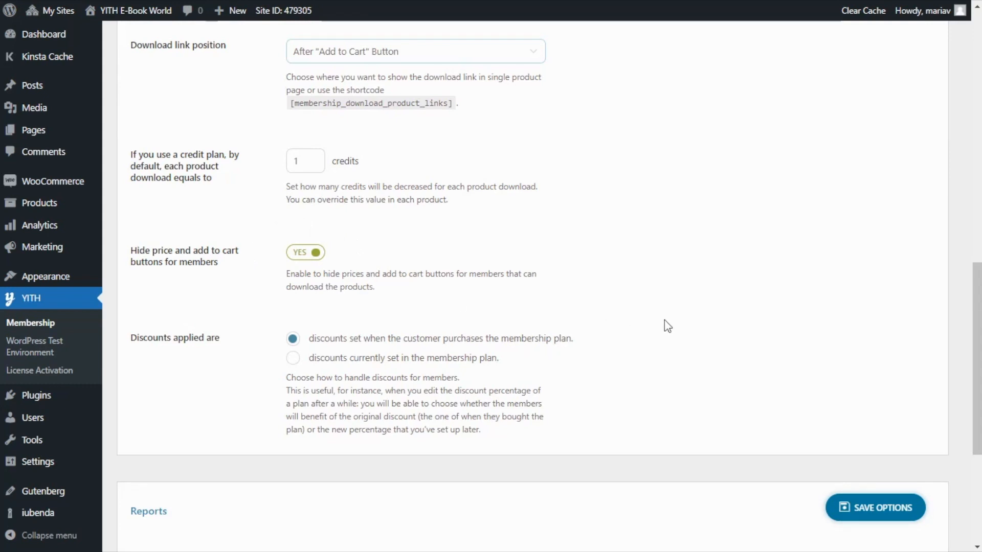
mouse_move(761, 463)
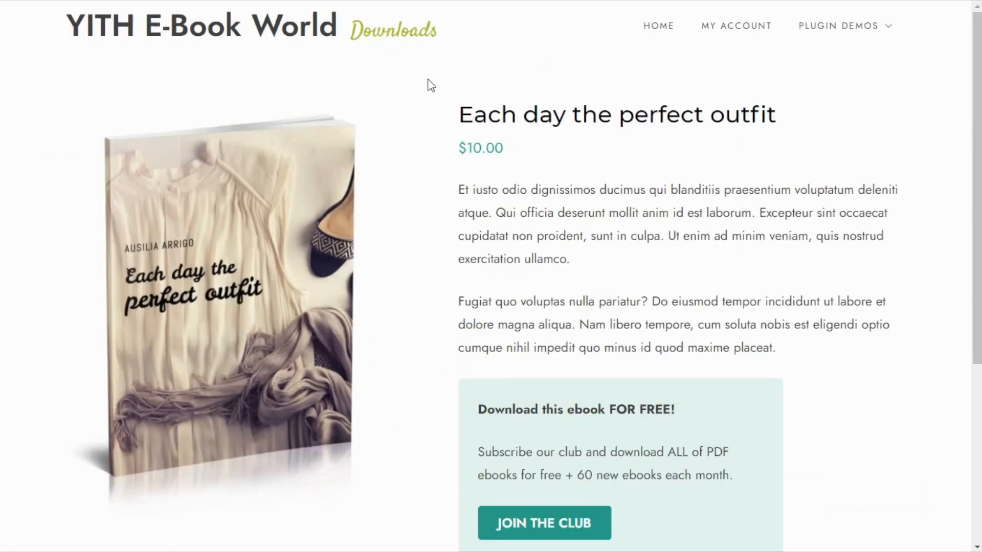
mouse_move(407, 123)
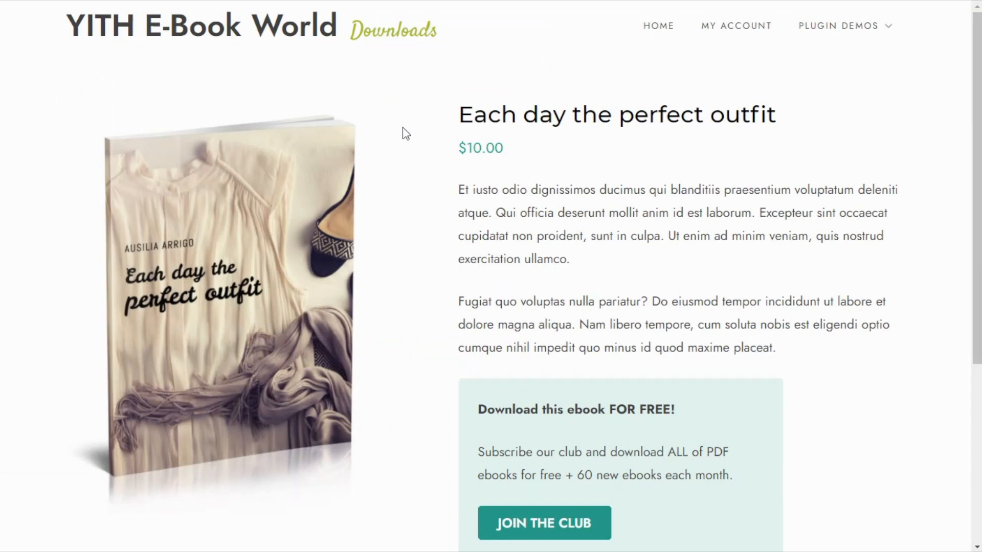
mouse_move(435, 148)
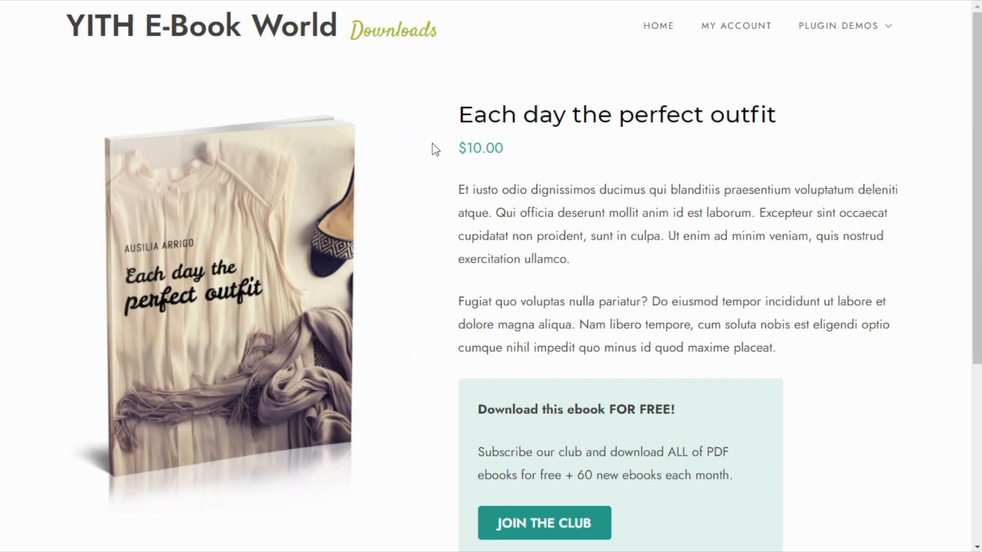
scroll("down", 3)
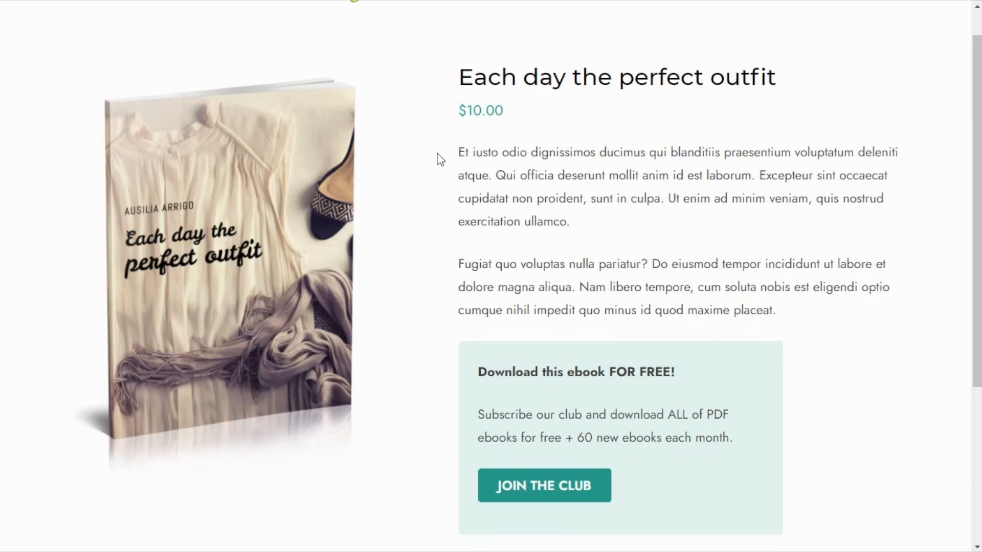
scroll("down", 3)
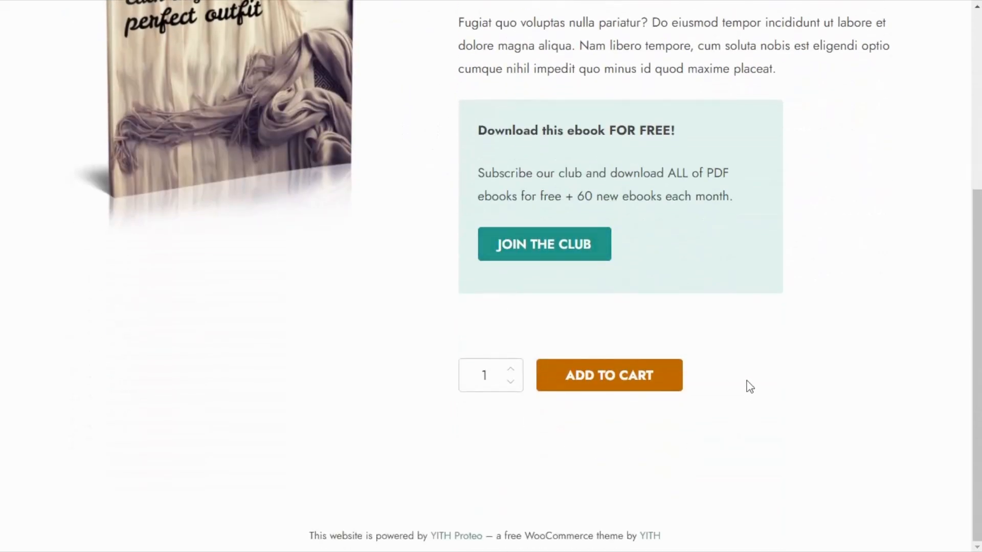
mouse_move(627, 337)
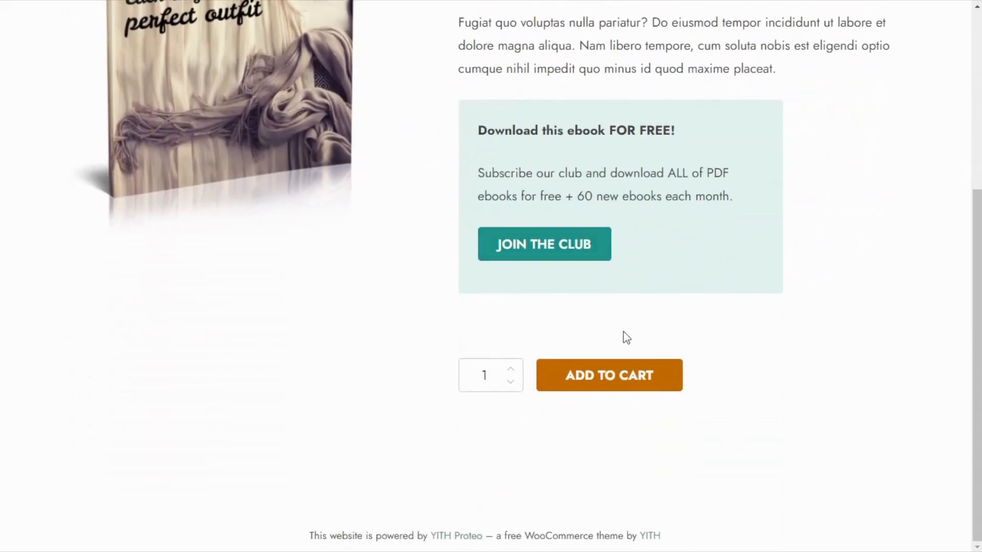
scroll("up", 3)
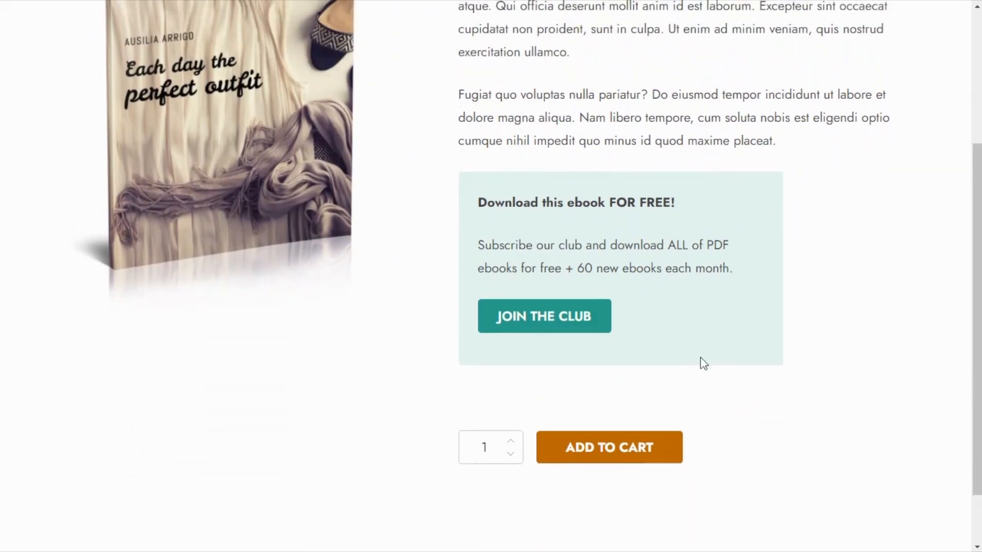
mouse_move(514, 292)
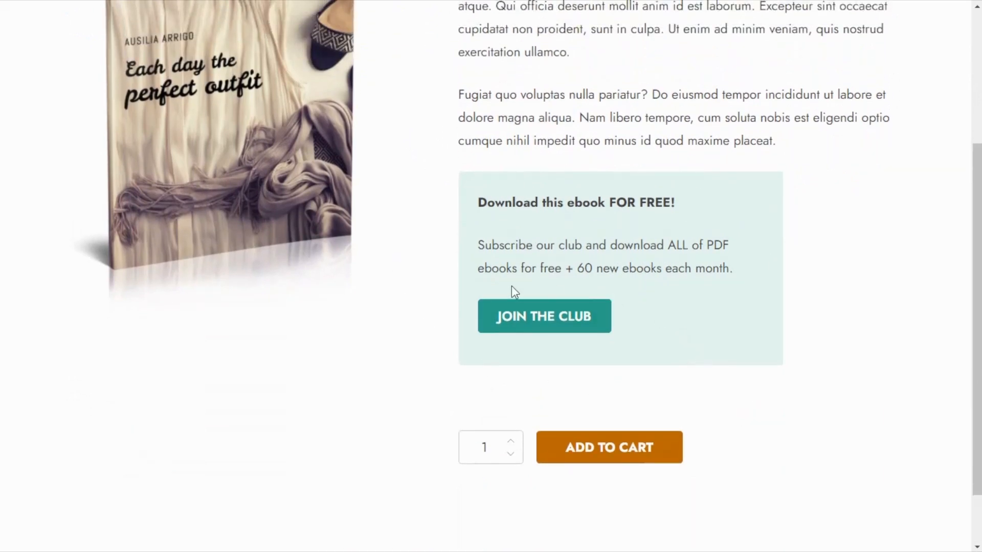
mouse_move(545, 330)
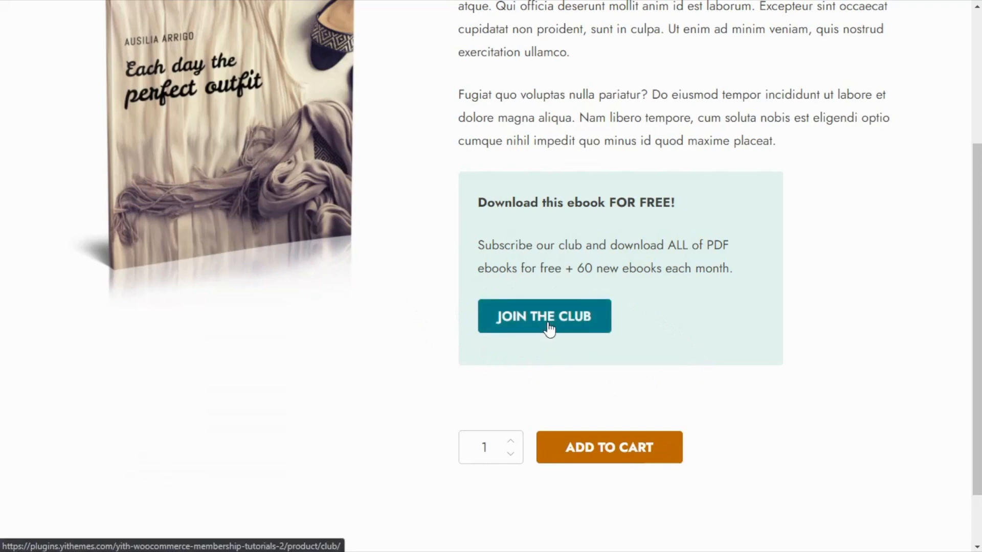
Open the $50.00 Club membership product and add it to the cart
left_click(544, 316)
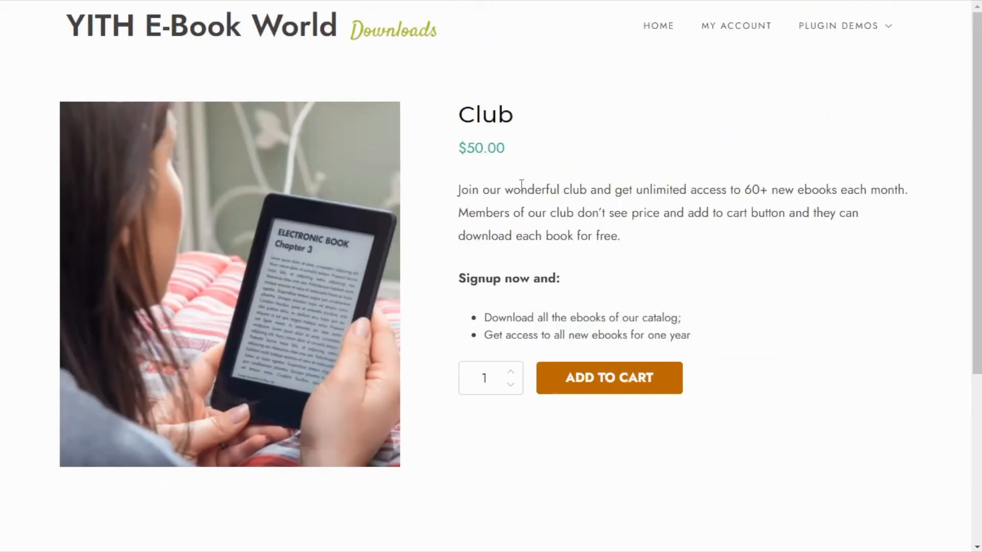
mouse_move(569, 160)
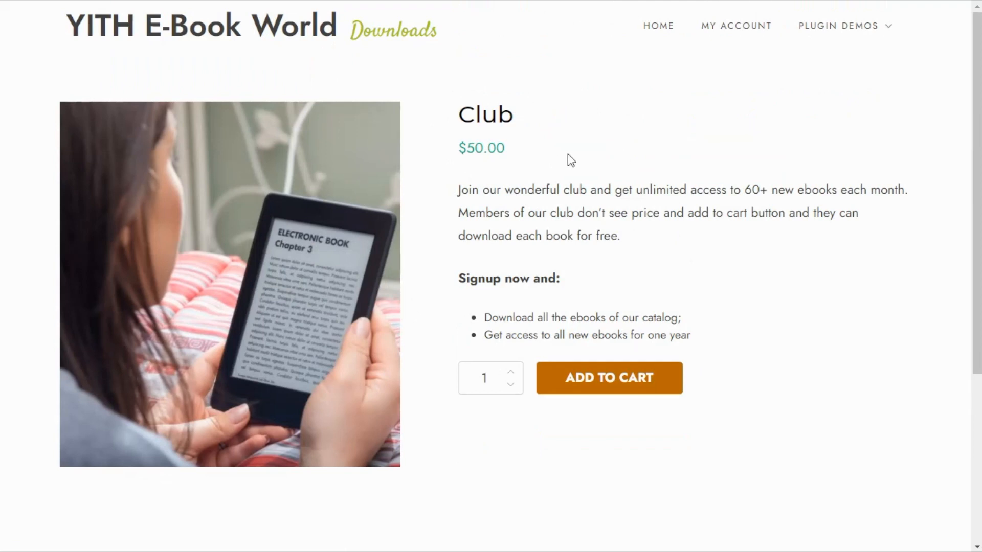
mouse_move(760, 388)
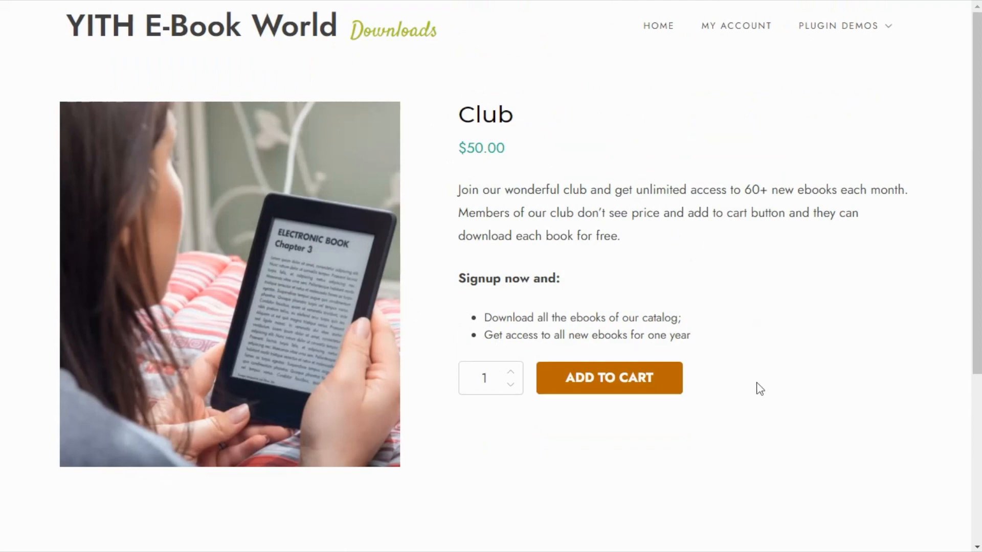
mouse_move(609, 378)
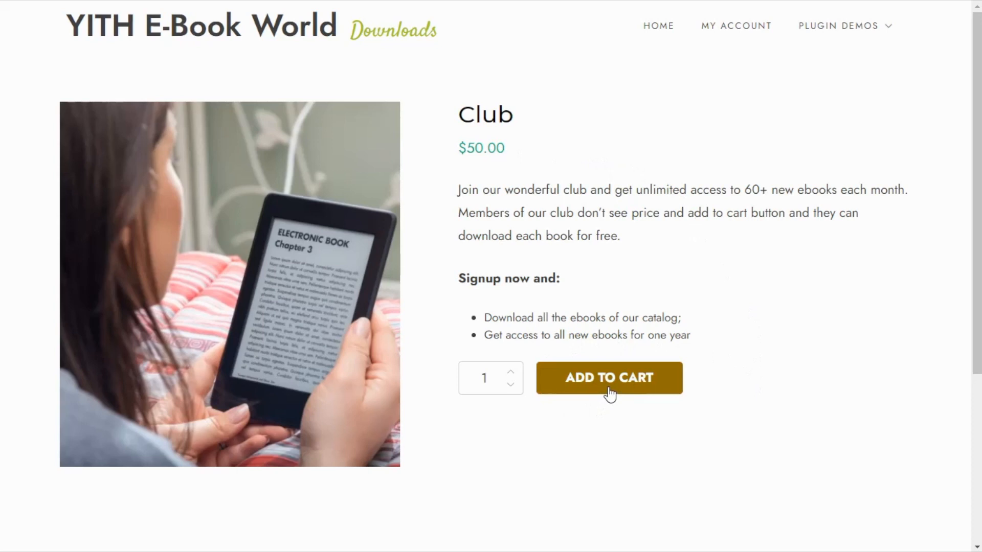
left_click(608, 378)
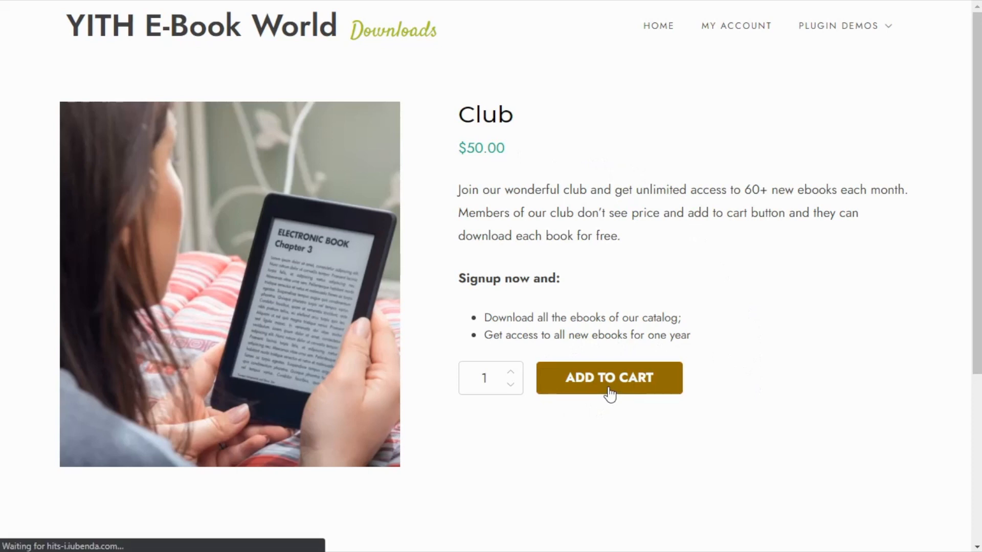
left_click(608, 378)
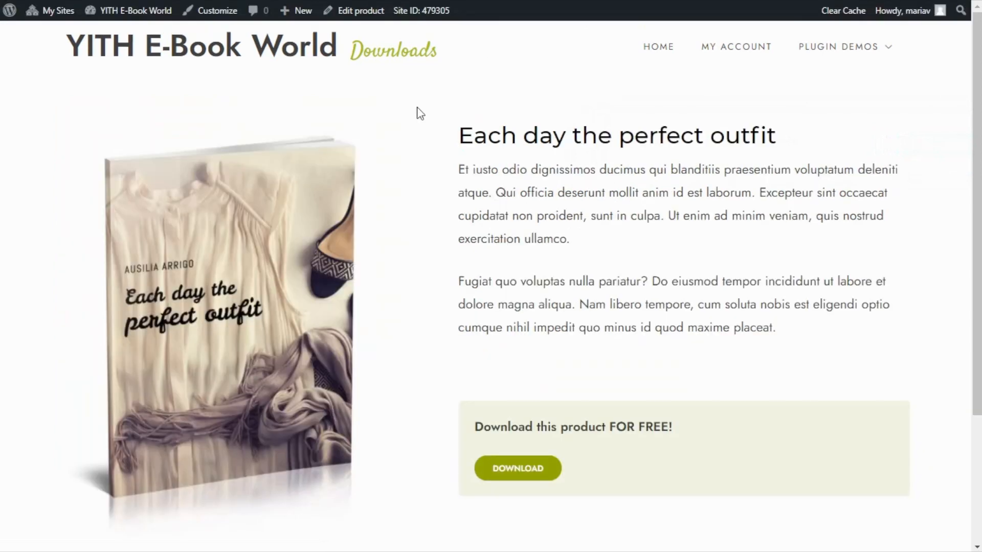
mouse_move(404, 127)
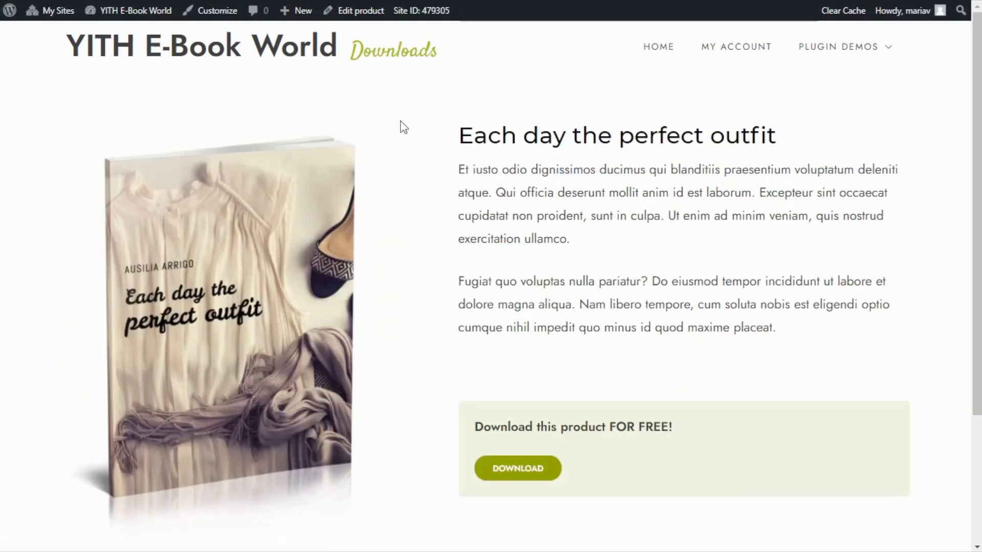
Scroll the 'Each day the perfect outfit' page to confirm only a DOWNLOAD button shows
scroll("down", 3)
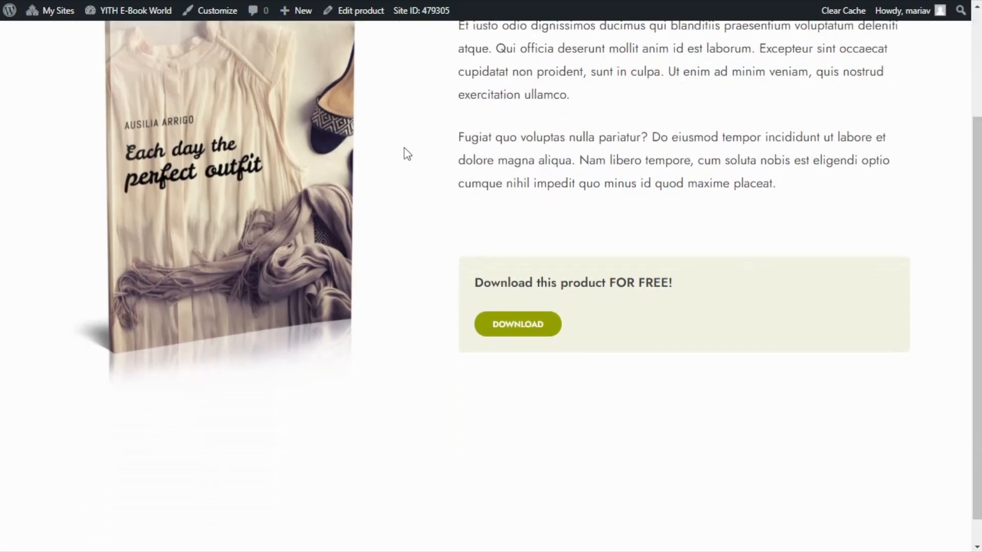
scroll("up", 3)
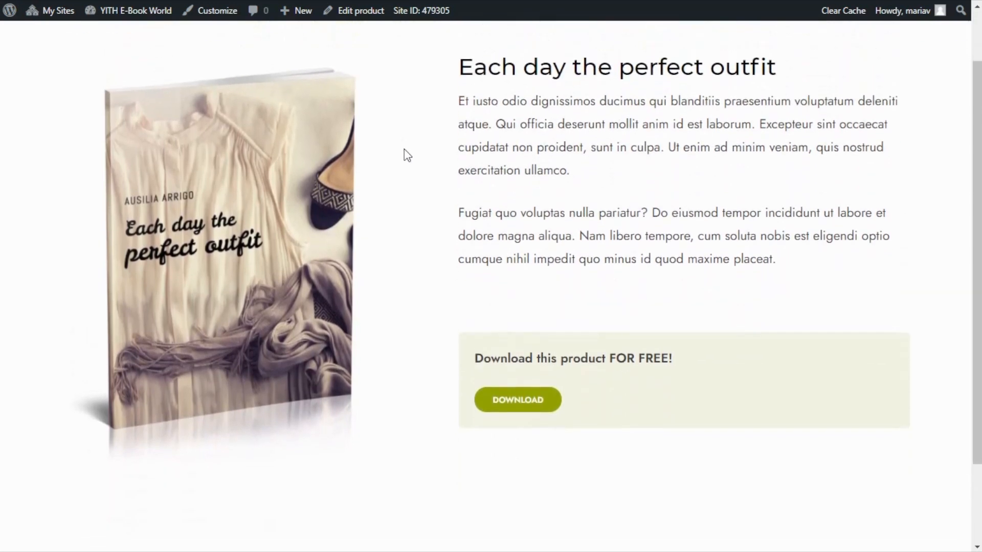
scroll("down", 3)
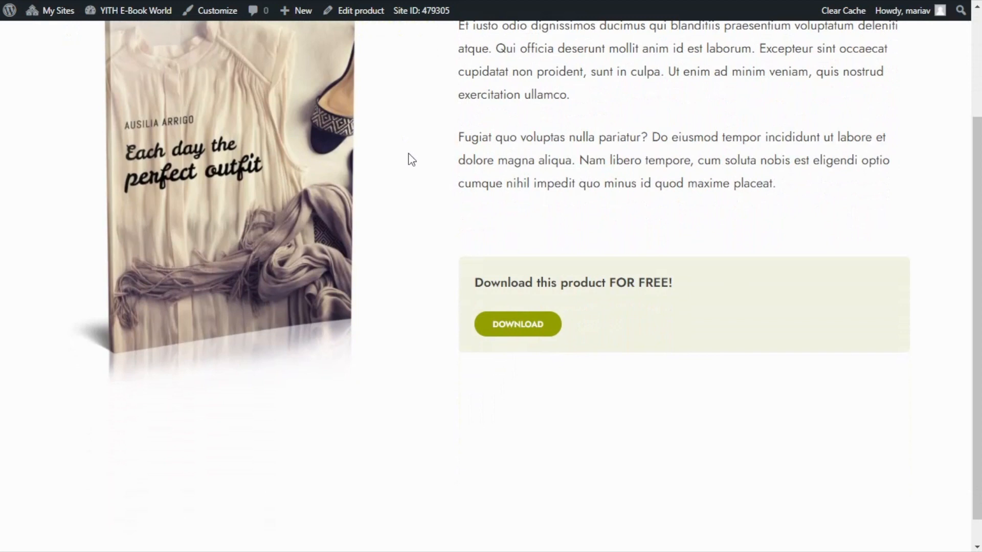
scroll("up", 3)
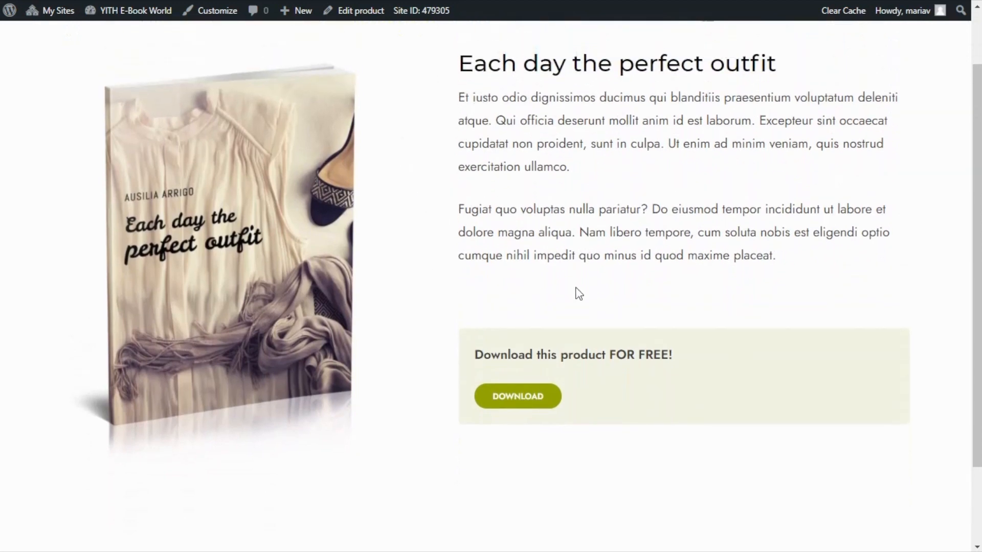
mouse_move(568, 385)
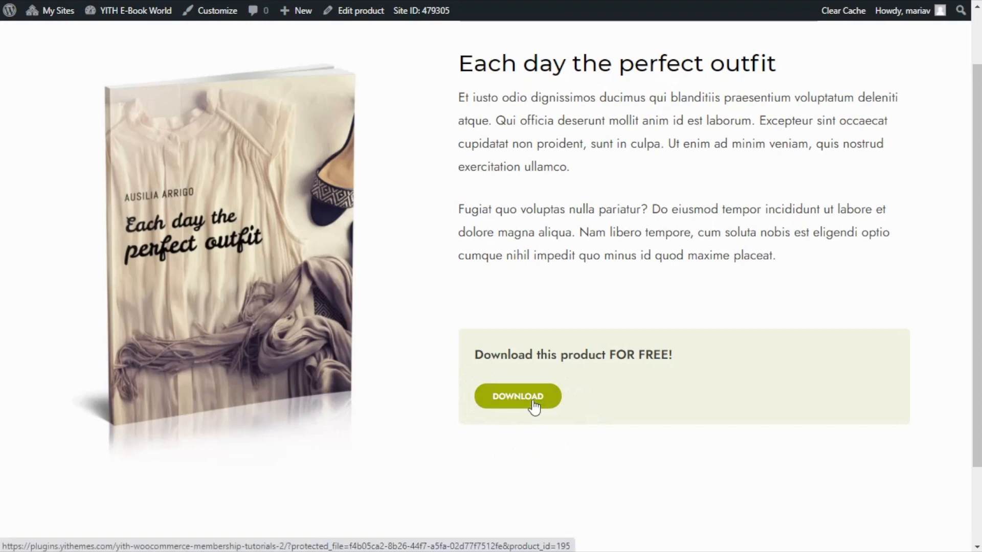
mouse_move(672, 437)
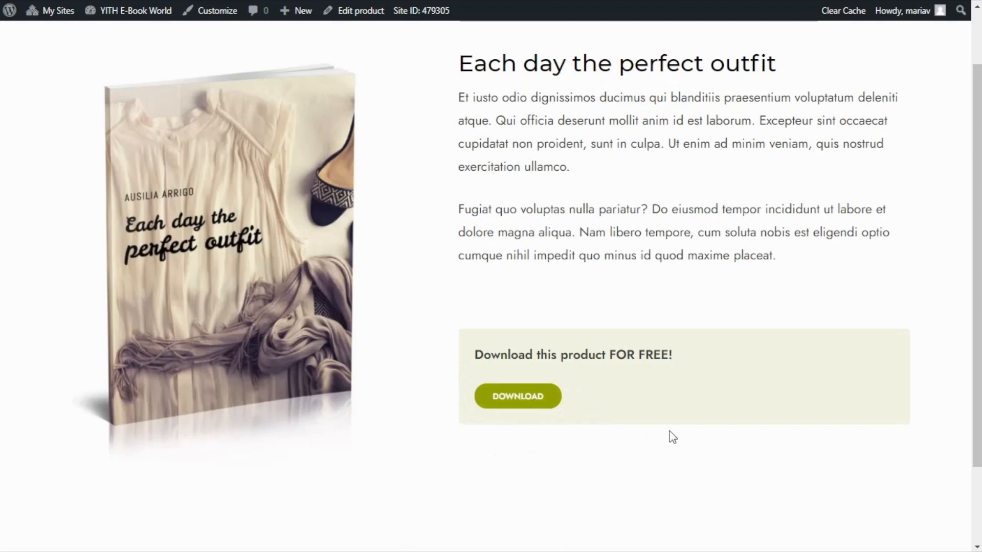
mouse_move(477, 346)
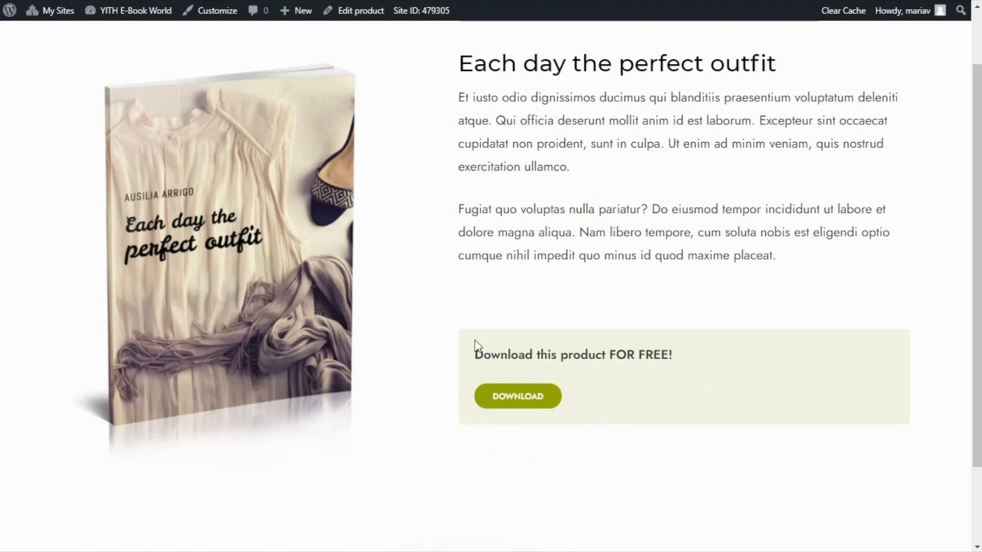
mouse_move(706, 395)
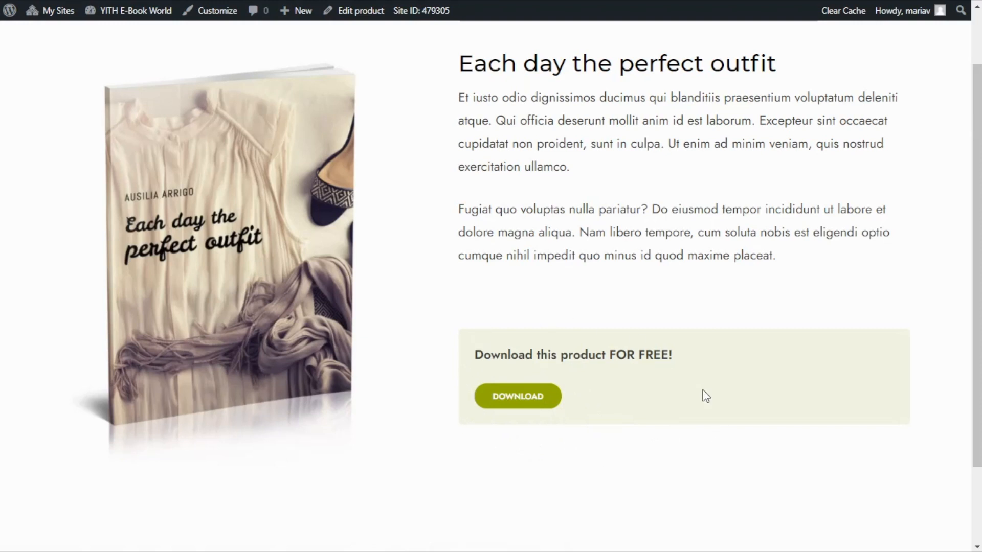